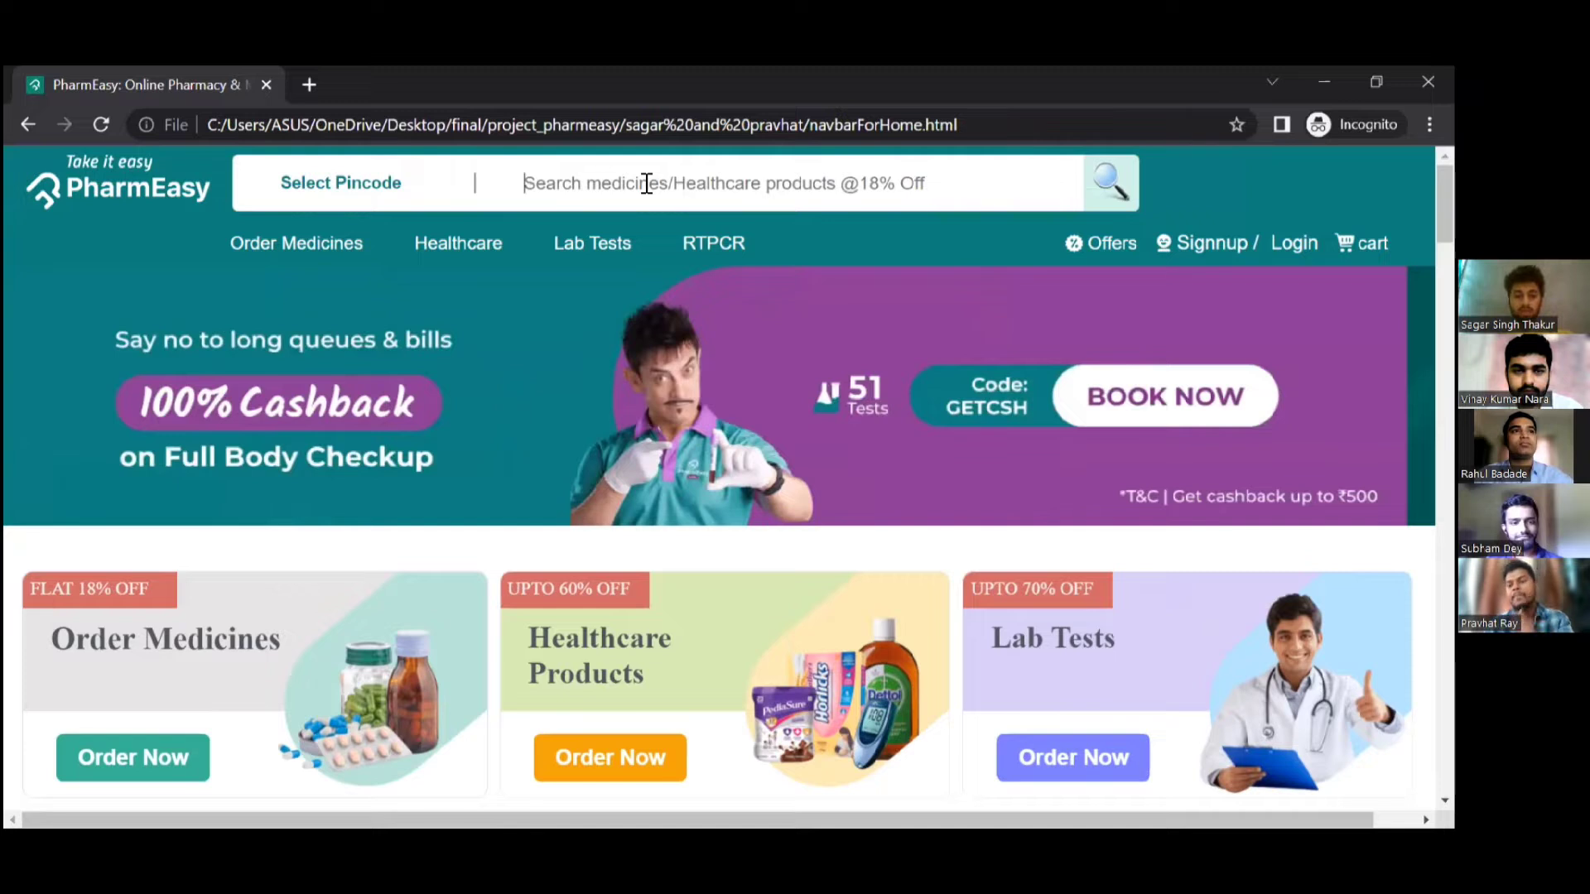
# Search for Dolo 650mg Strip Of 15 Tablets from the 'd' suggestions and view its product page.
pyautogui.write('d')
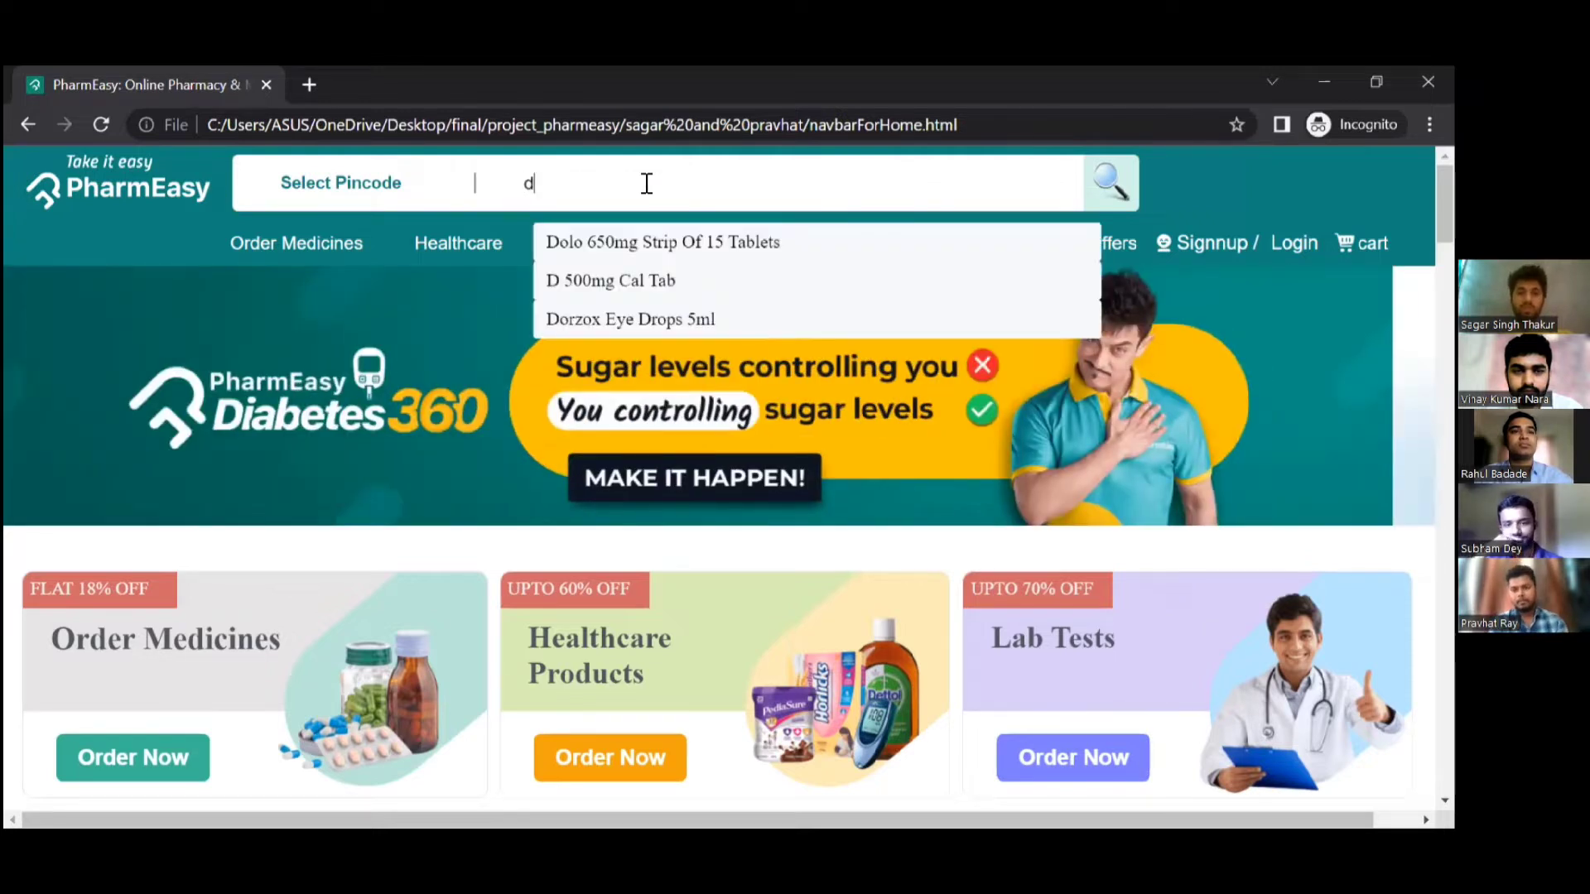
pyautogui.click(661, 241)
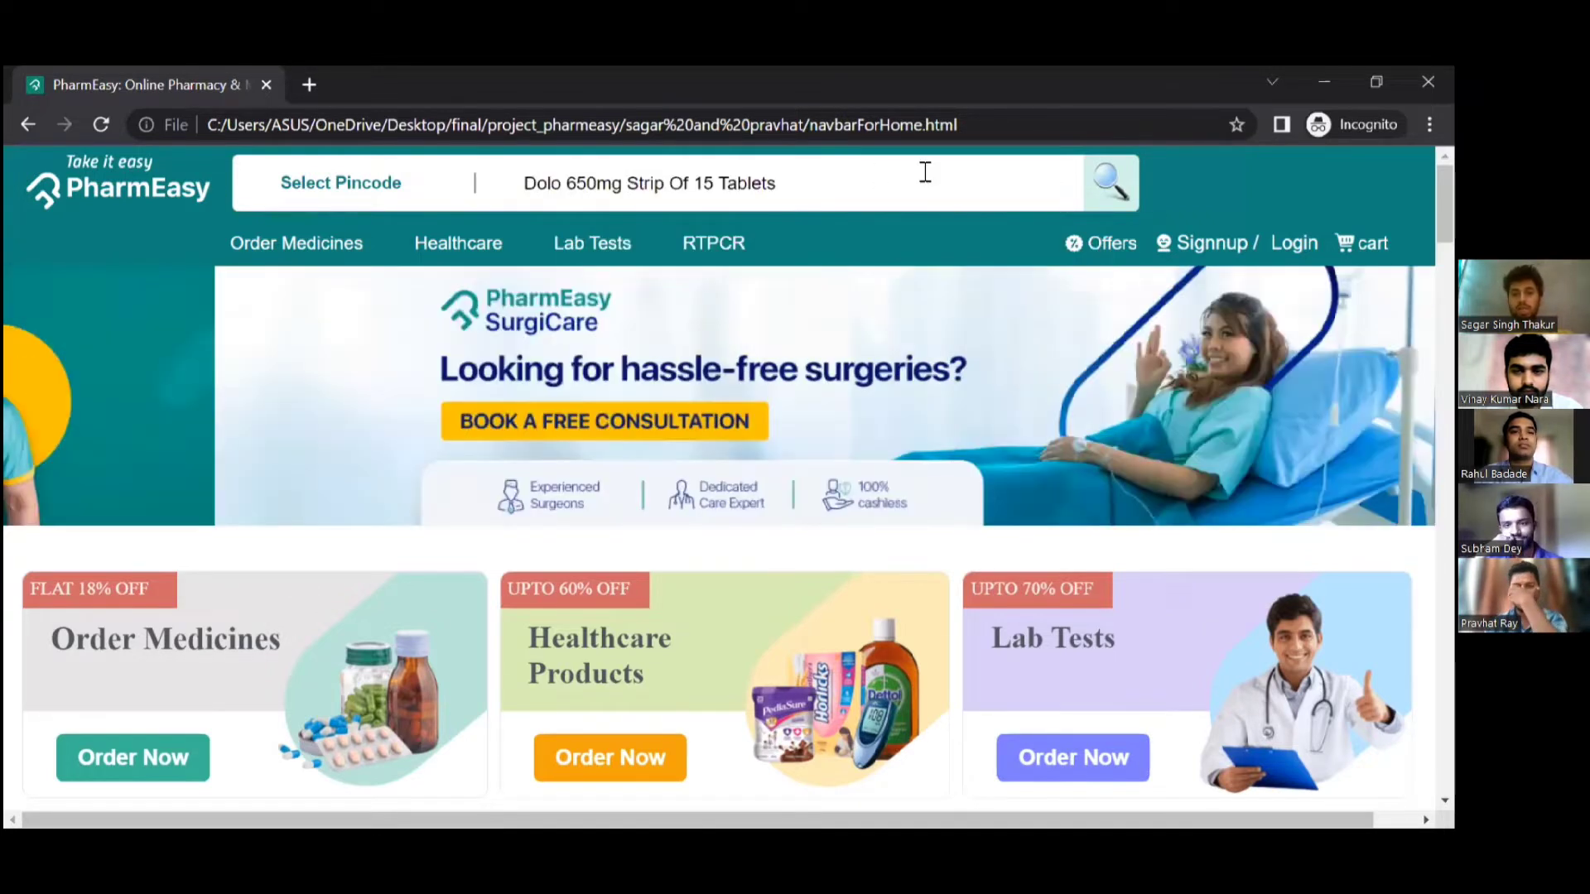
pyautogui.click(1108, 184)
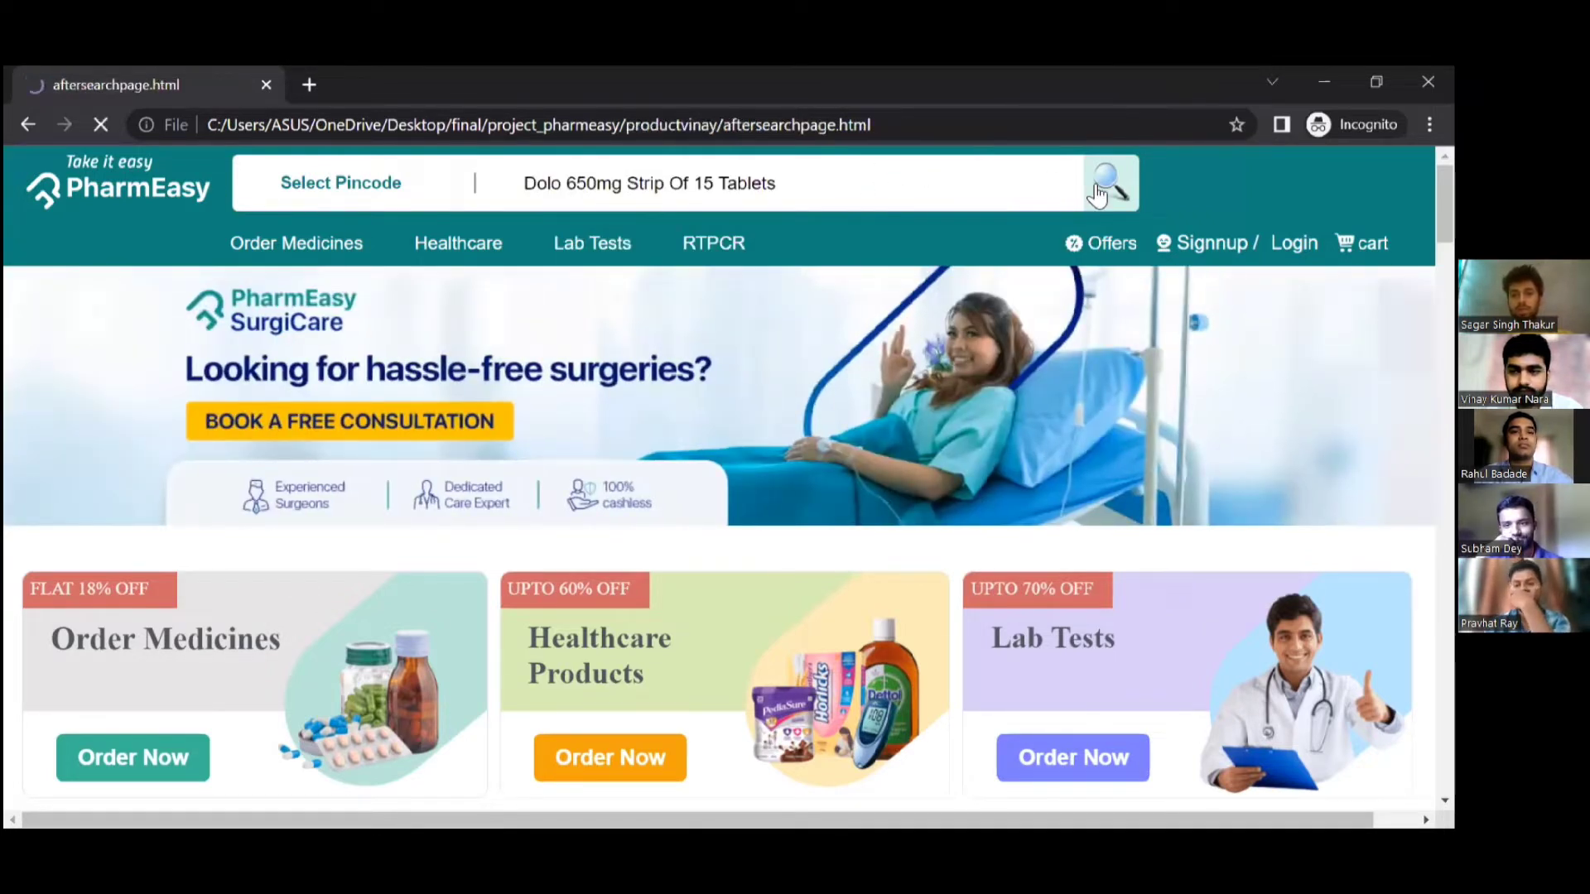
pyautogui.click(1108, 184)
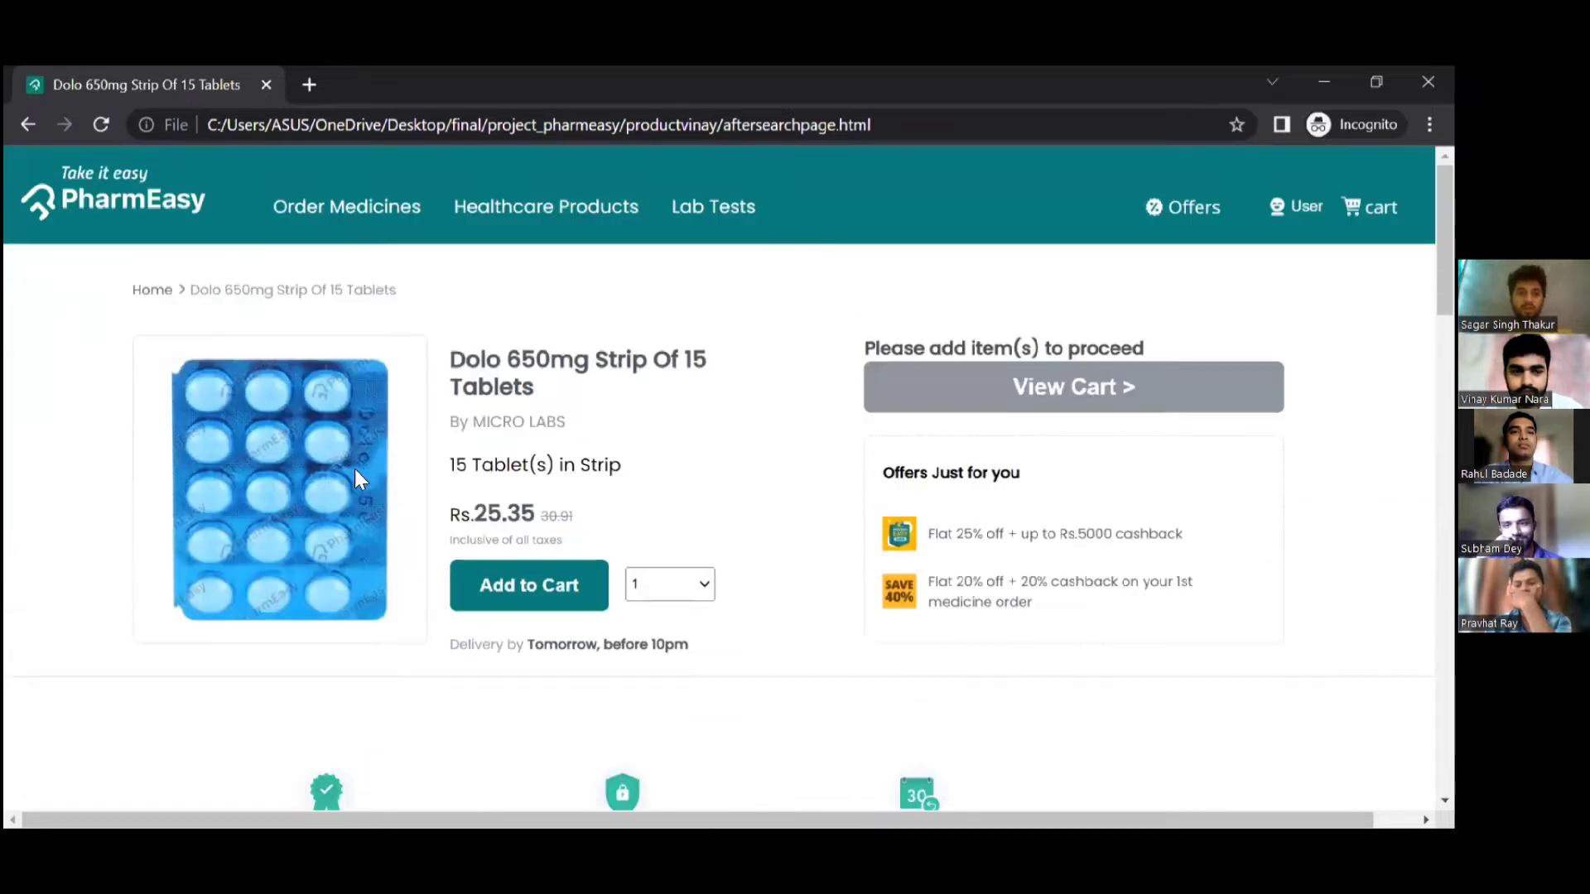
pyautogui.moveTo(365, 458)
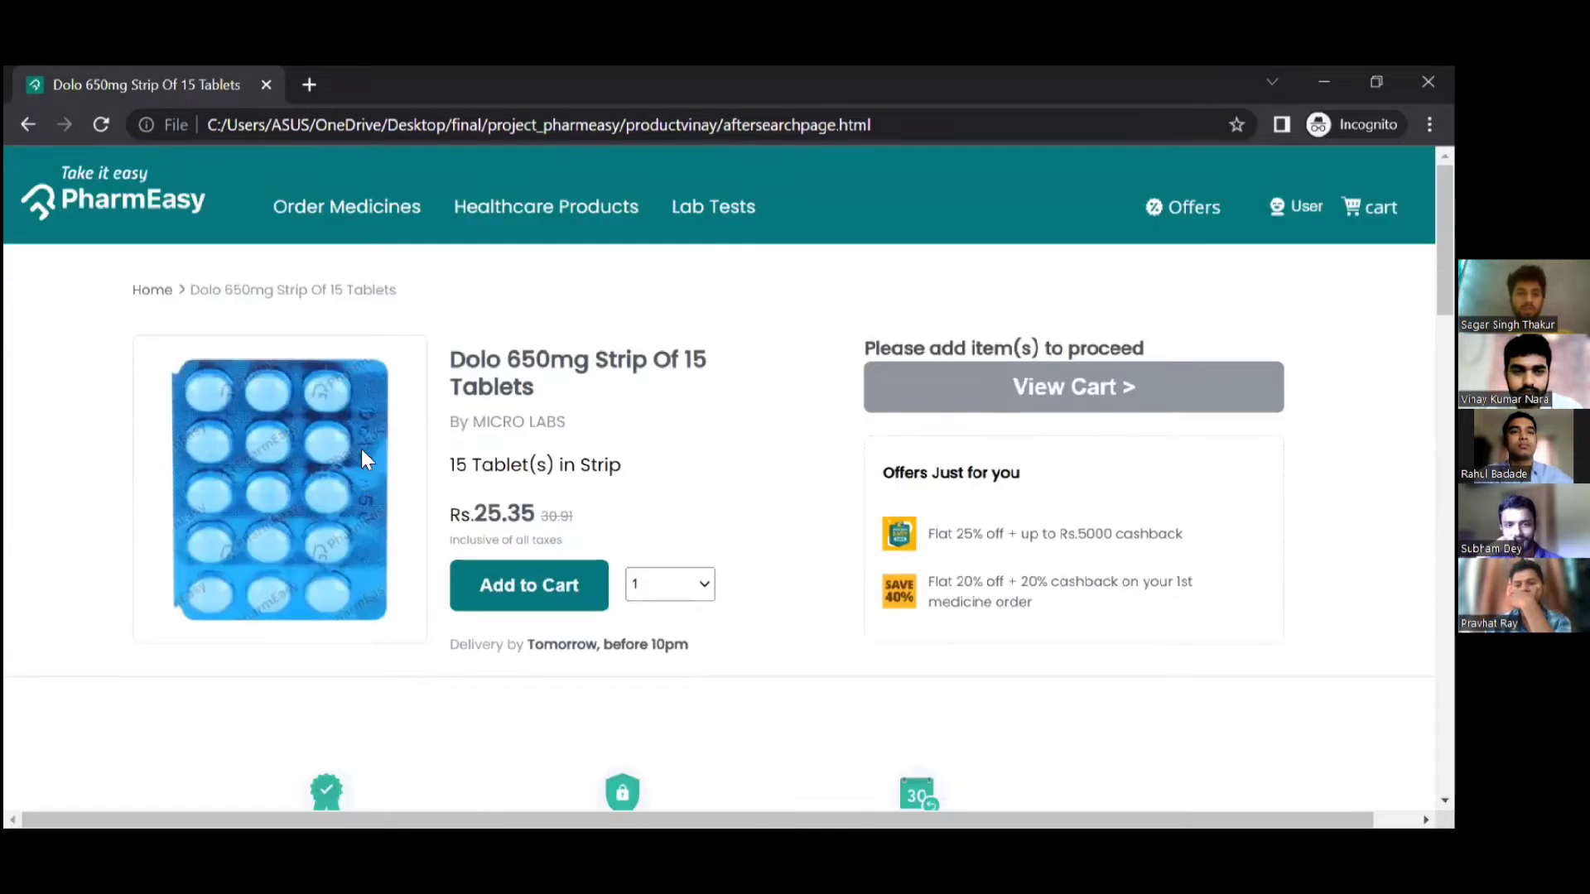
pyautogui.moveTo(108, 315)
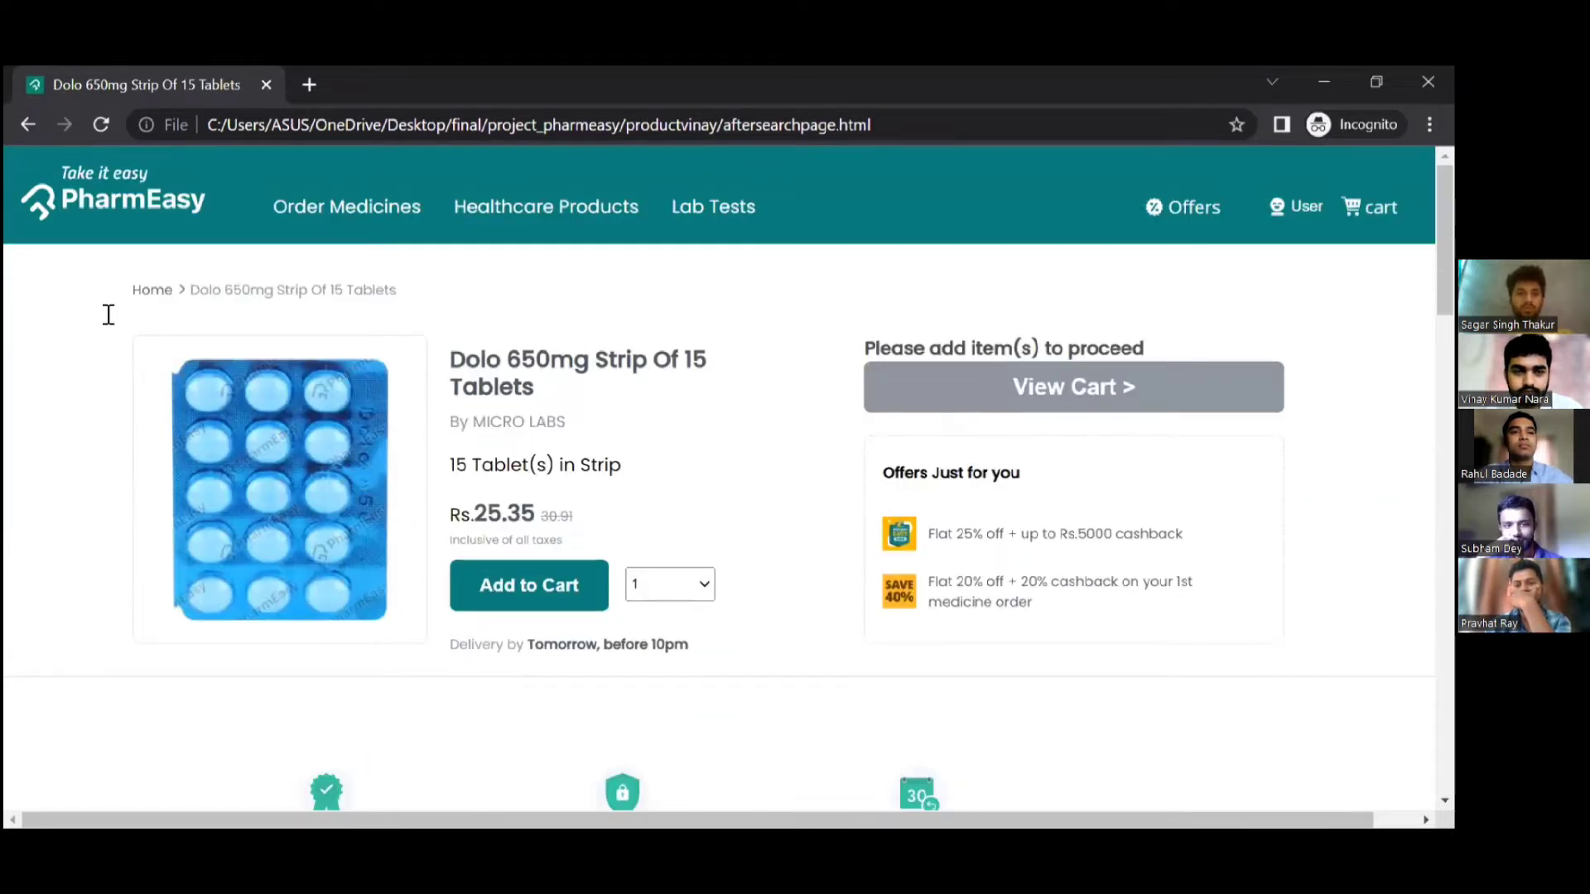
pyautogui.click(114, 193)
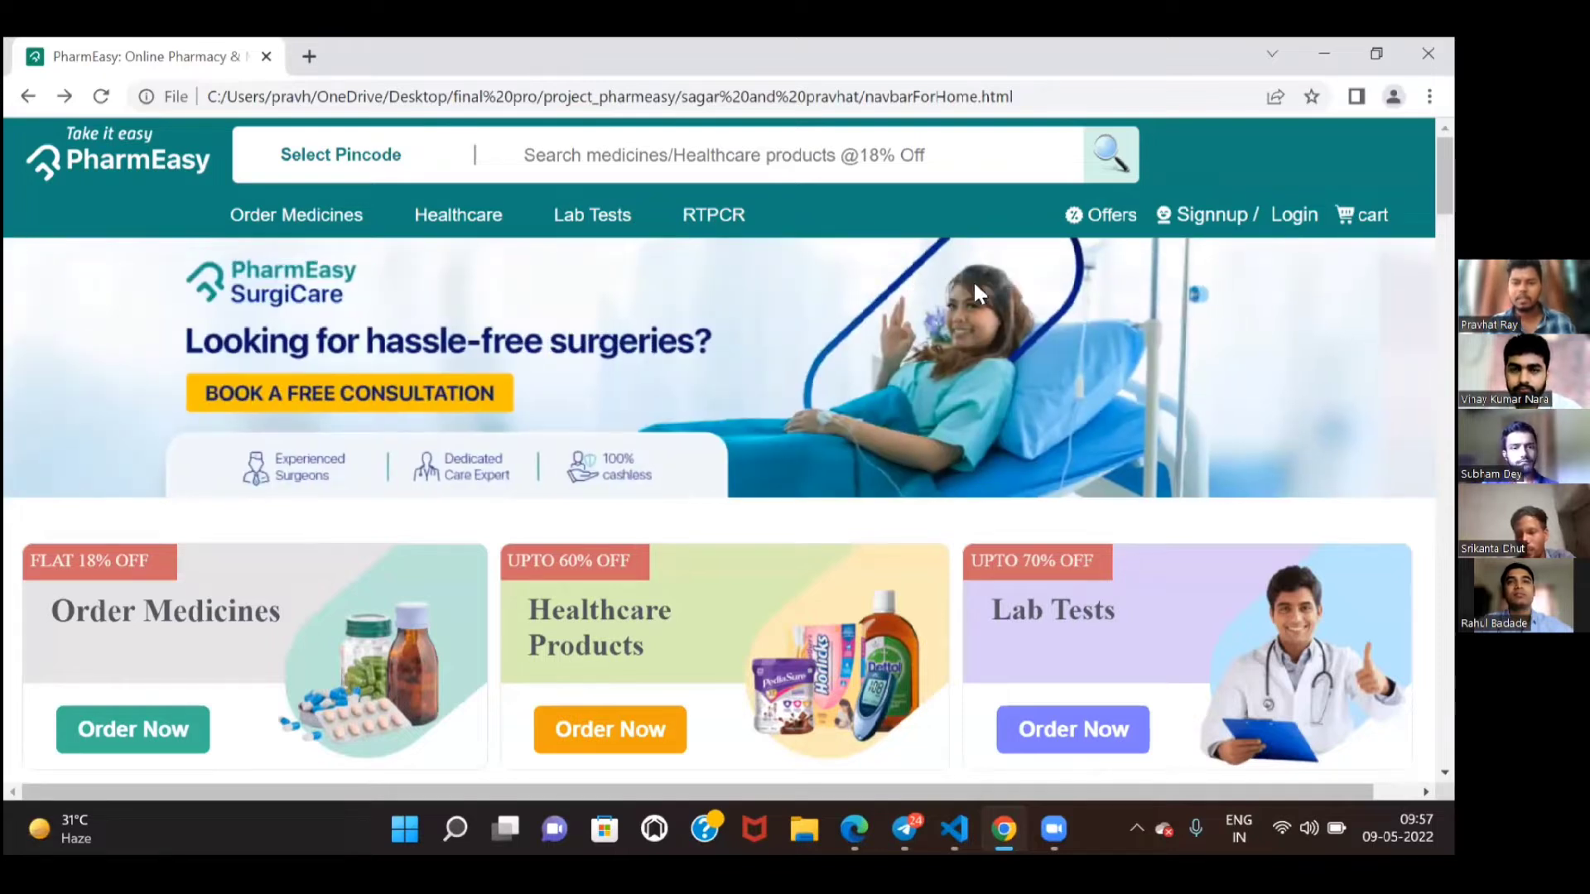
# Sign up as 'prav' with mobile and password, then dismiss the 'Please Login' alert.
pyautogui.click(1210, 214)
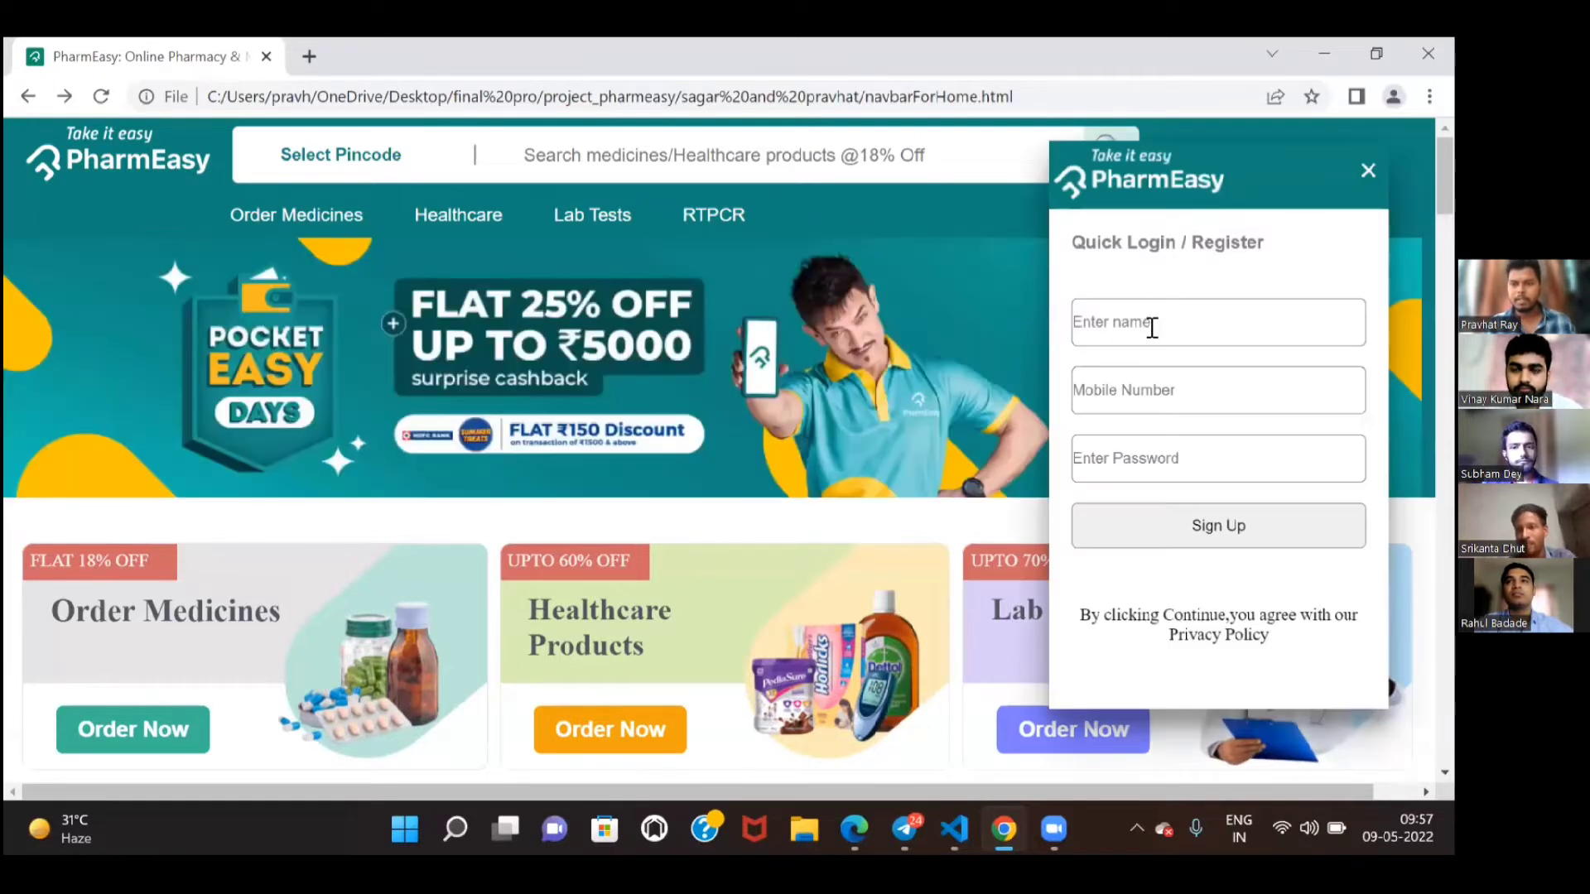
pyautogui.write('prav')
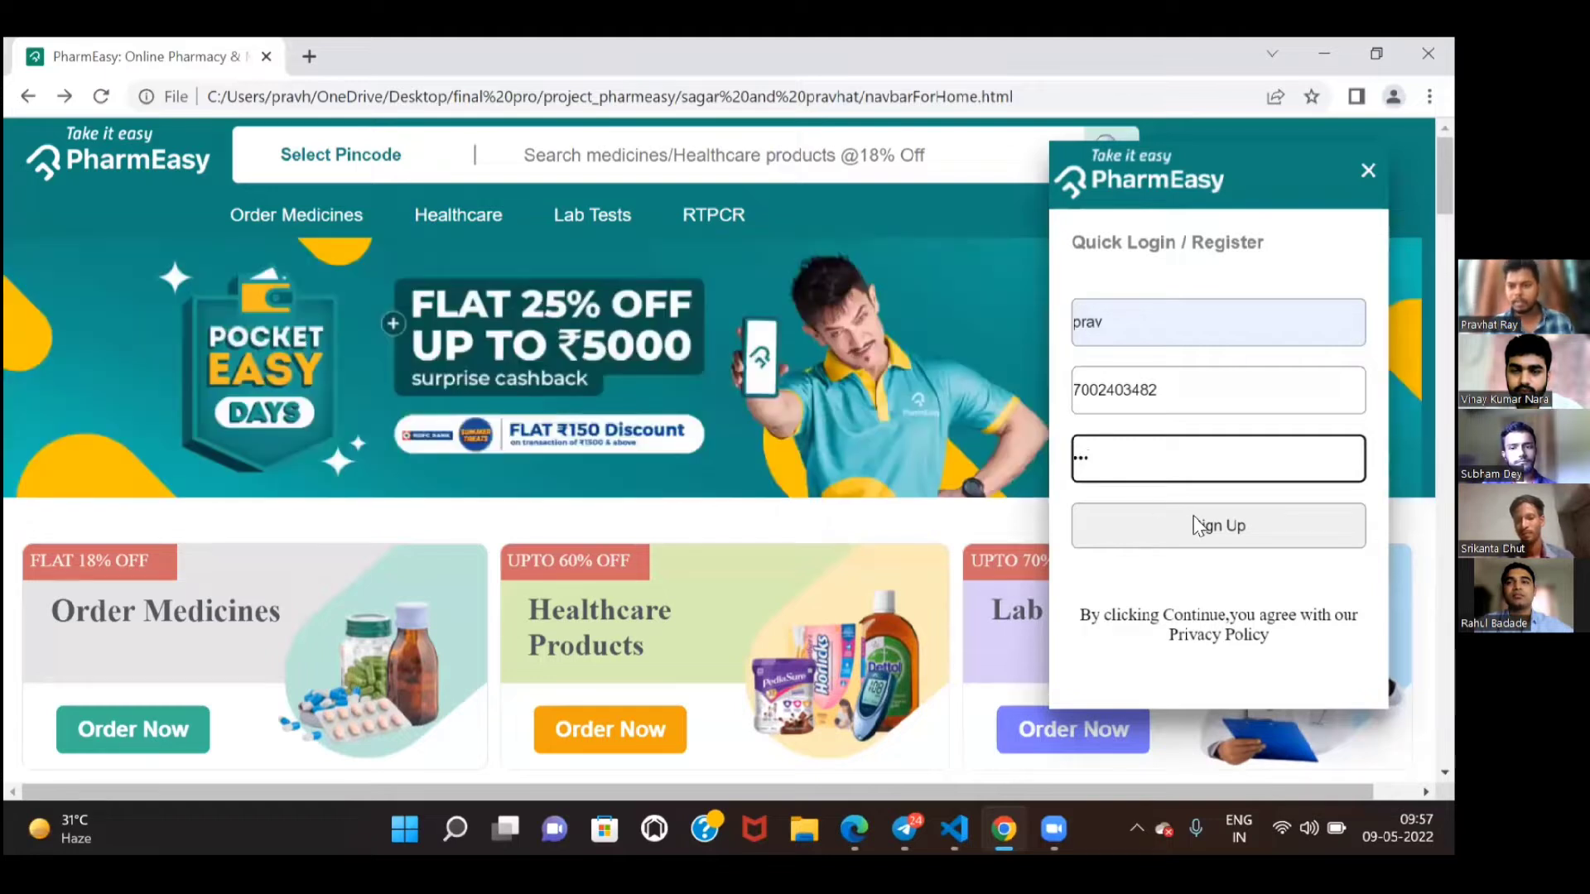
pyautogui.click(1218, 525)
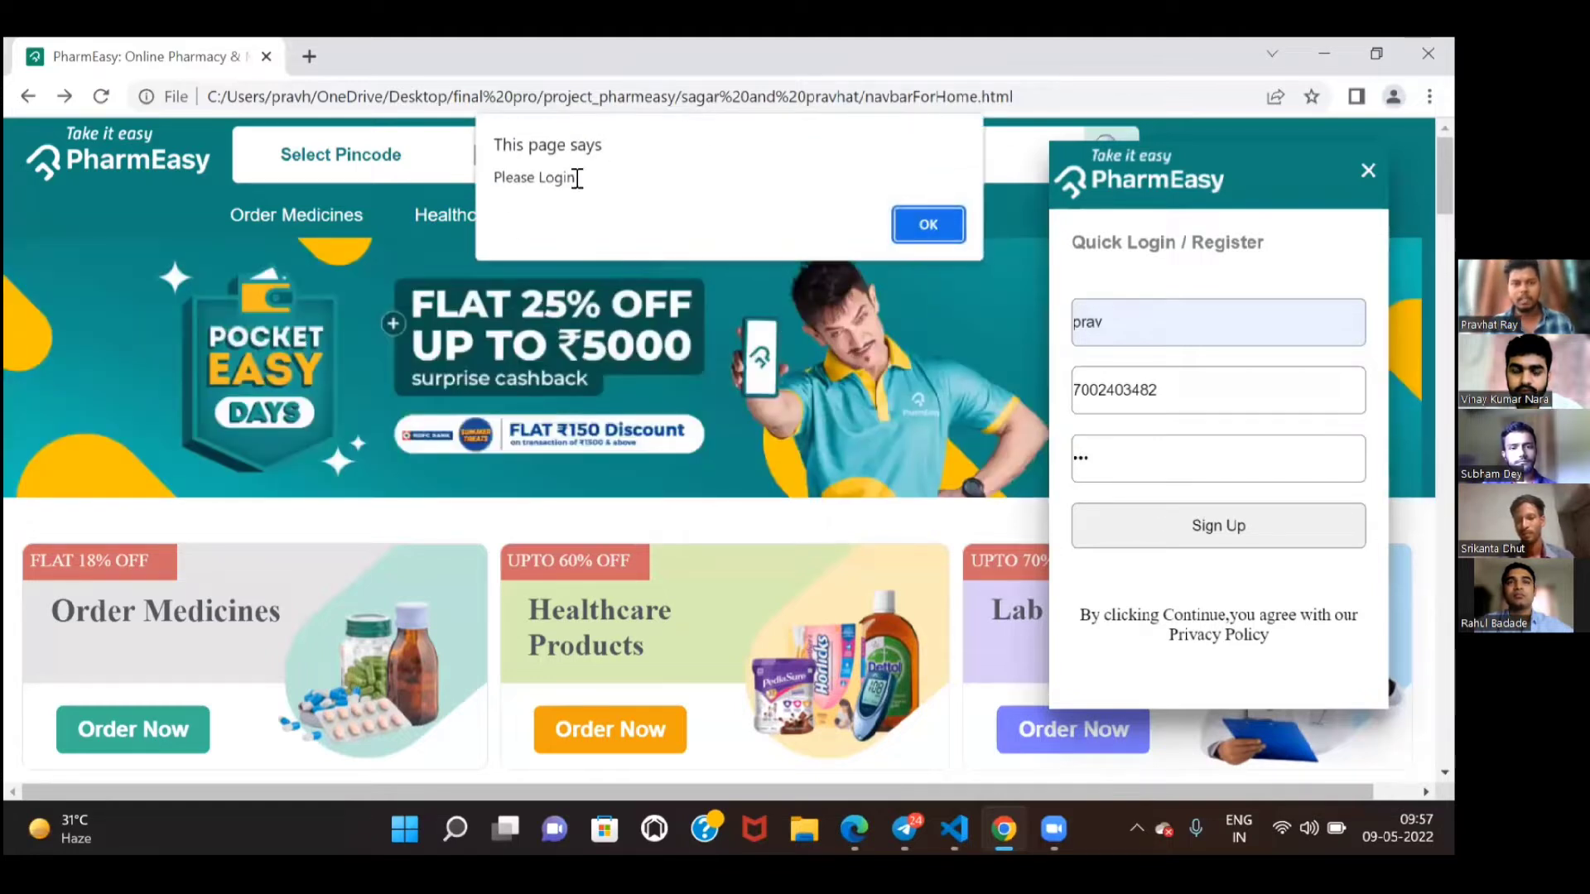
pyautogui.click(926, 224)
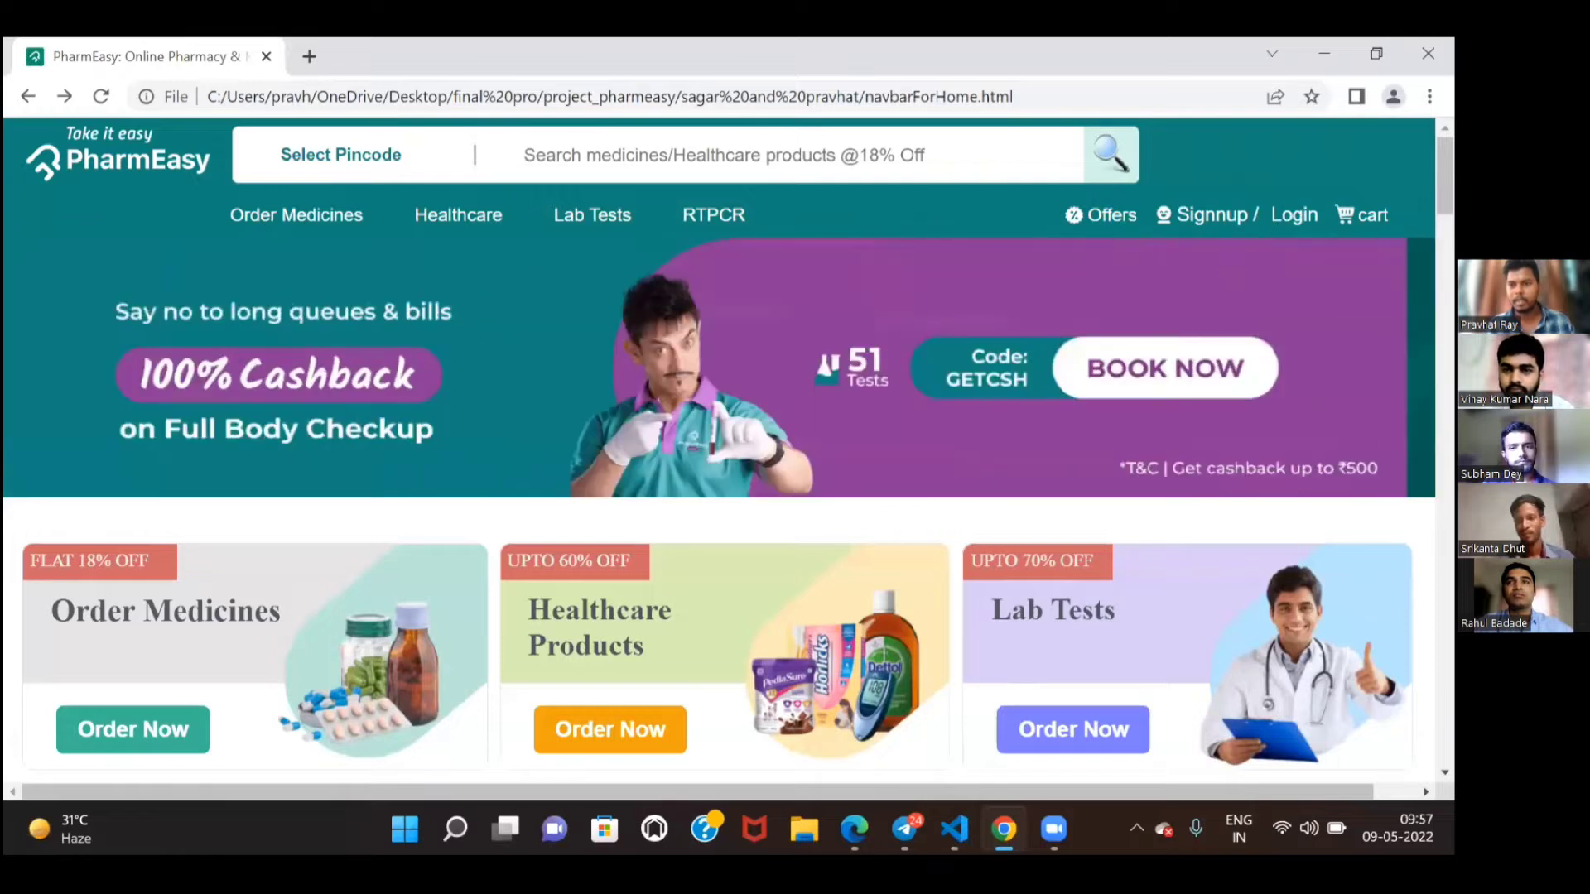
pyautogui.click(1236, 214)
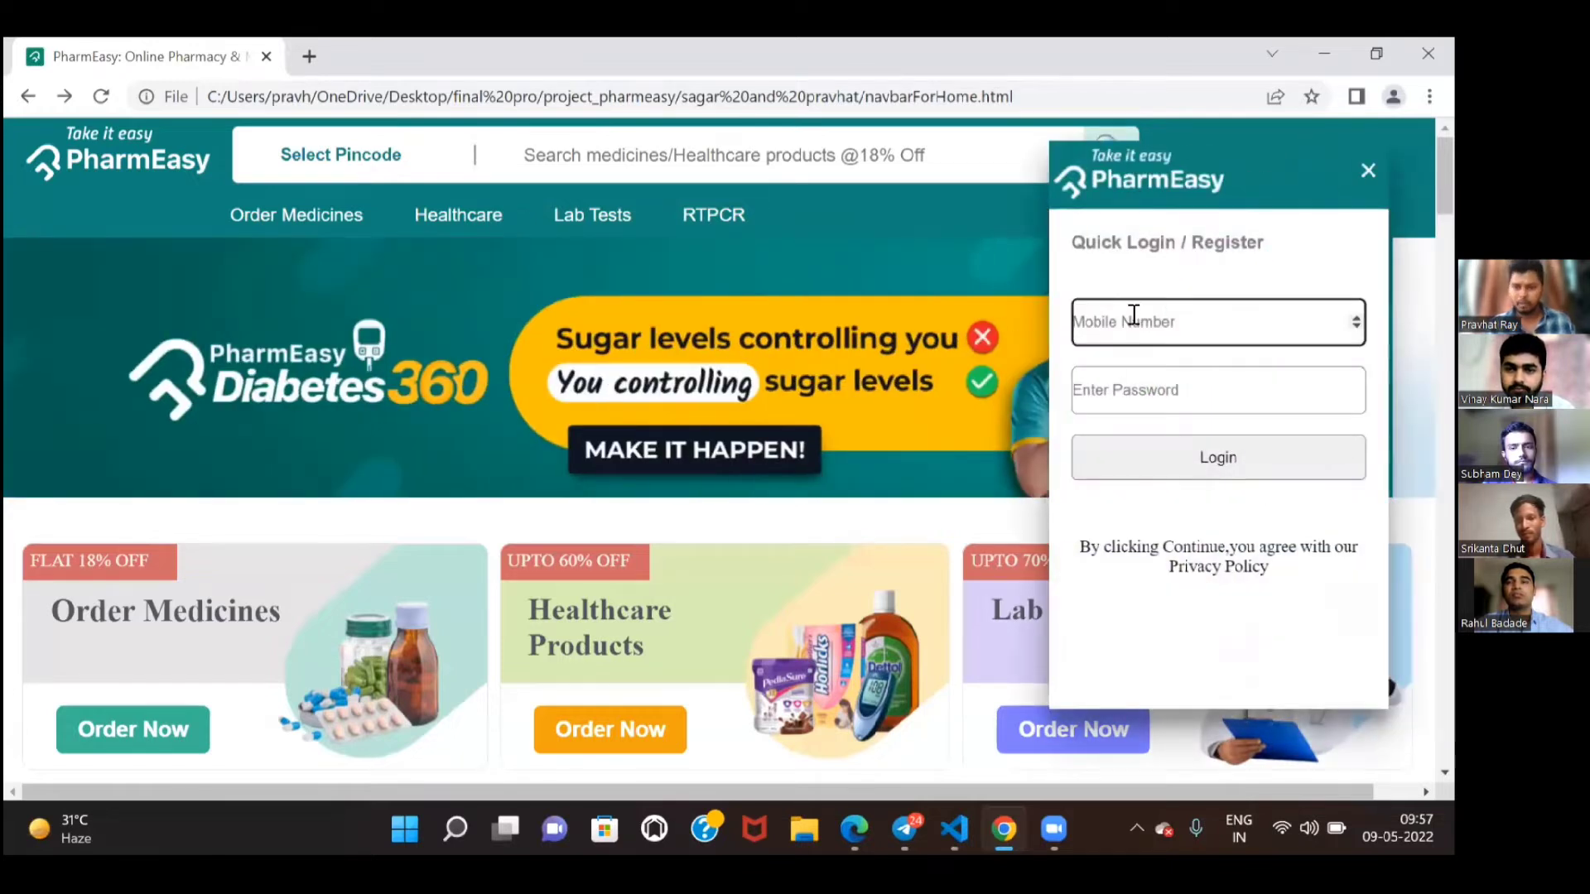
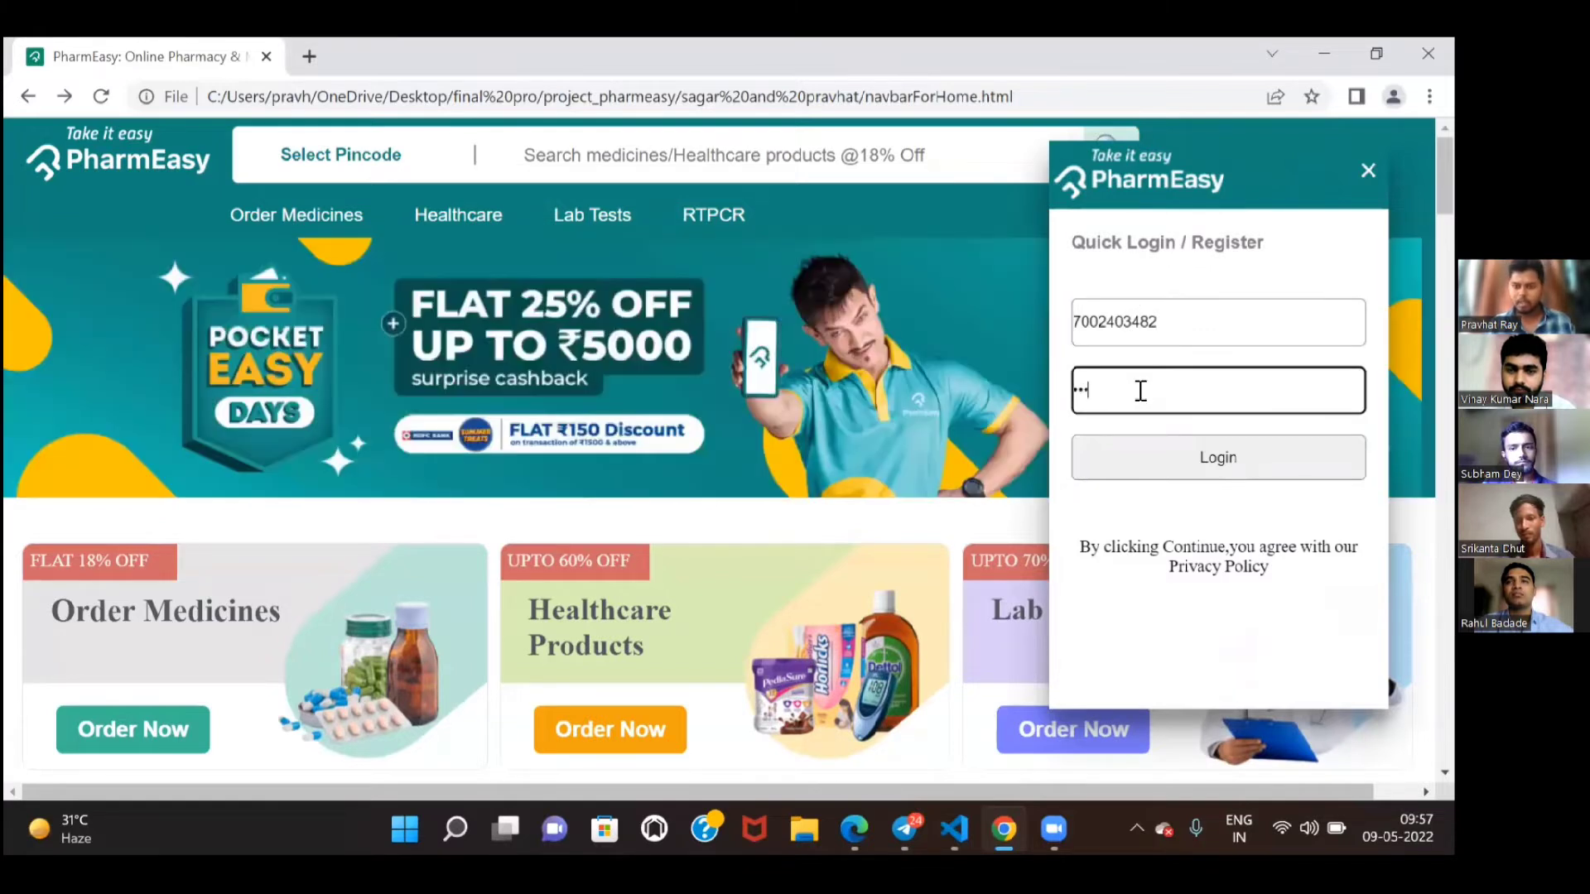
pyautogui.click(1218, 458)
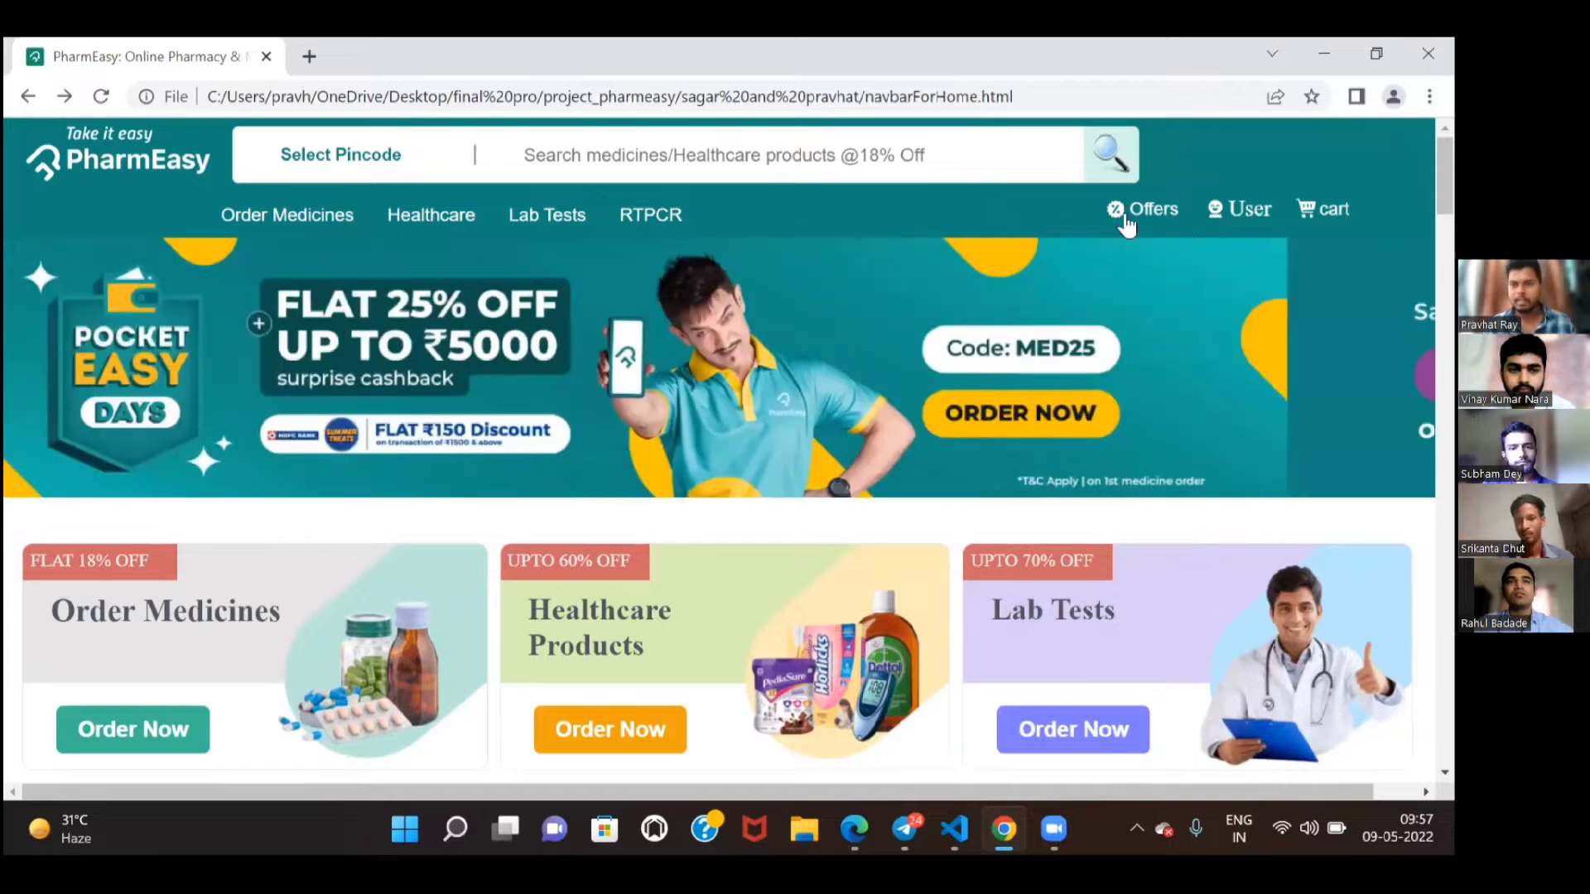
pyautogui.click(1247, 209)
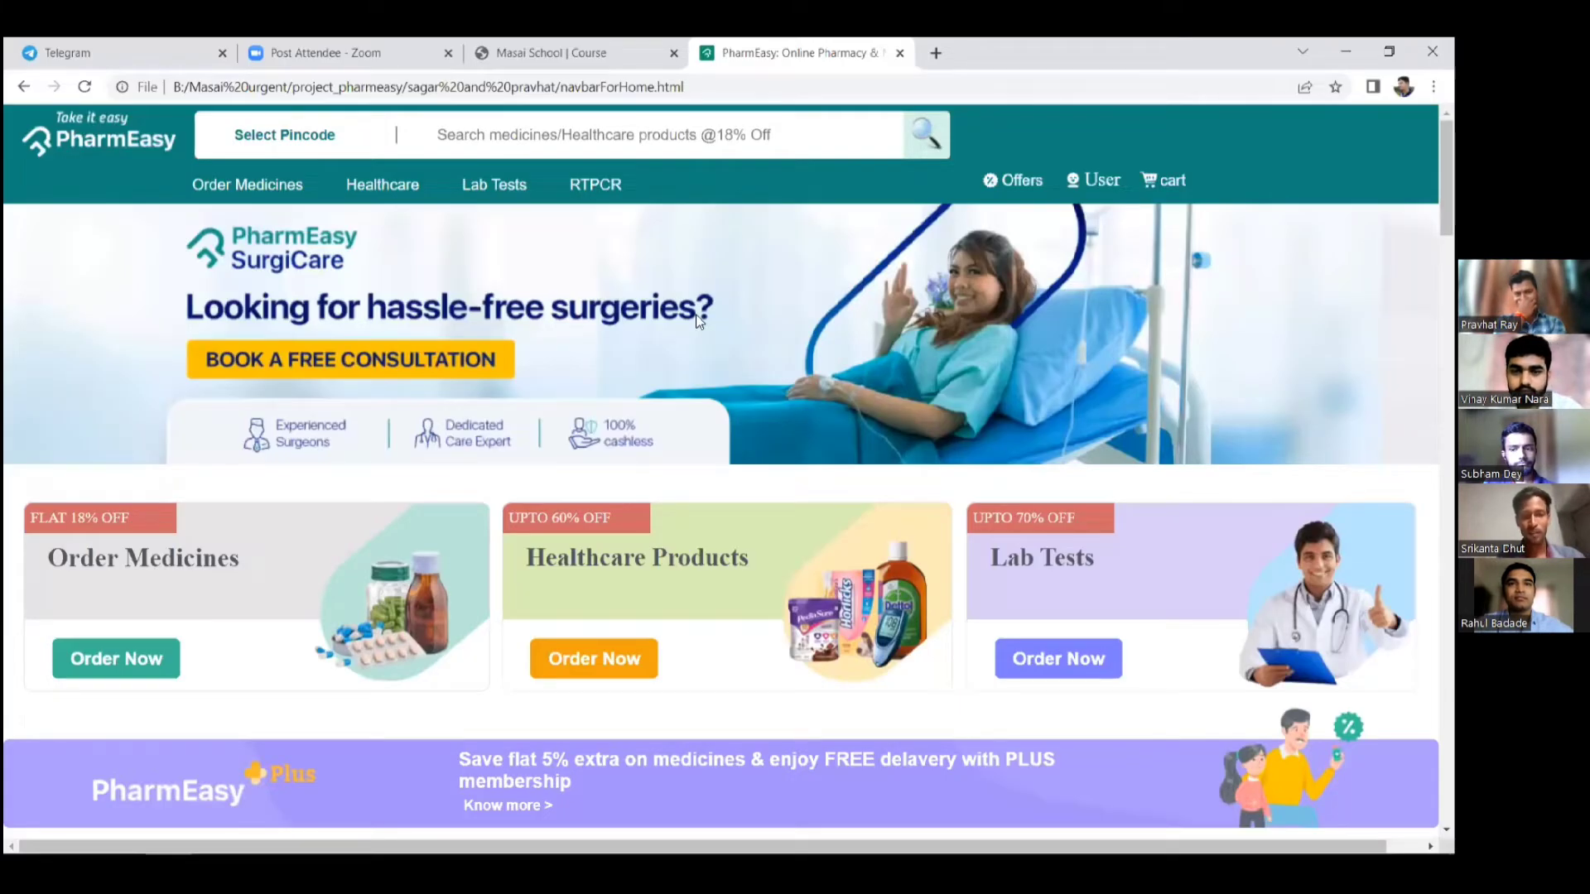
pyautogui.scroll(-3)
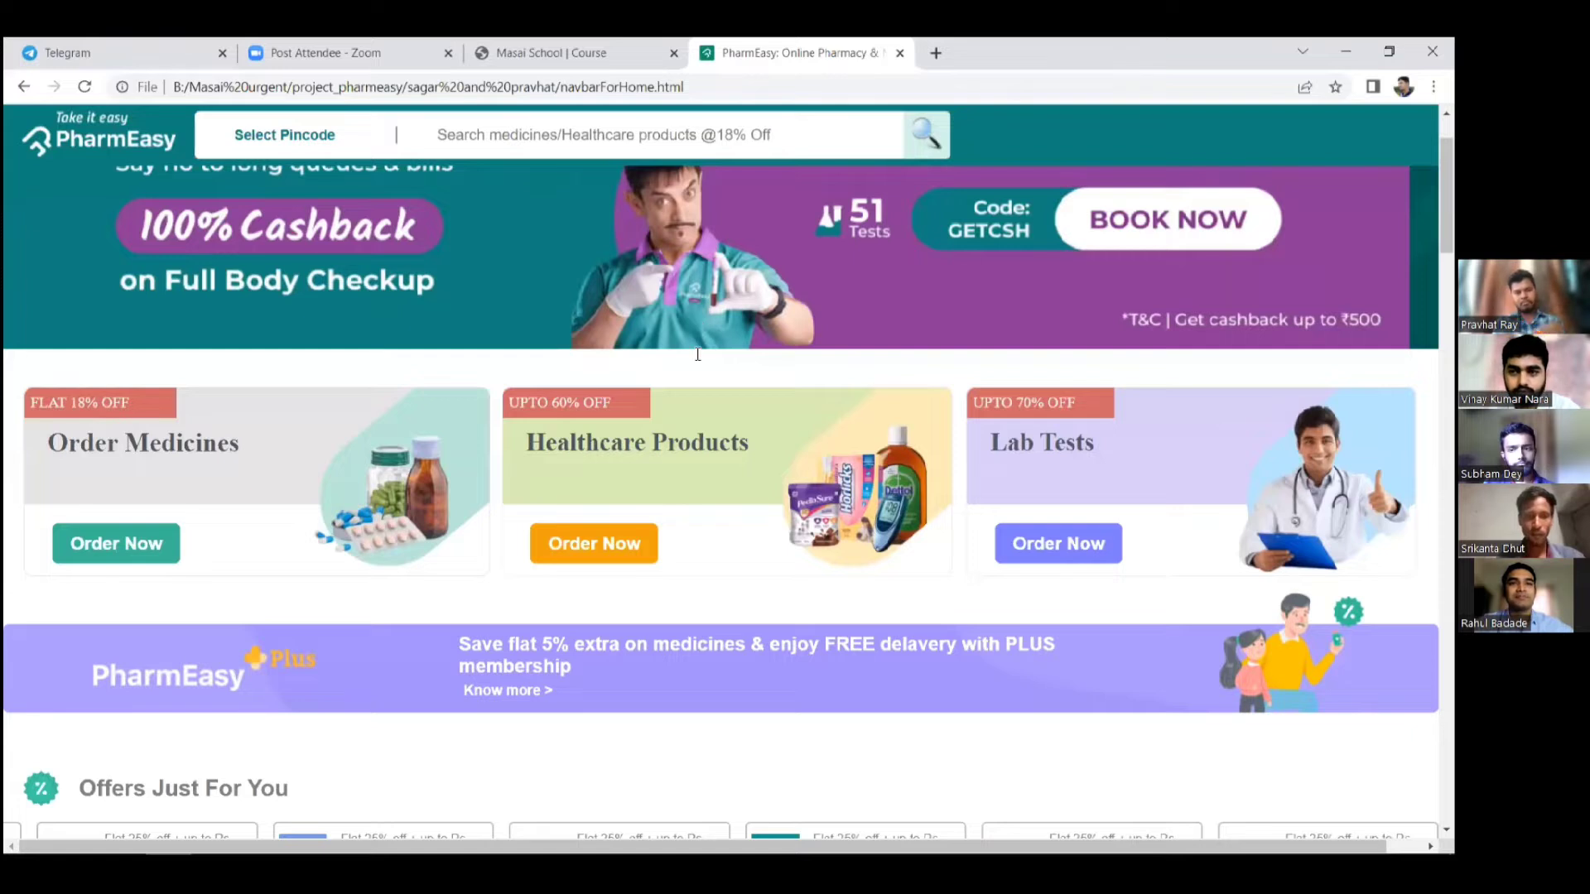
pyautogui.scroll(-3)
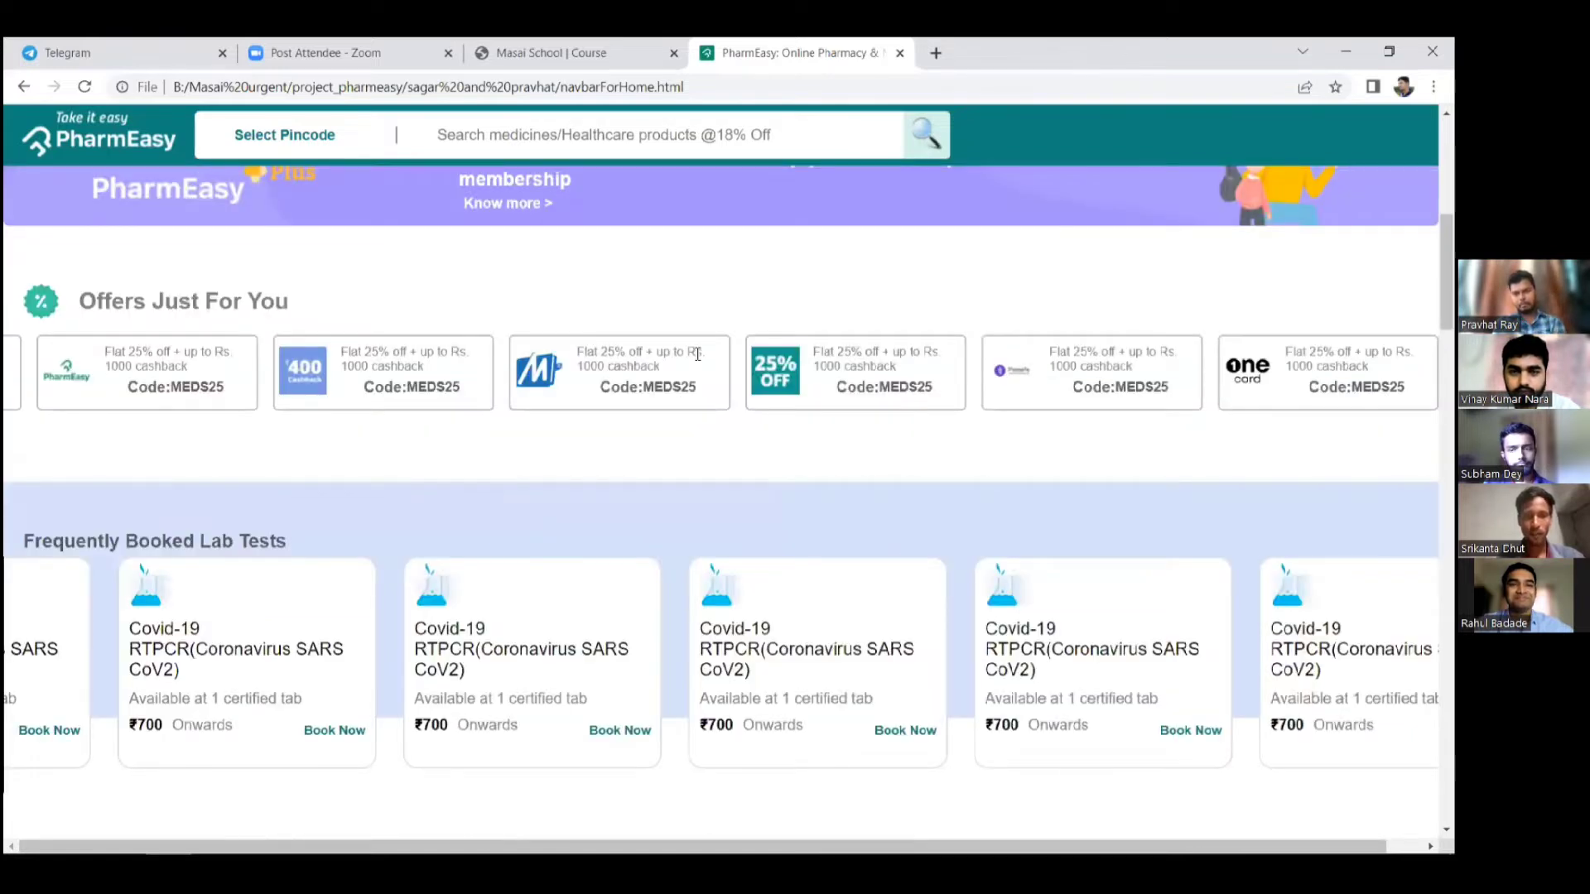
pyautogui.moveTo(204, 368)
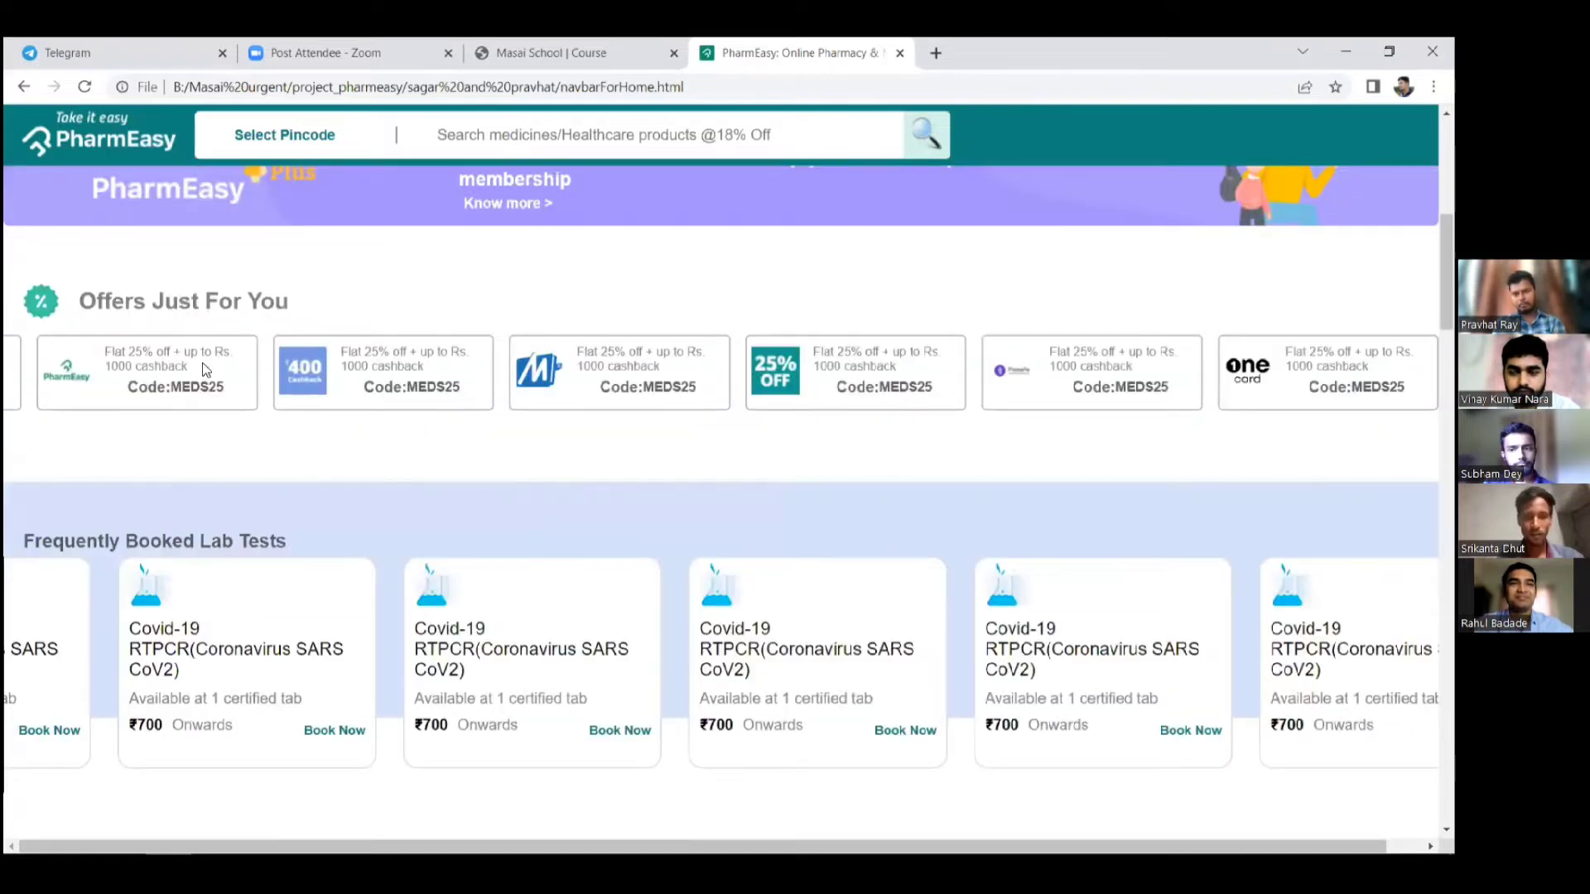
pyautogui.scroll(-3)
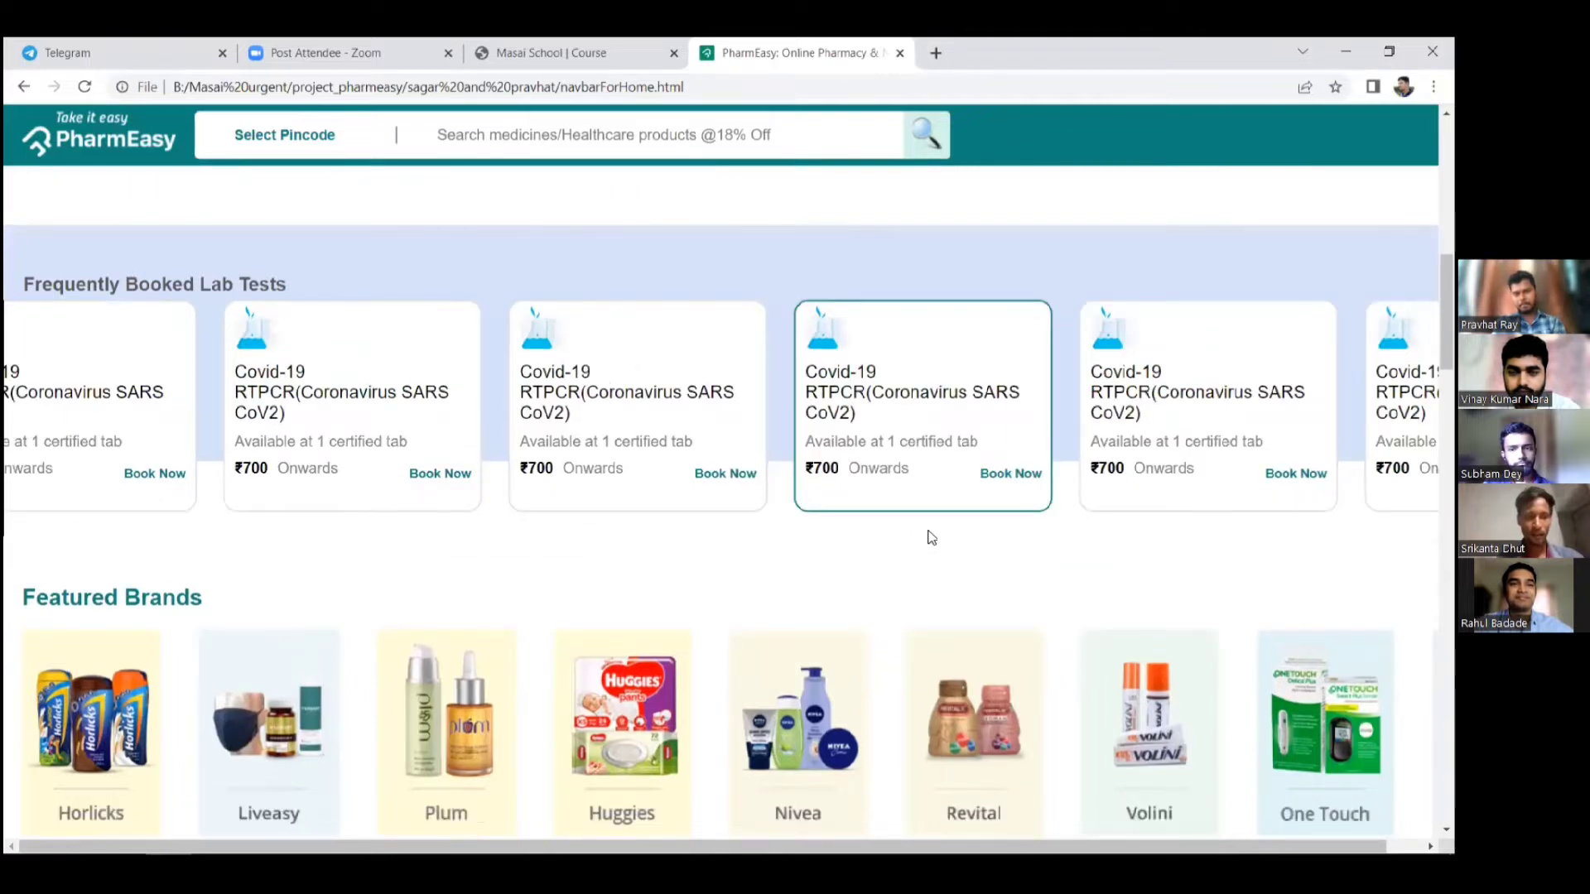
pyautogui.scroll(-3)
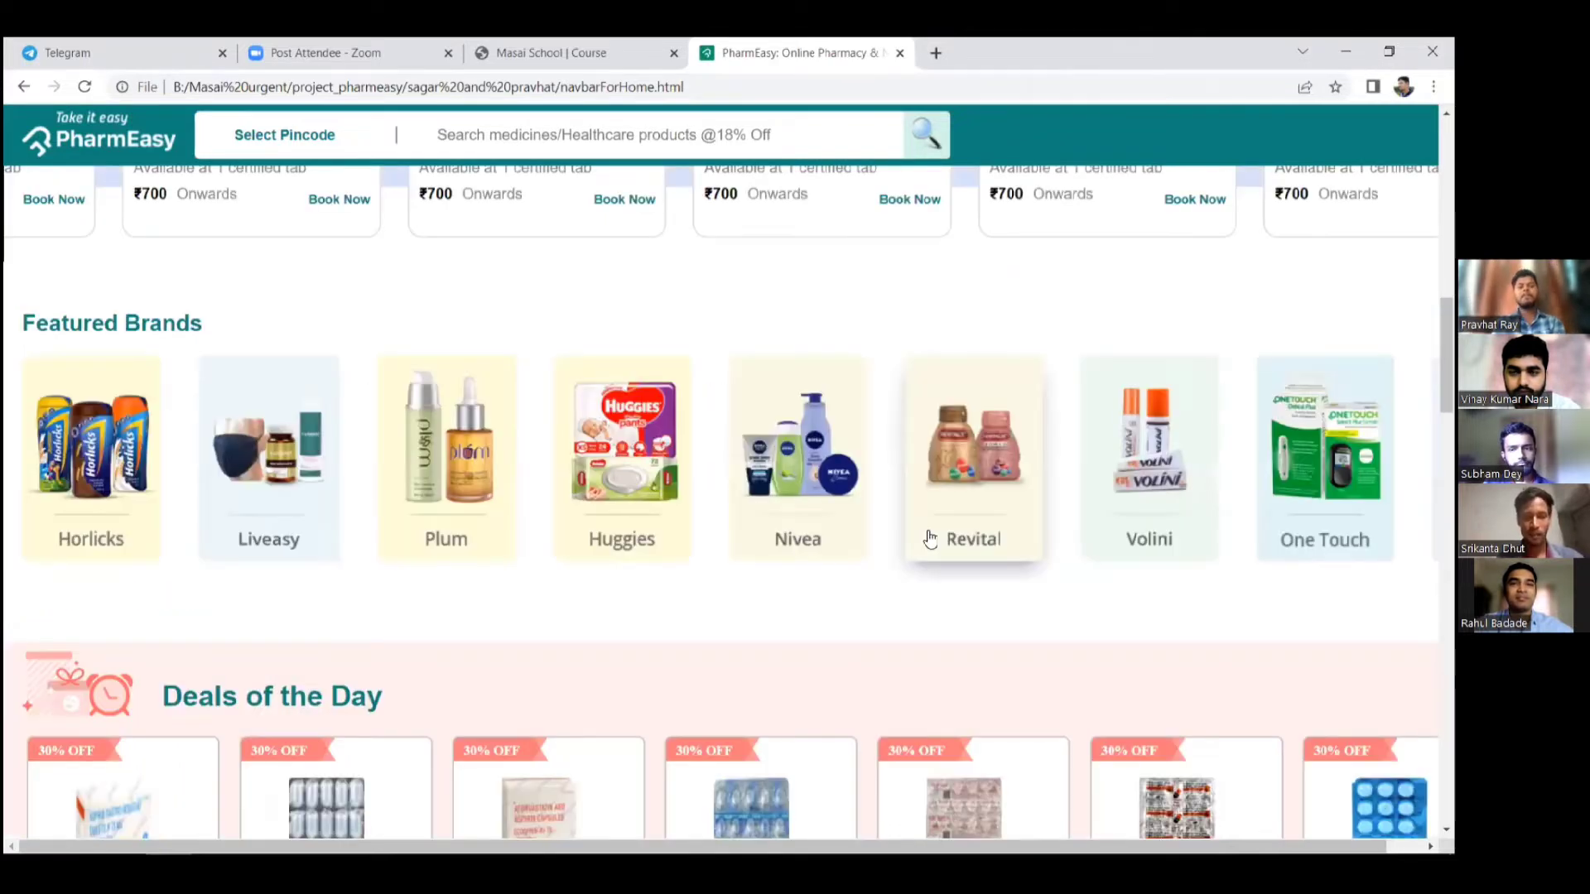
pyautogui.scroll(-3)
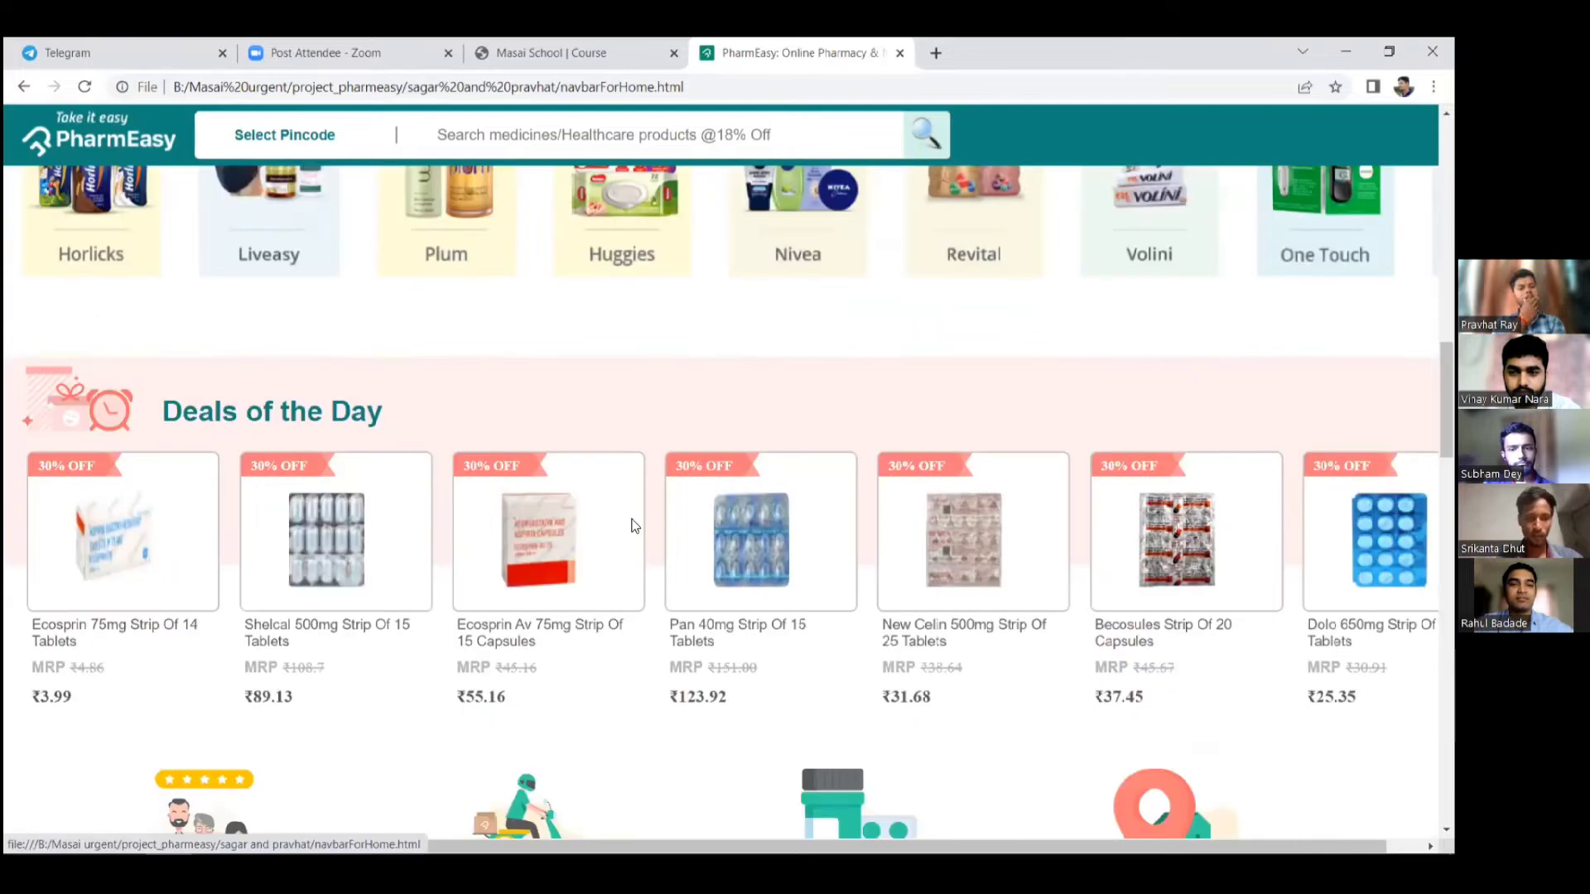
pyautogui.moveTo(629, 652)
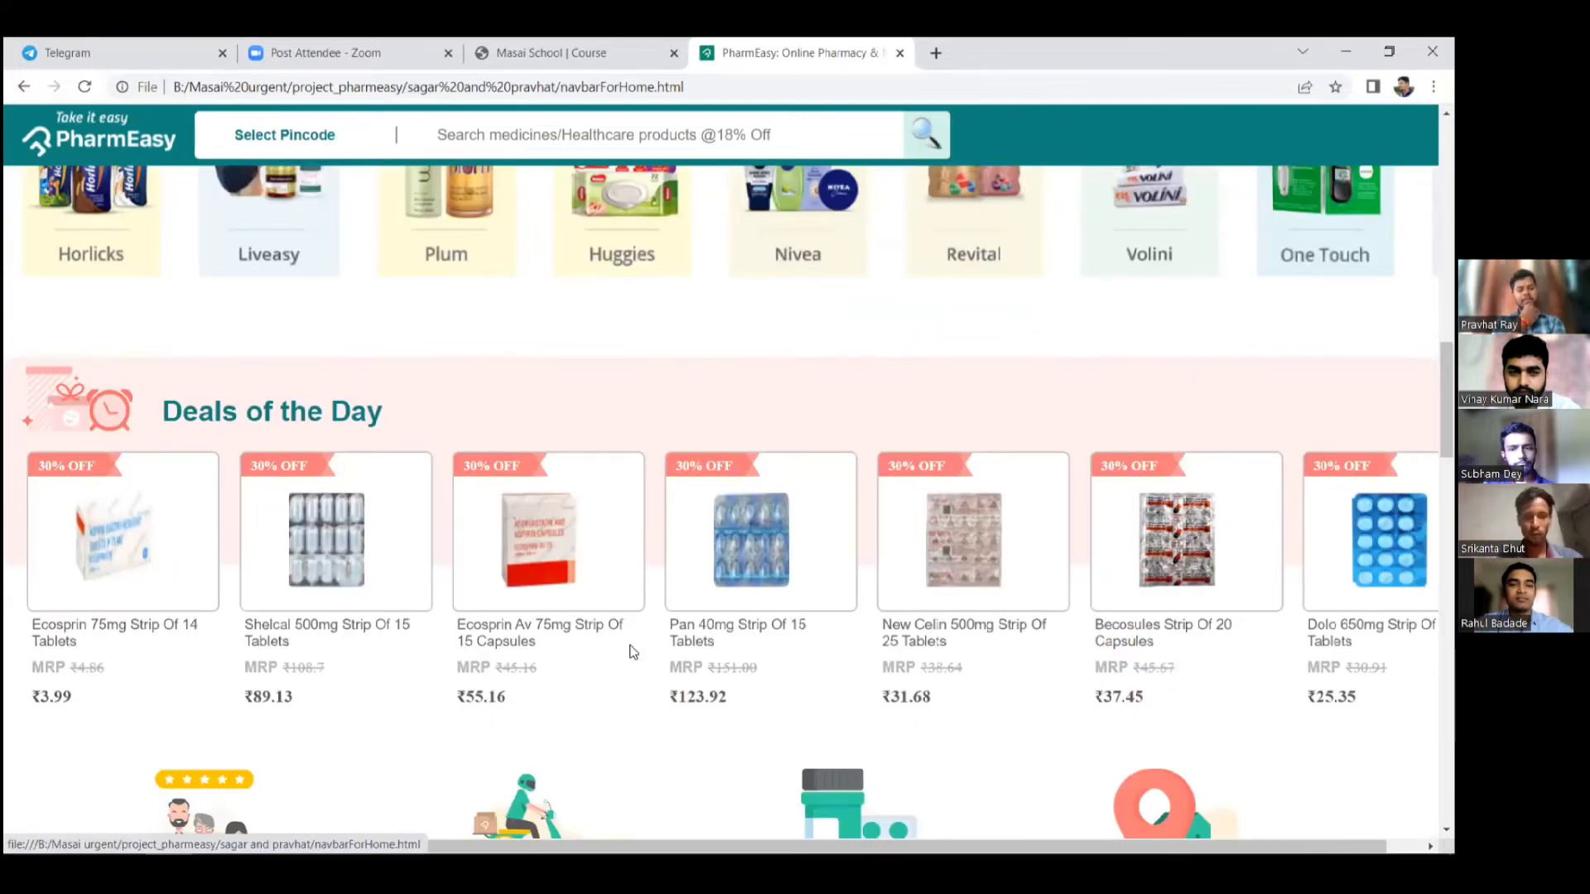
pyautogui.scroll(-3)
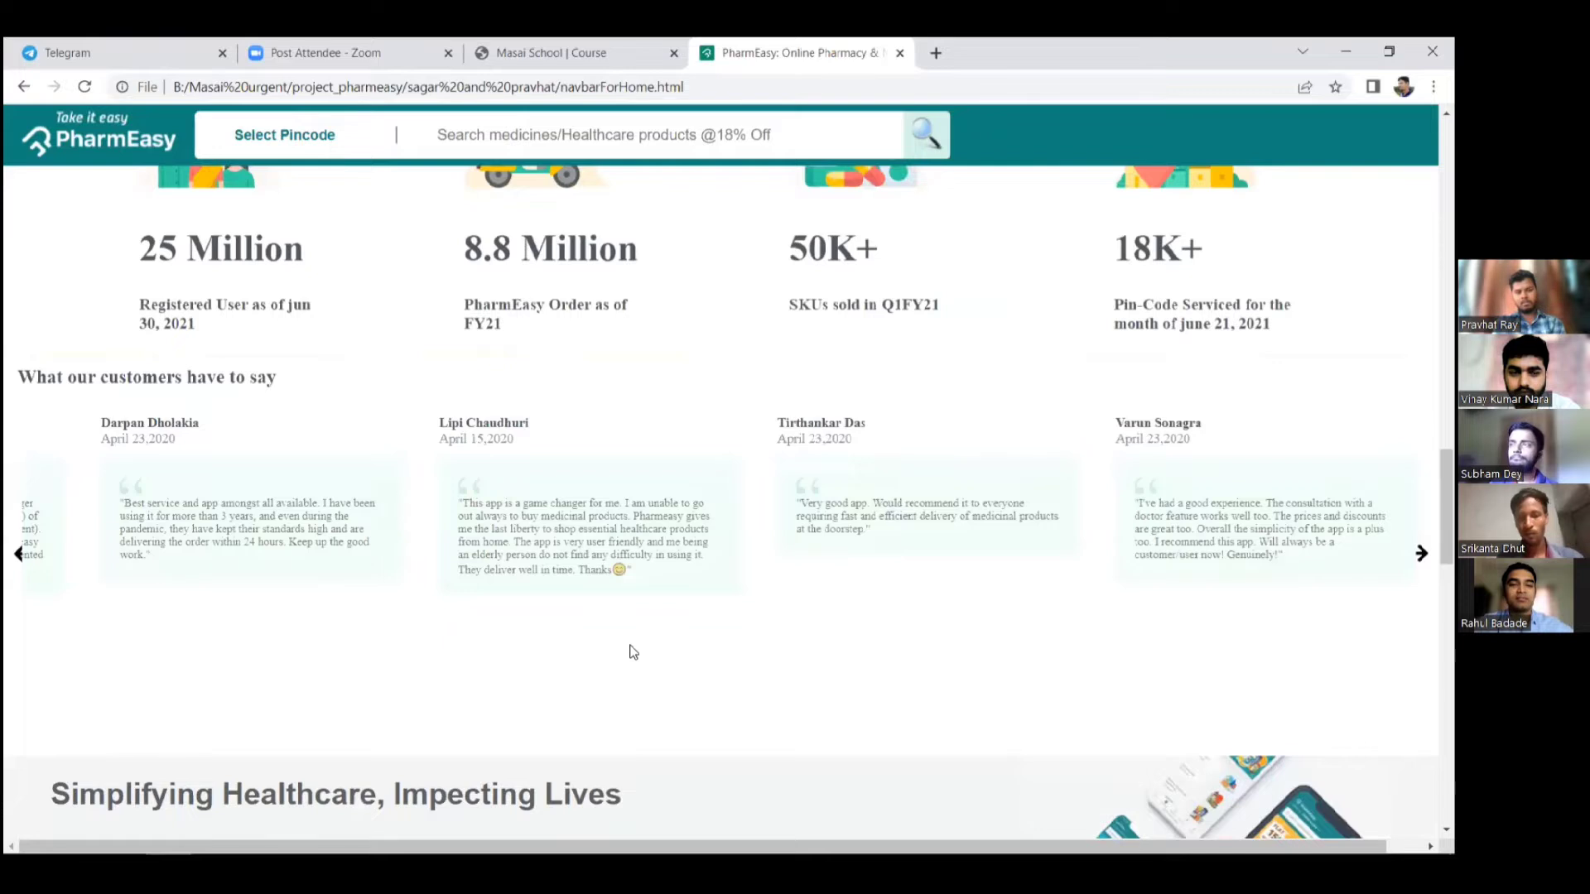
pyautogui.scroll(-3)
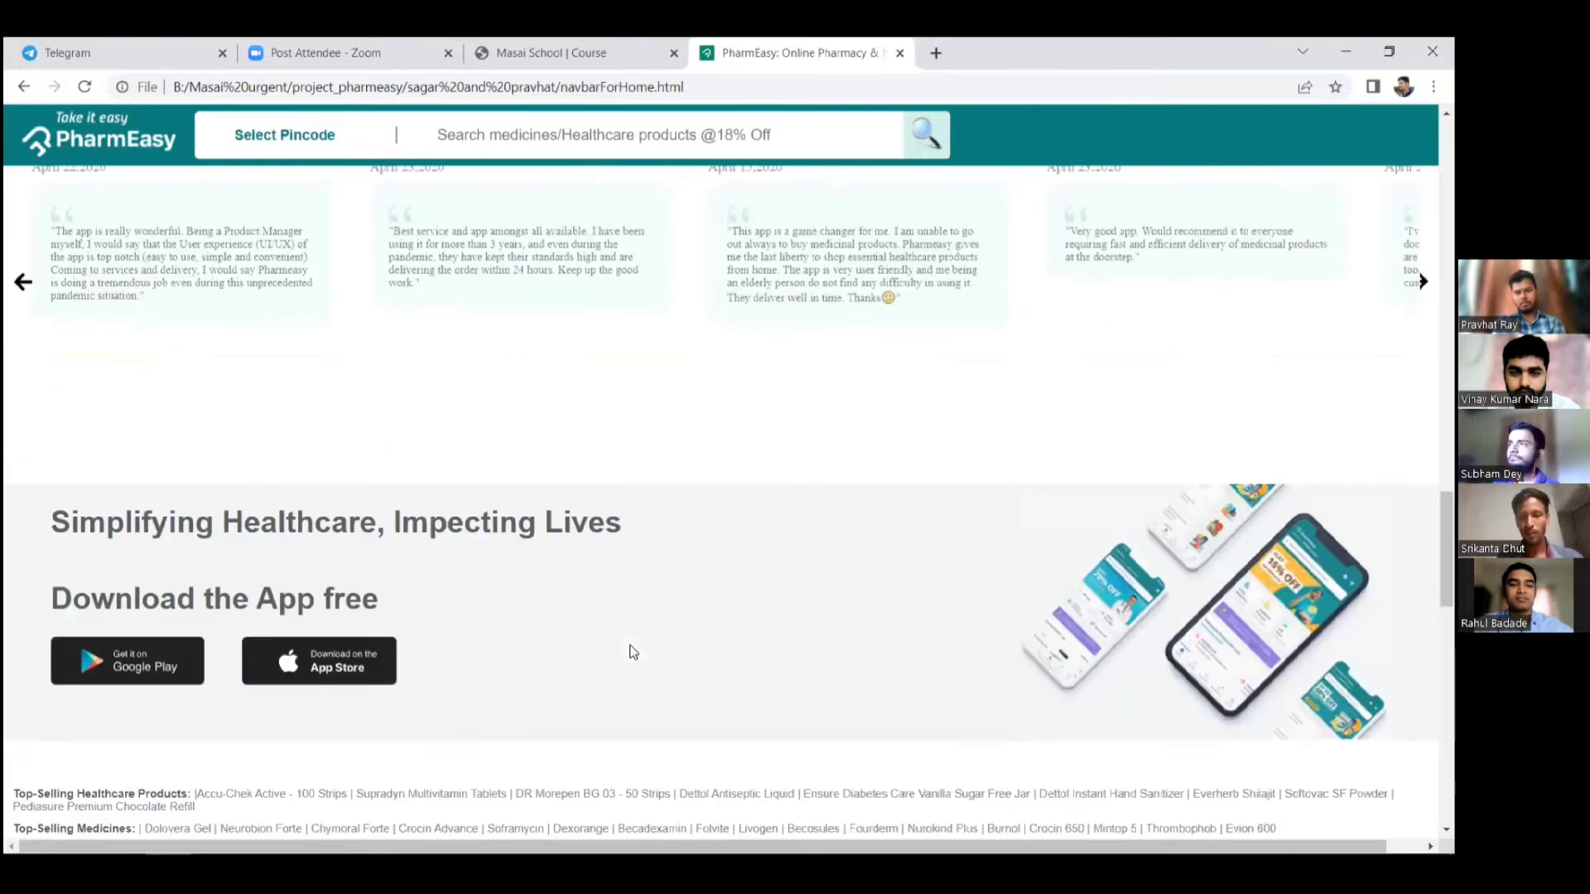
pyautogui.moveTo(1051, 507)
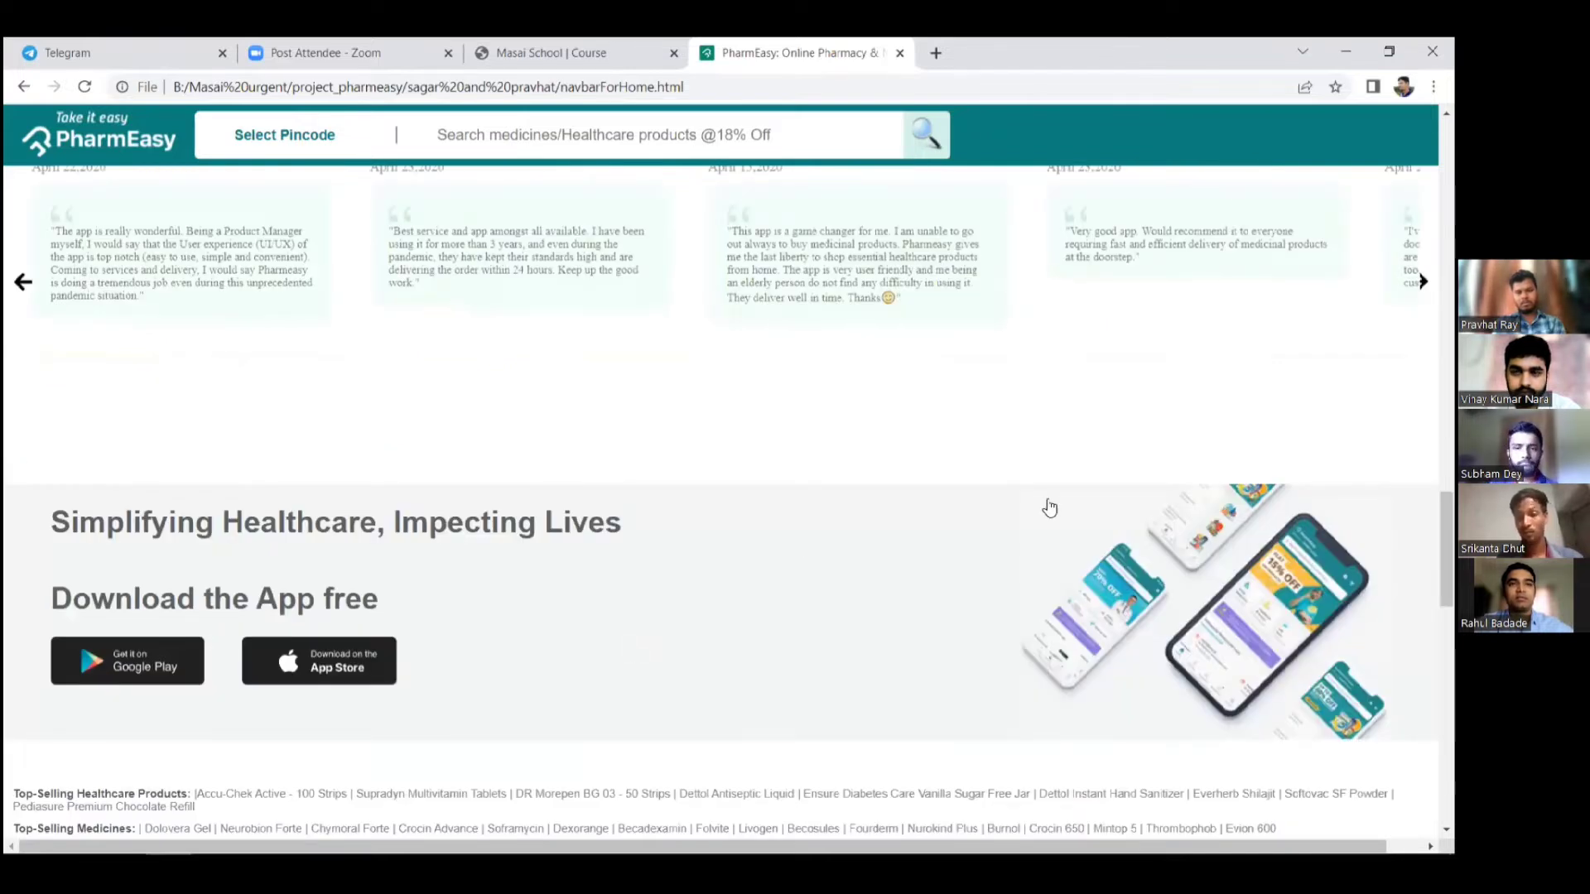
pyautogui.scroll(-3)
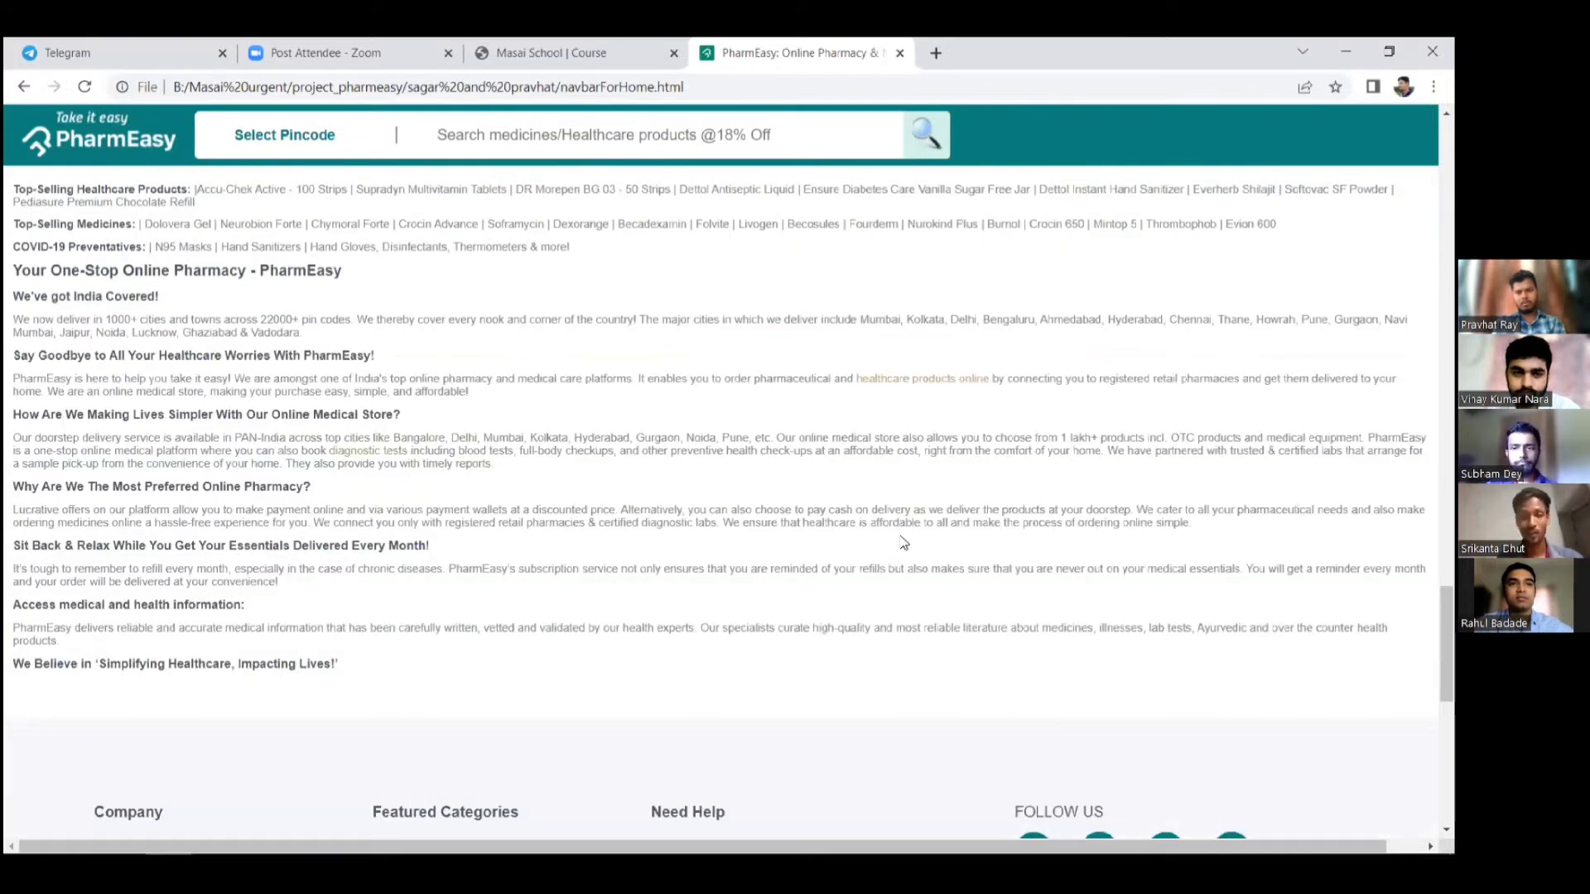
pyautogui.scroll(-3)
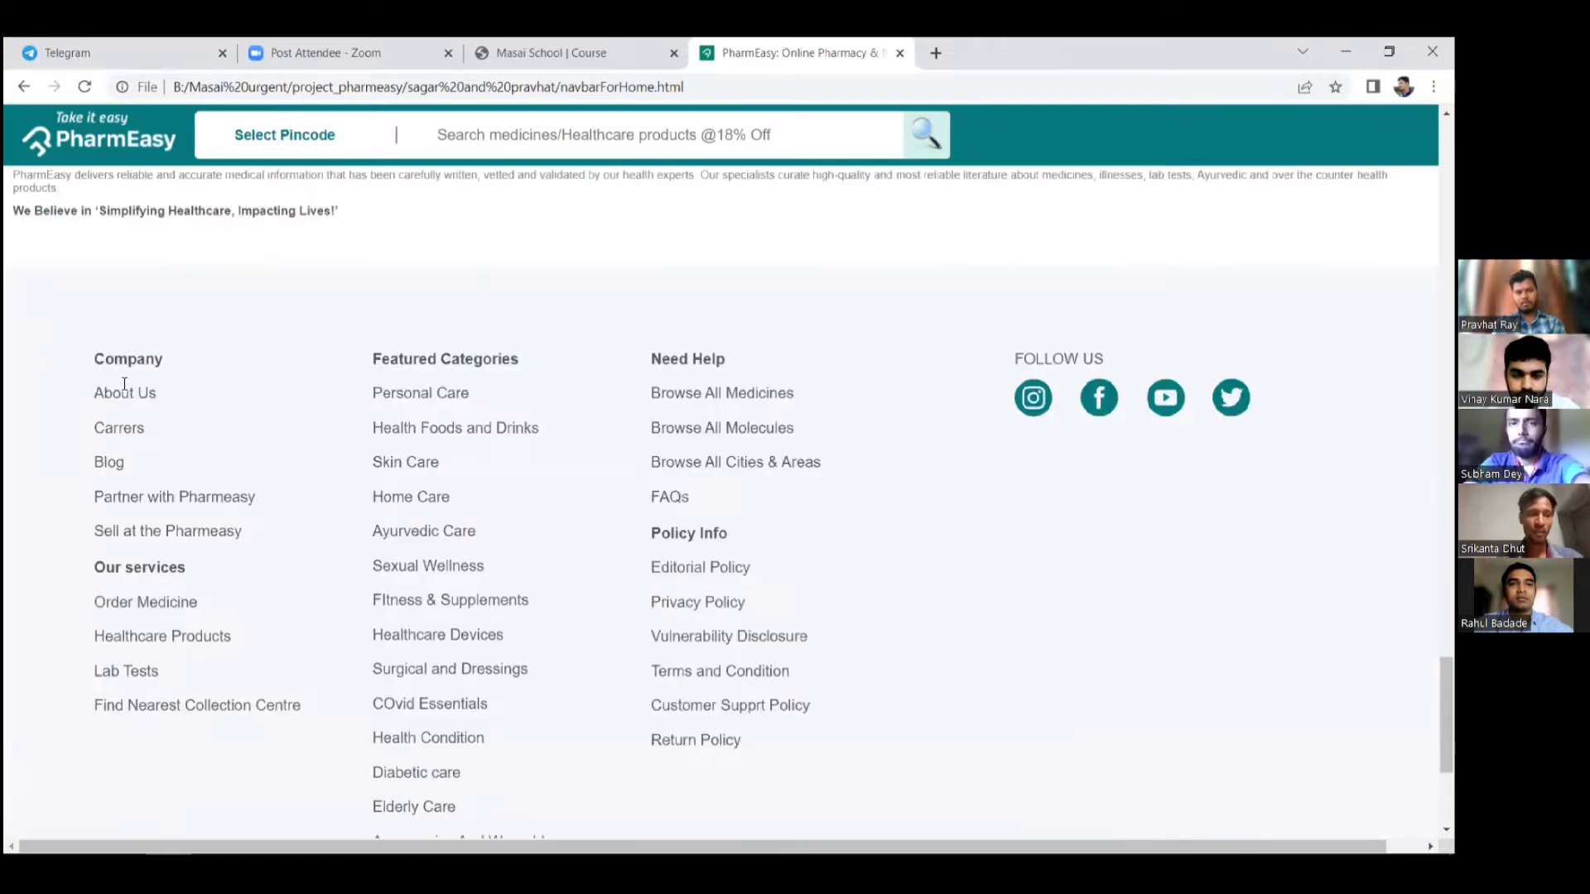
pyautogui.scroll(-3)
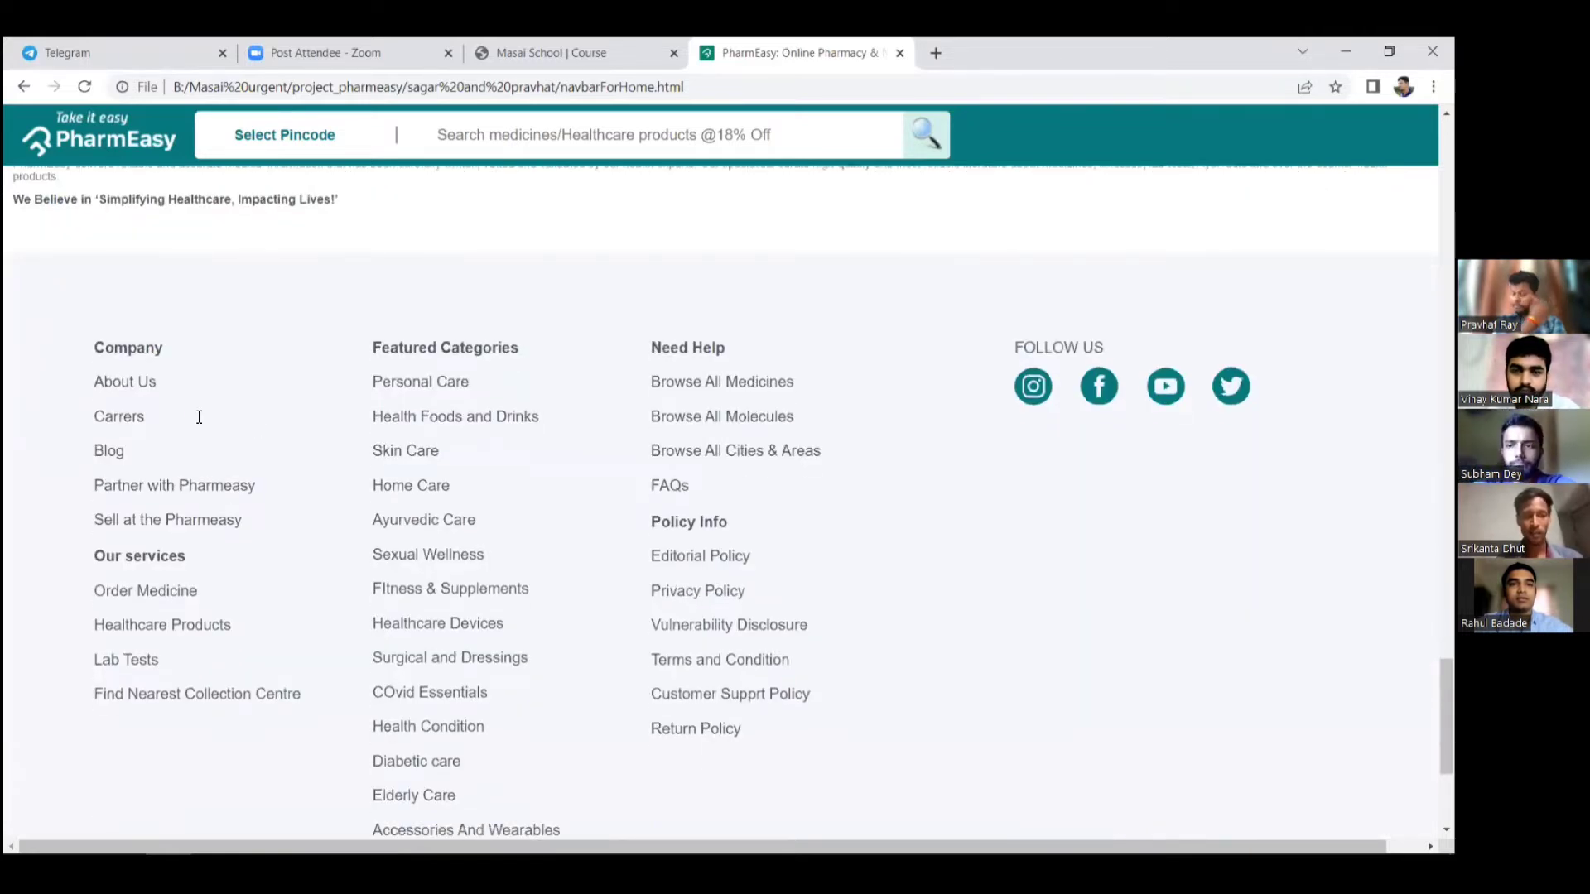
pyautogui.scroll(-3)
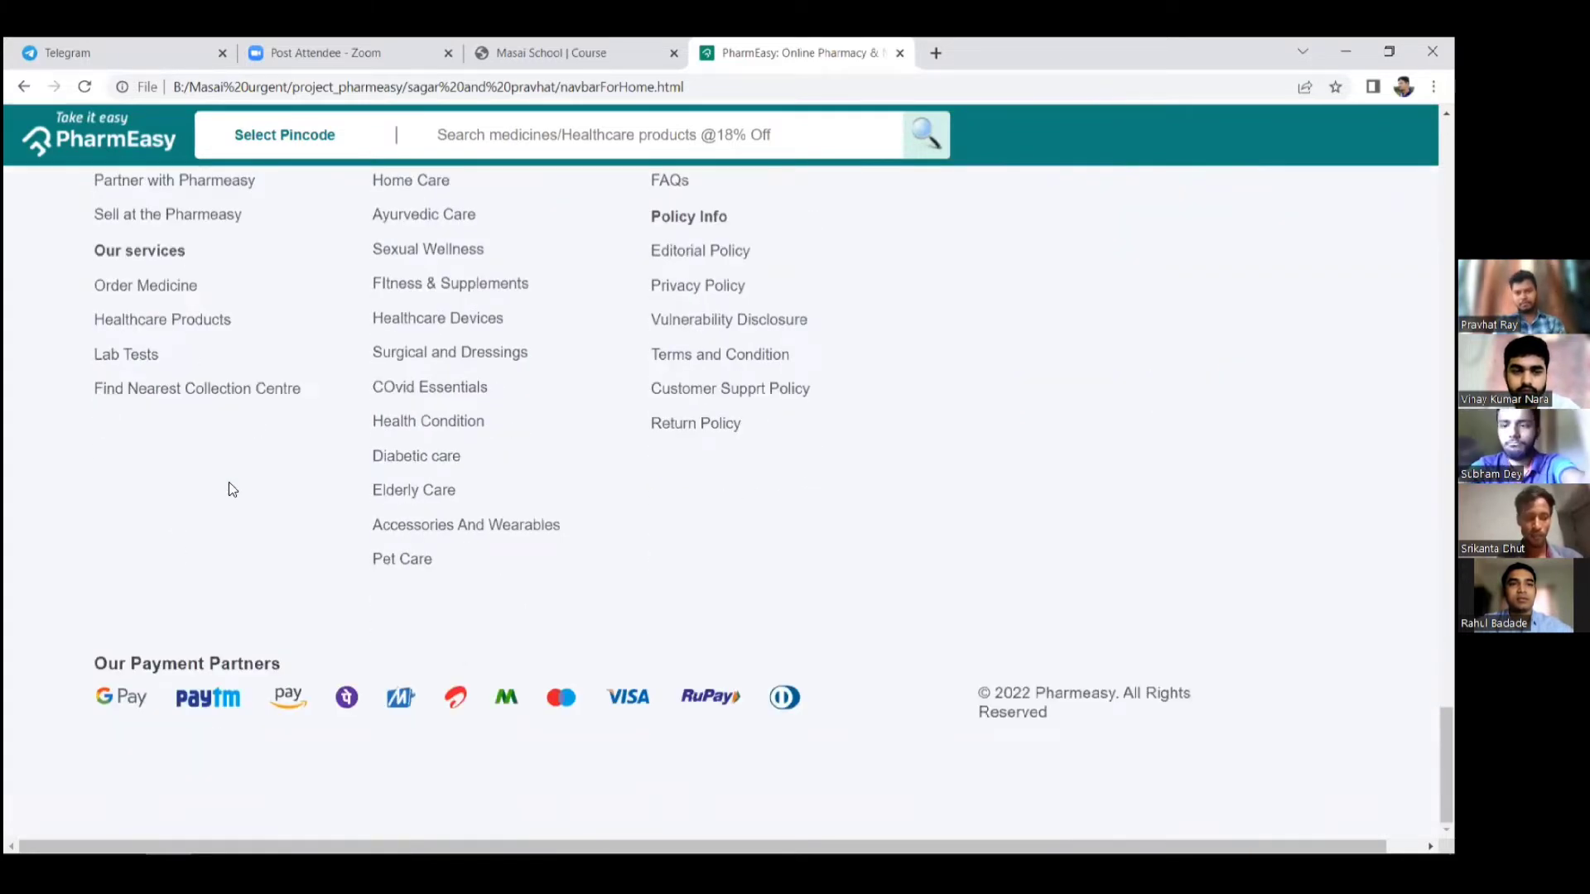
pyautogui.moveTo(288, 633)
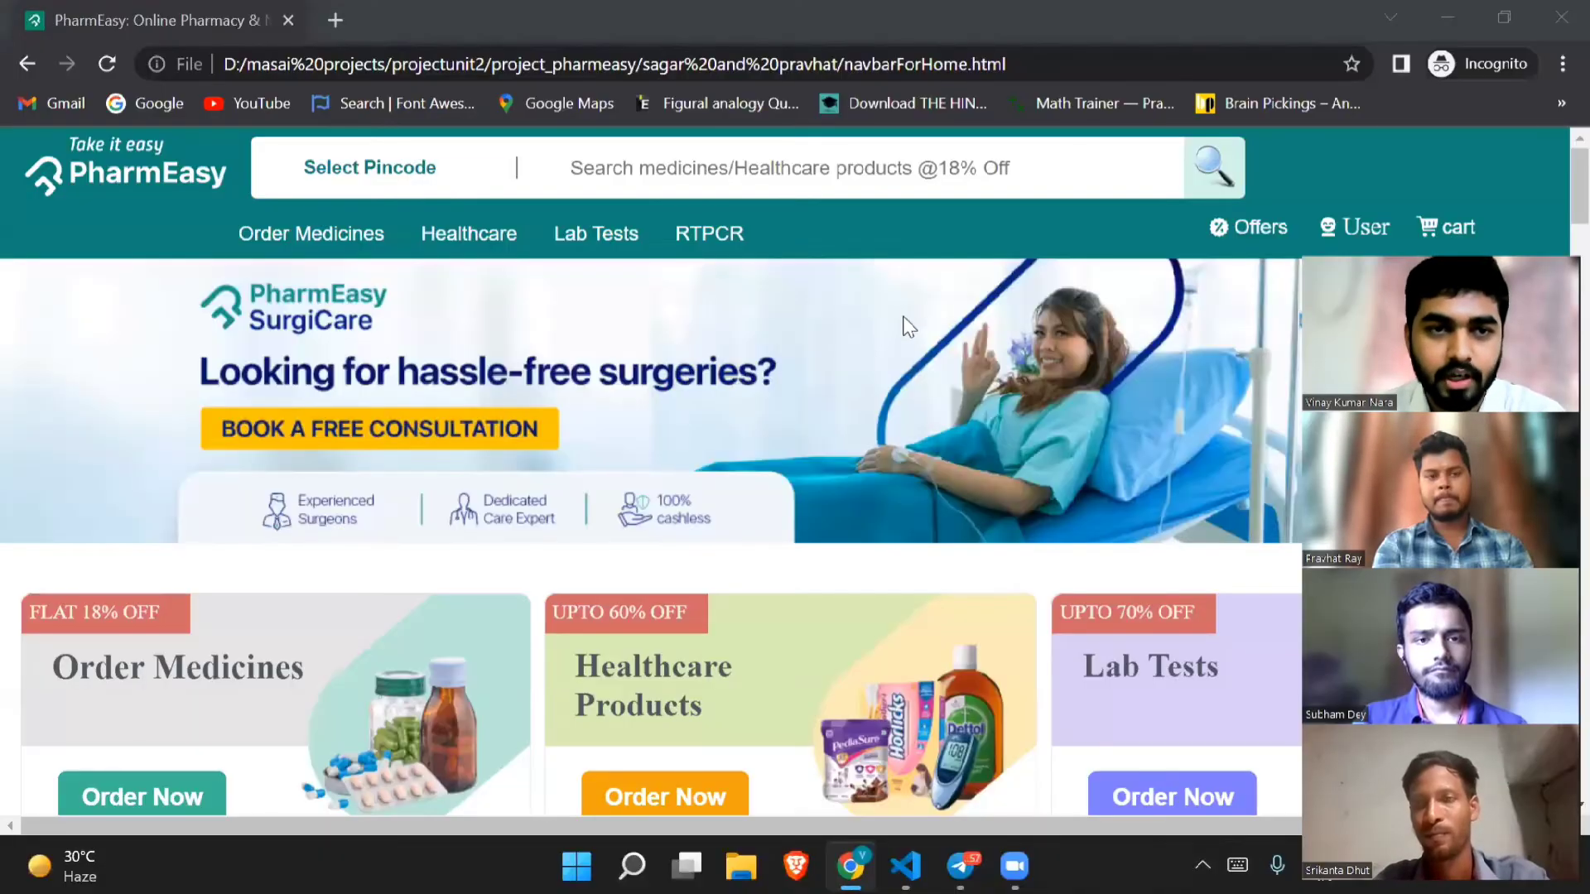
pyautogui.moveTo(311, 233)
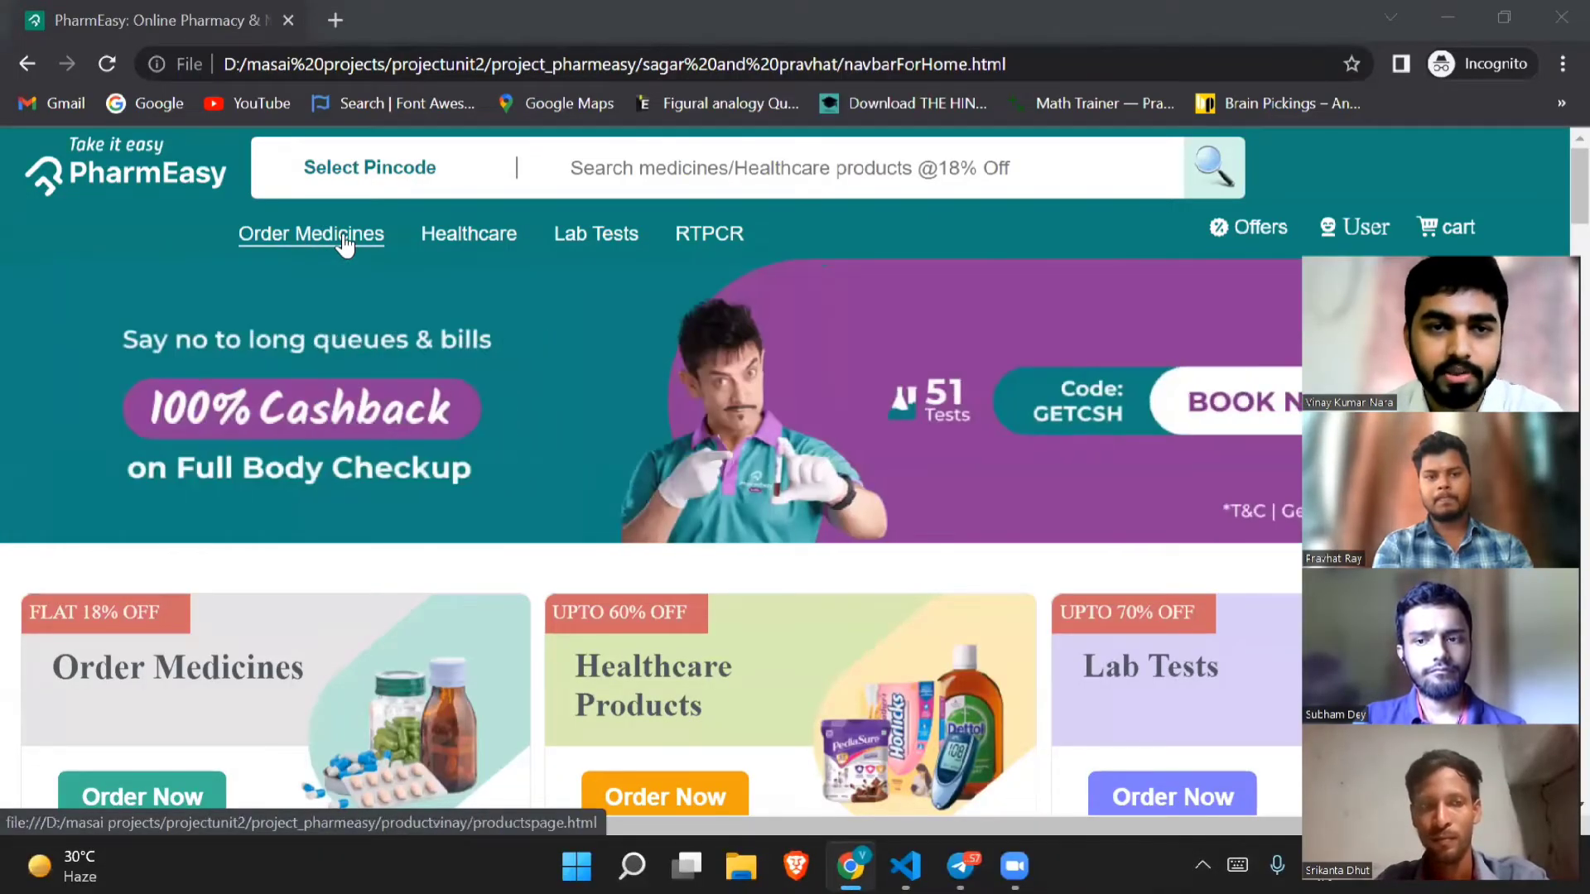
# Browse the Order Medicines page through offers, testimonials, FAQs and benefits, then return to top.
pyautogui.click(310, 234)
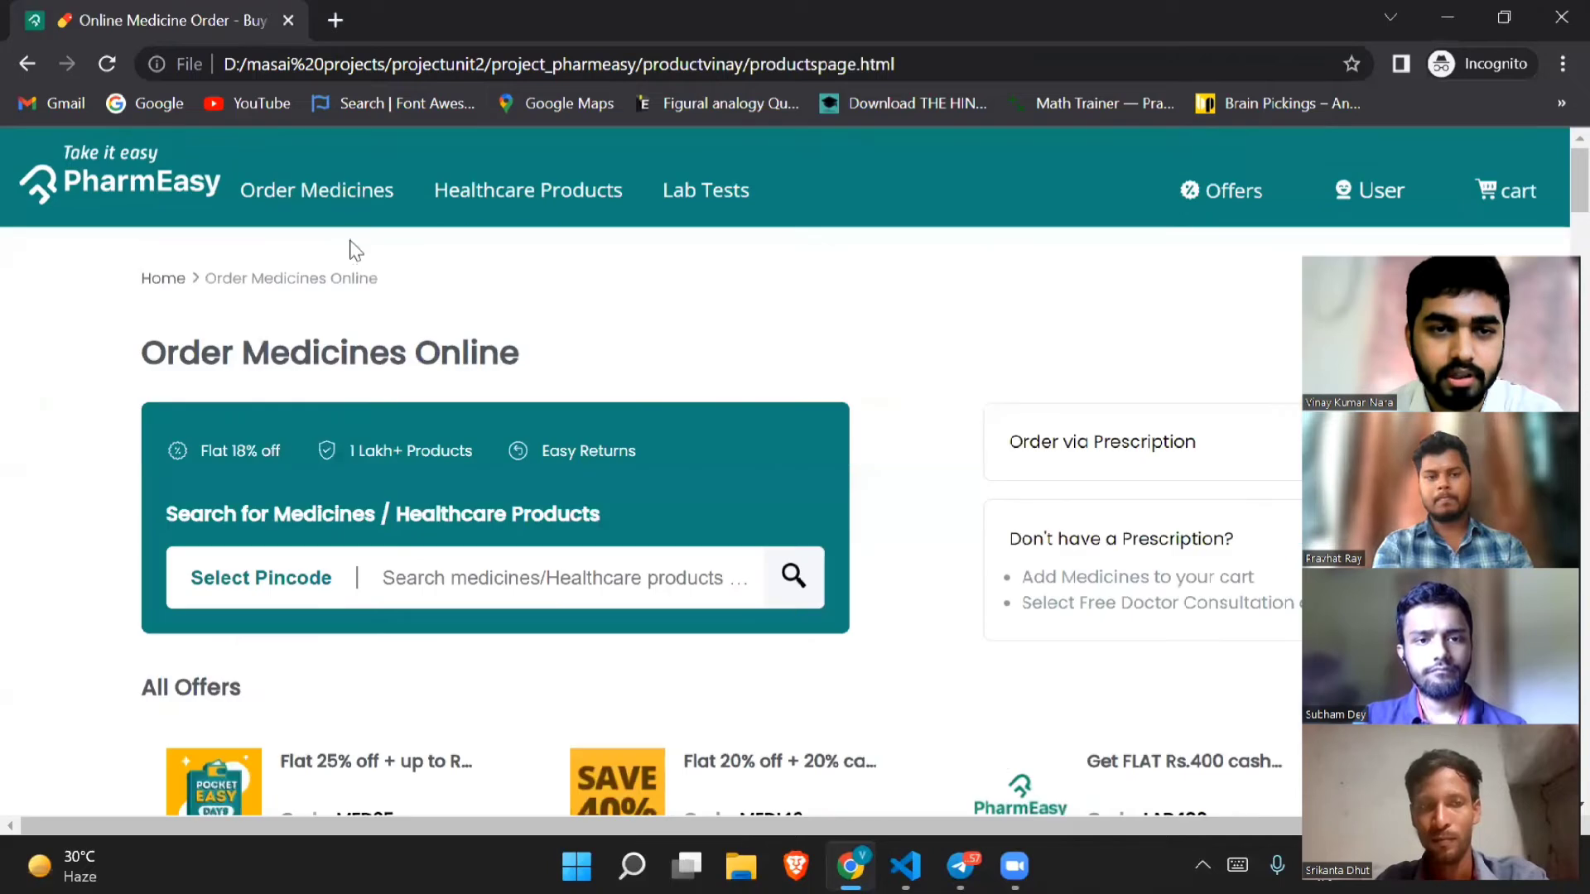
pyautogui.moveTo(424, 392)
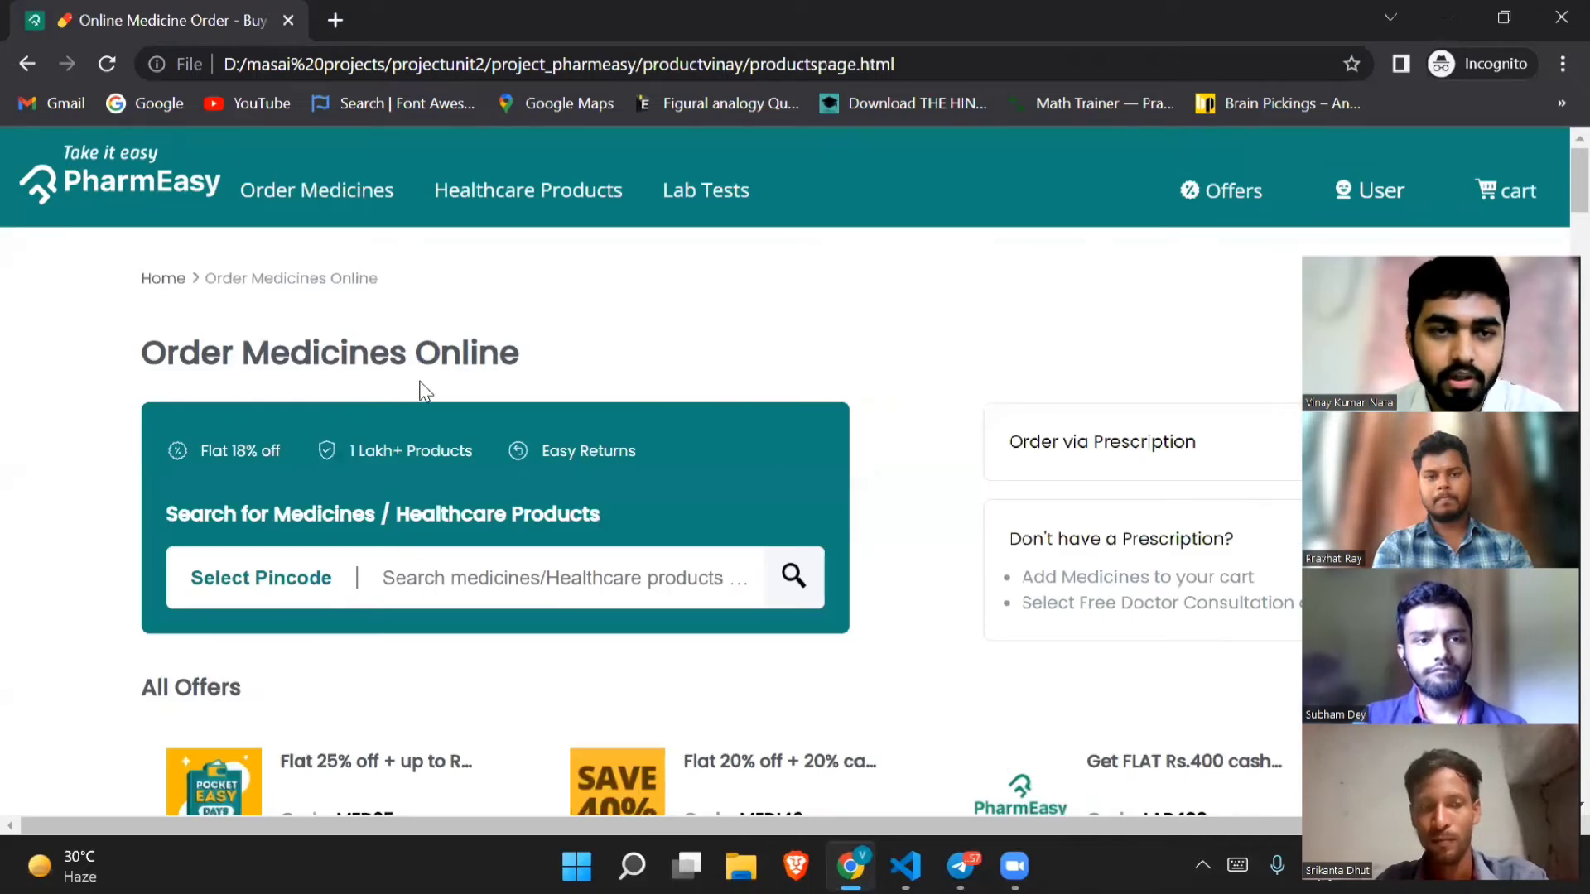
pyautogui.moveTo(509, 566)
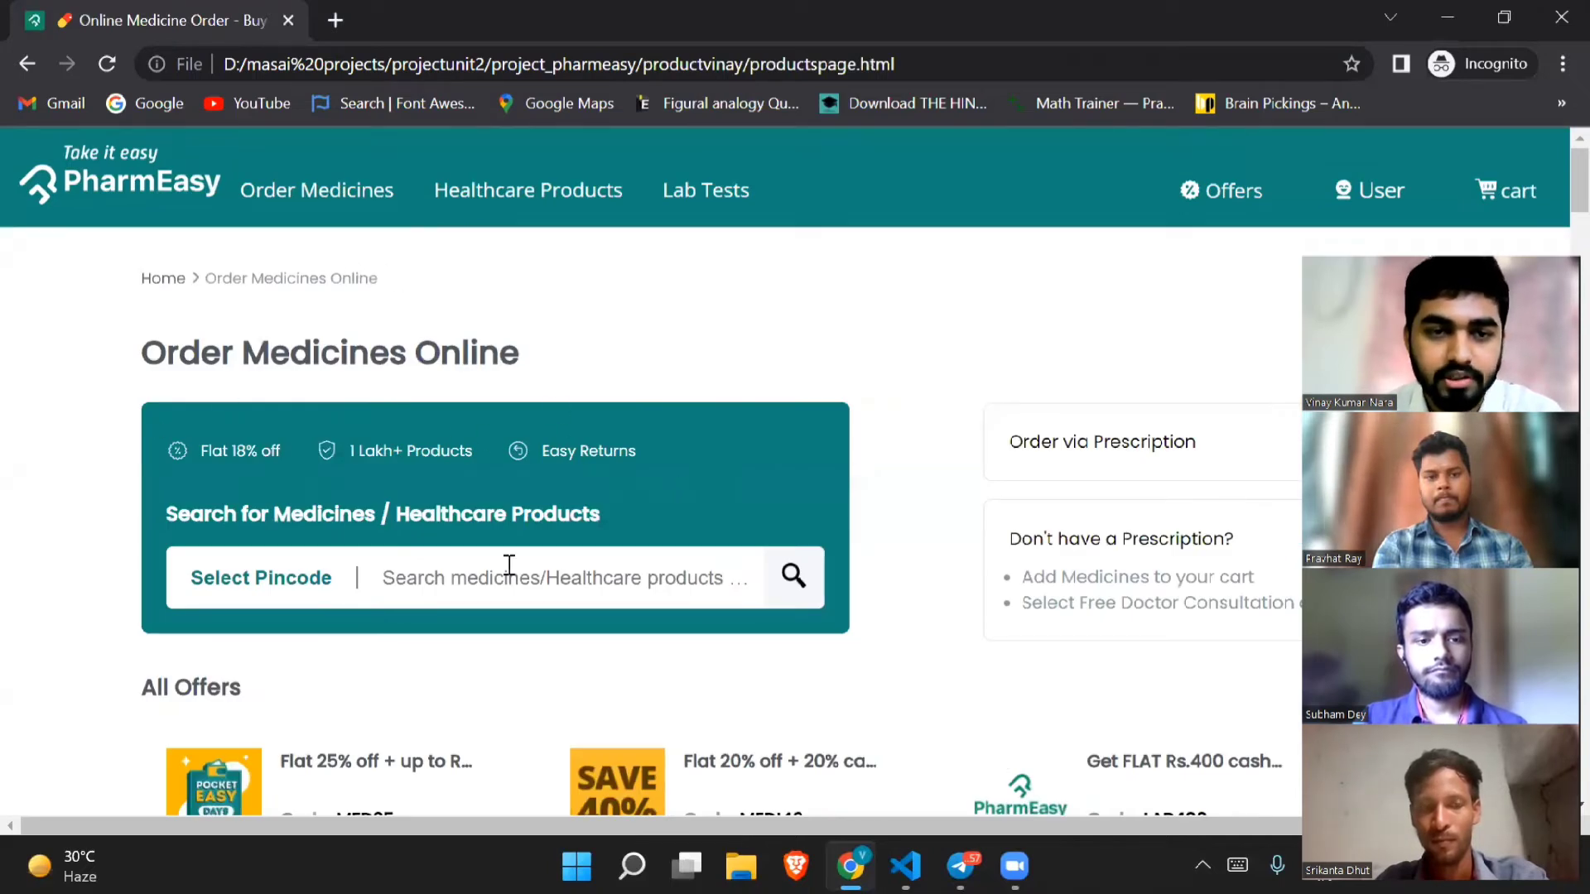
pyautogui.scroll(-3)
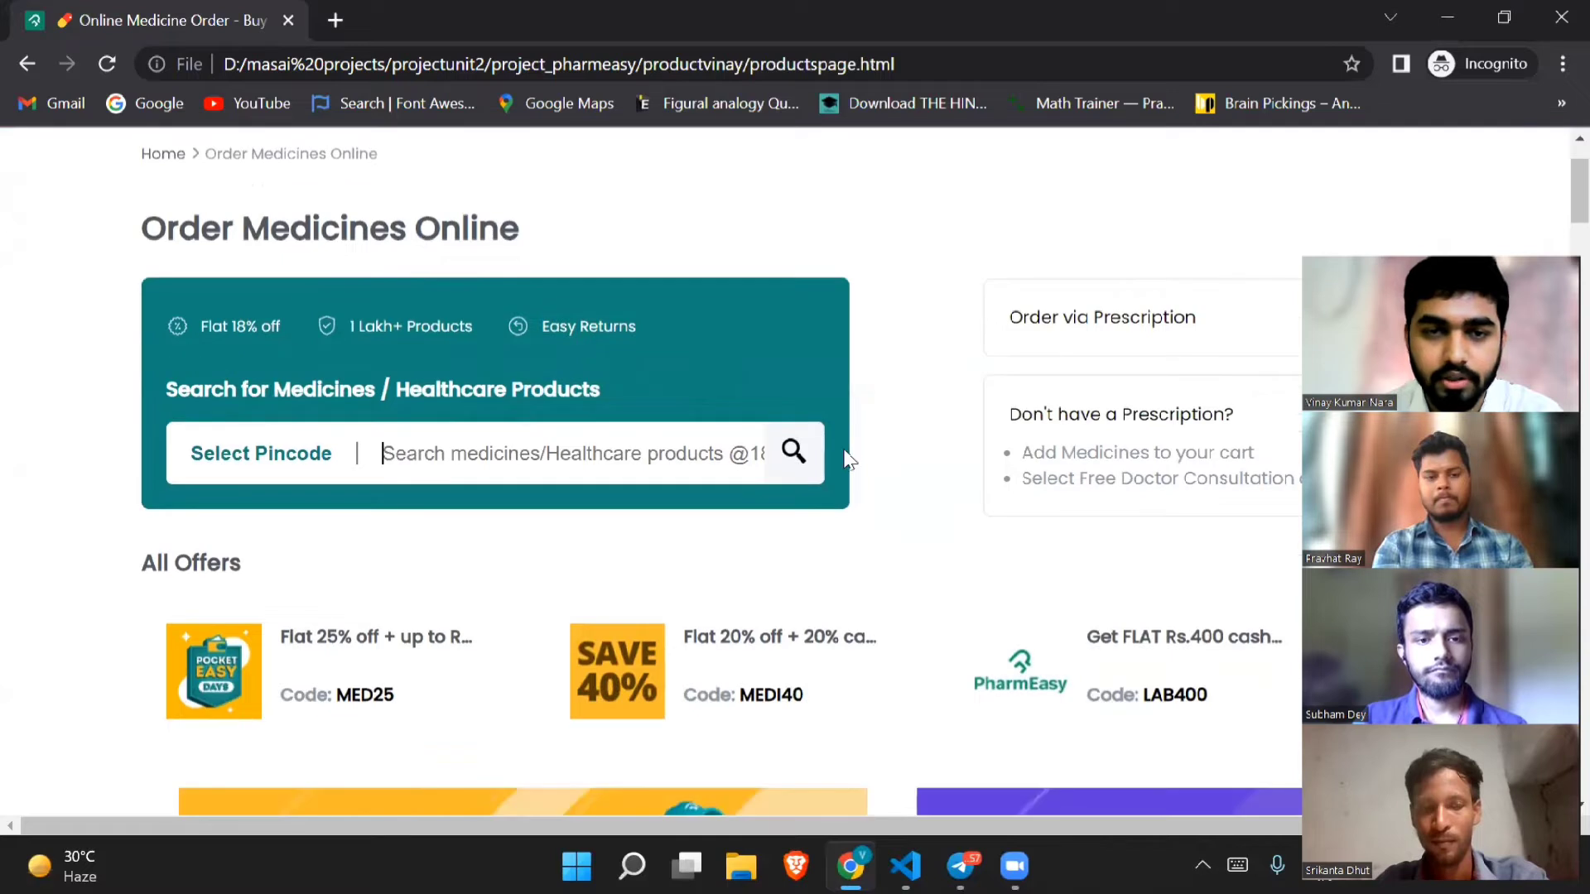
pyautogui.scroll(-3)
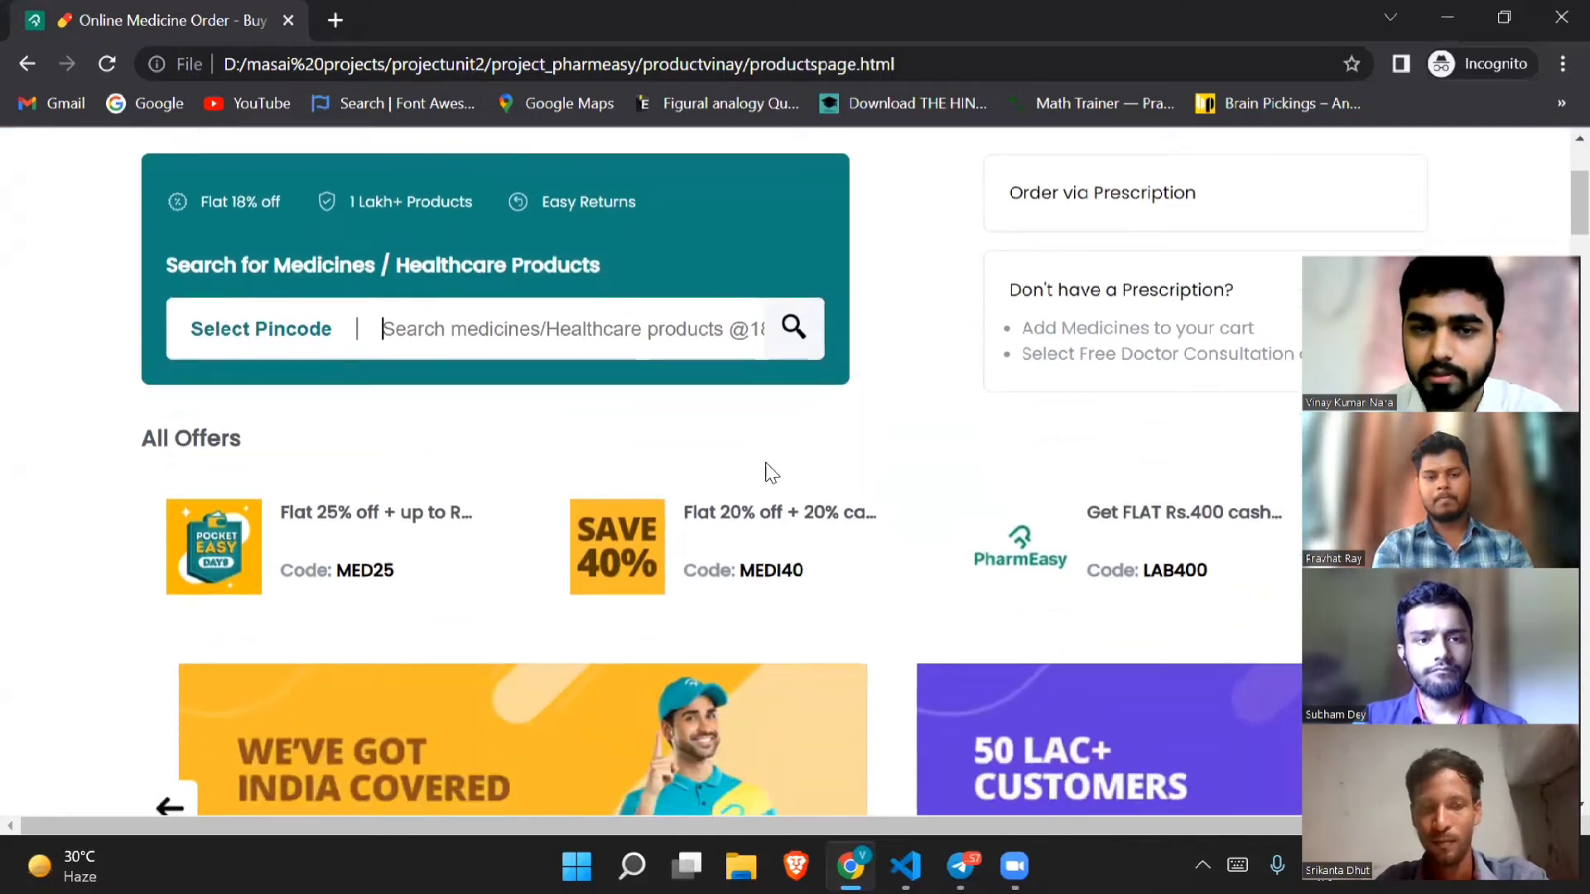
pyautogui.scroll(-3)
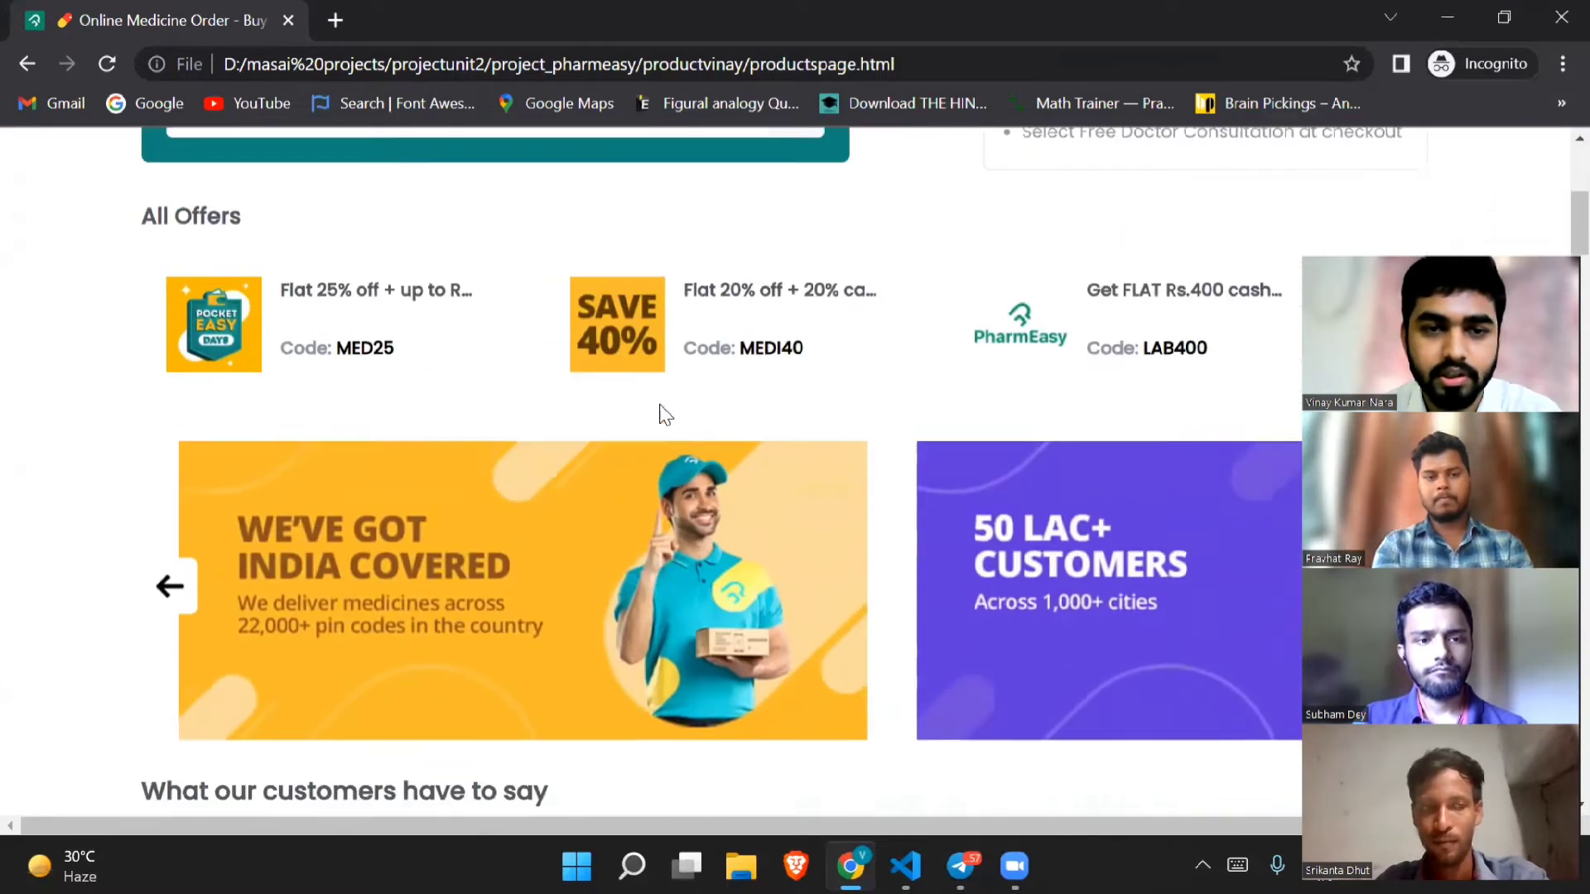
pyautogui.scroll(-3)
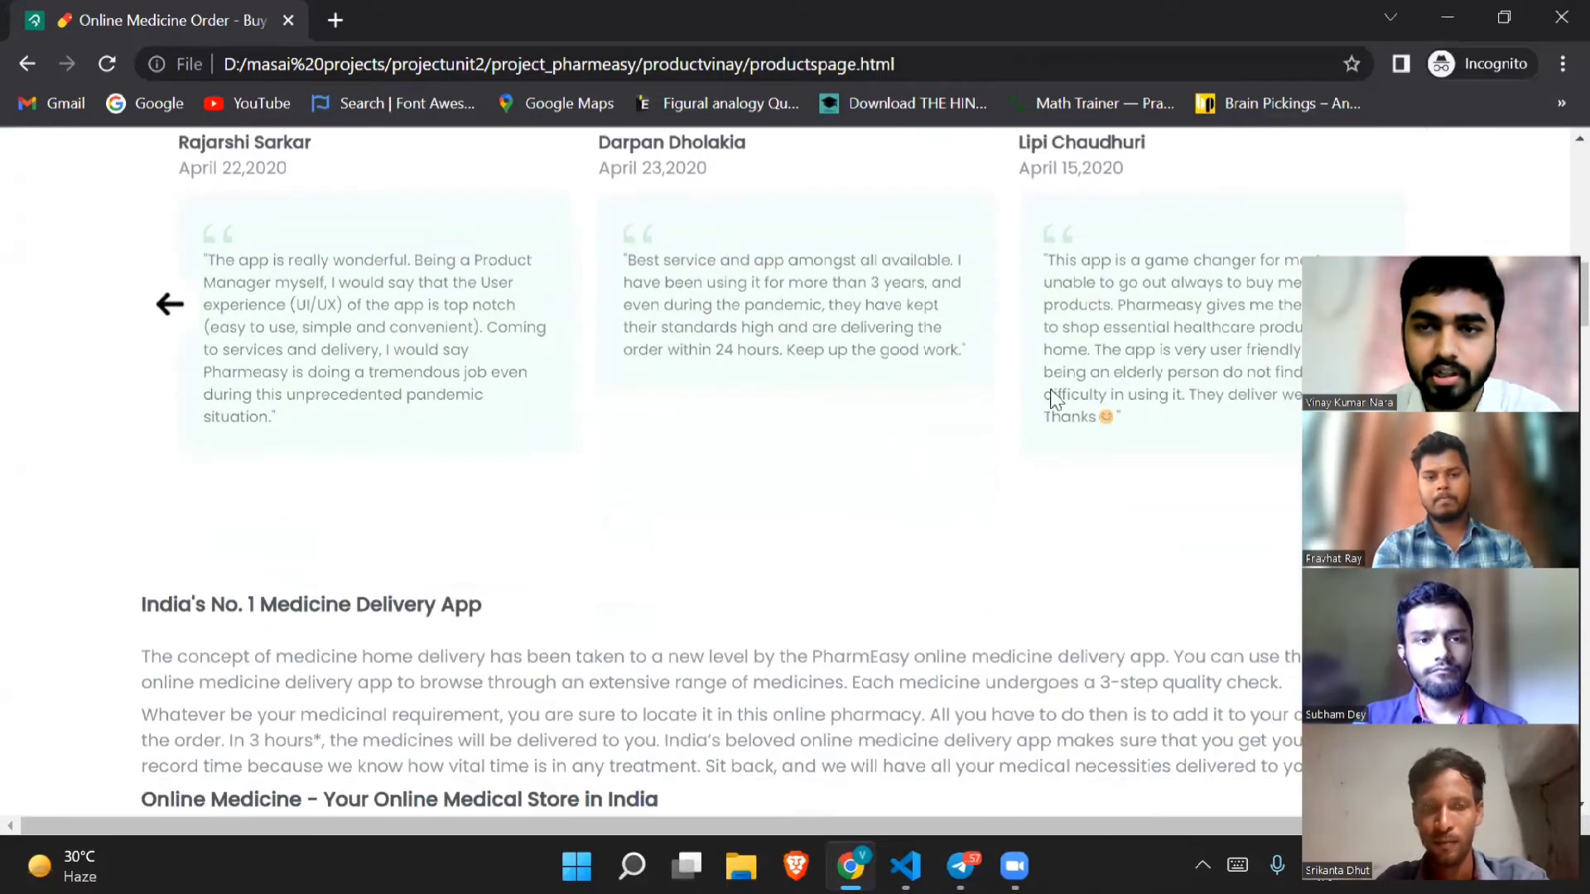
pyautogui.scroll(-3)
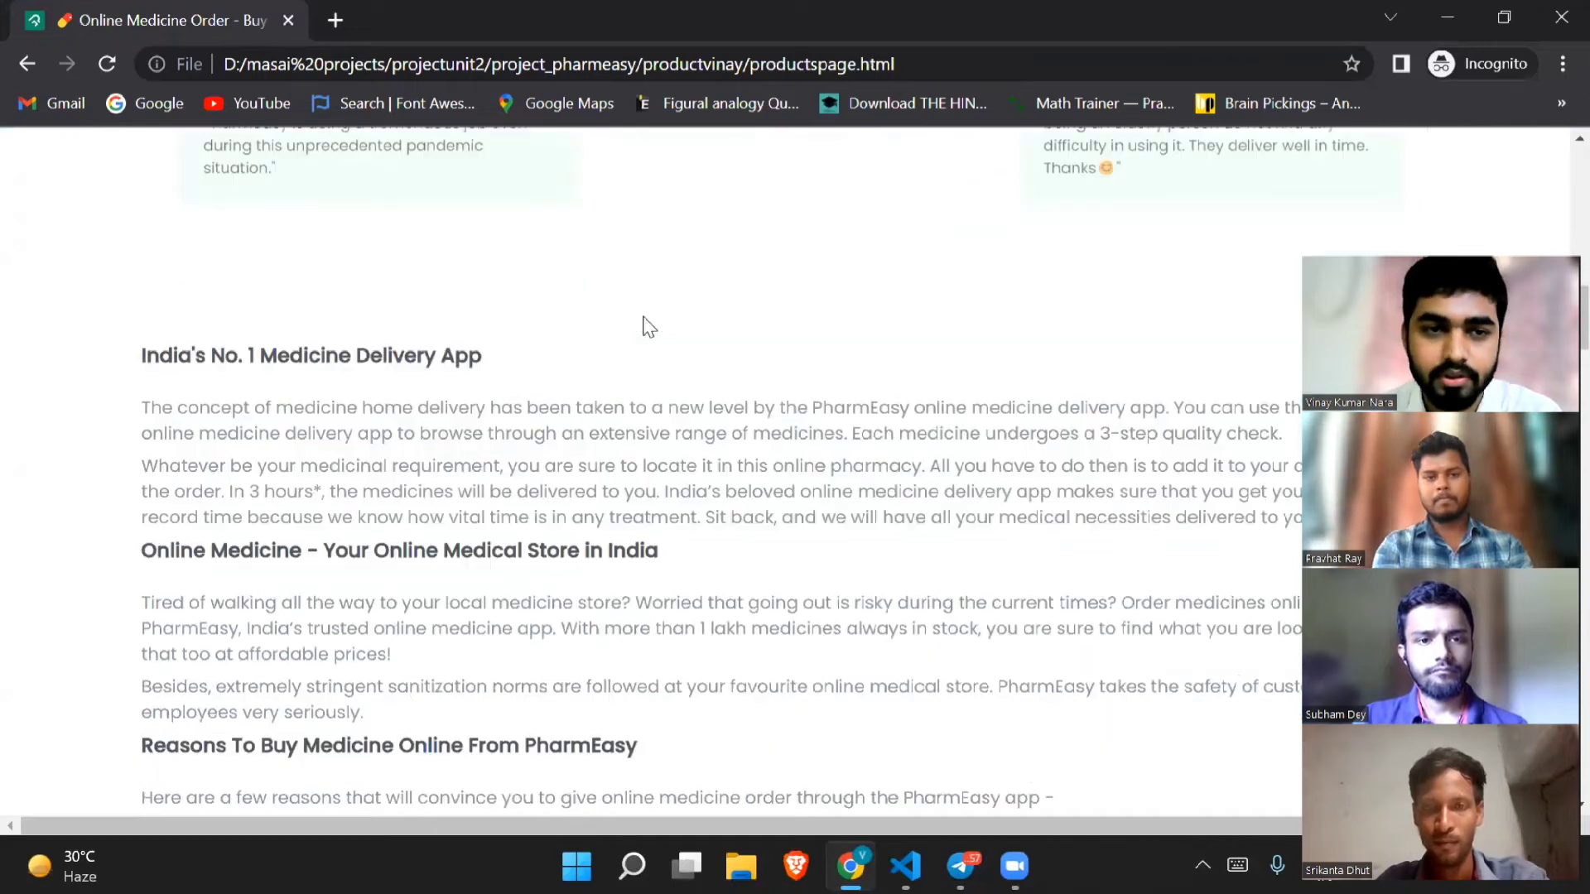
pyautogui.scroll(-3)
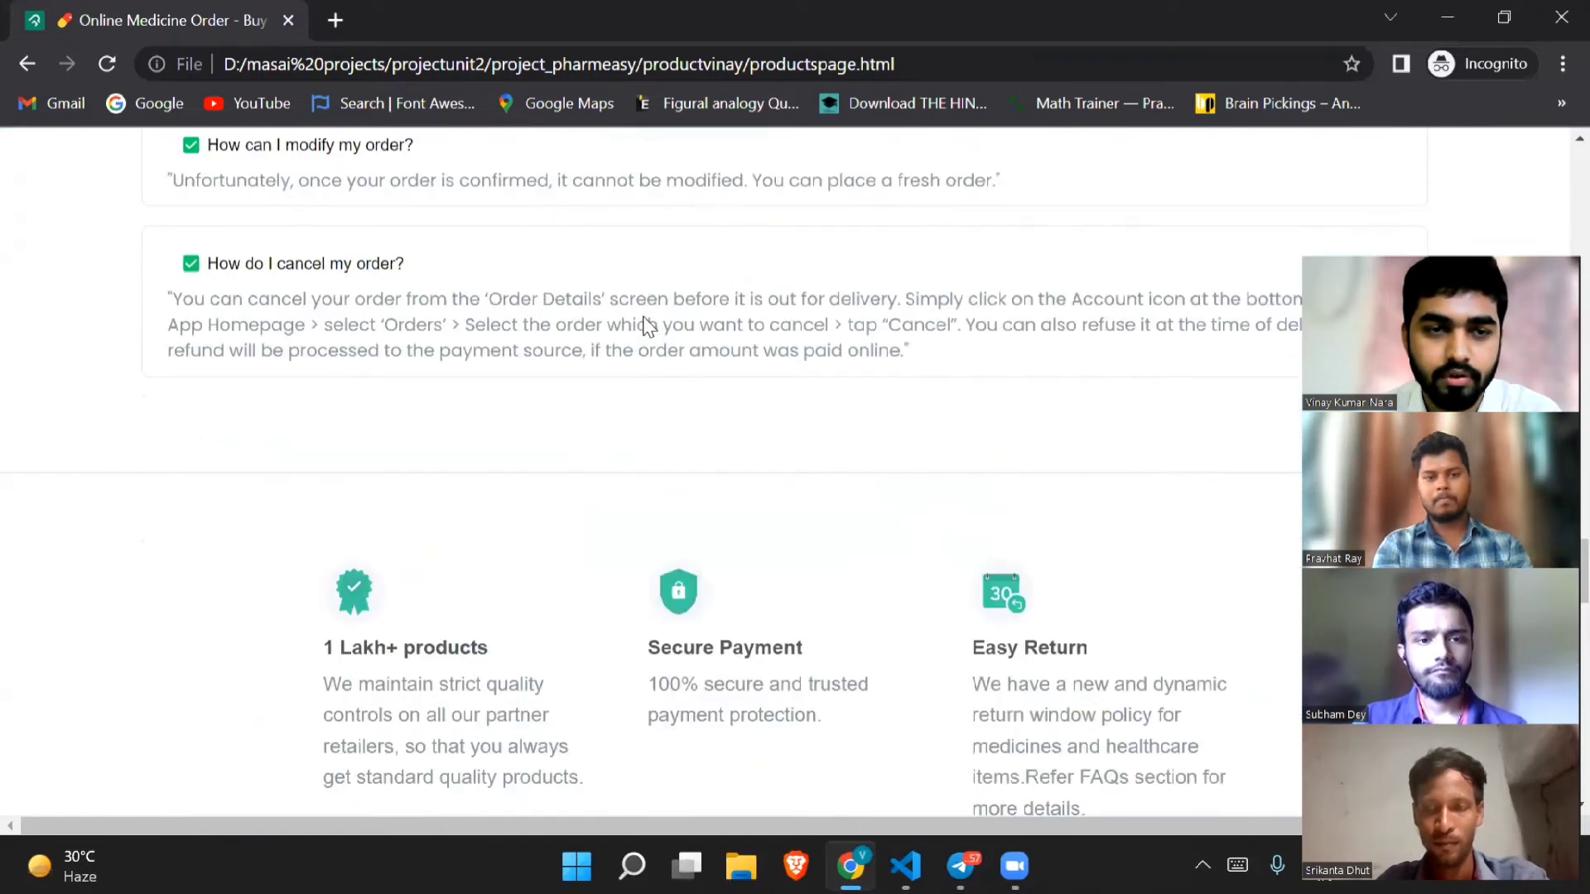
pyautogui.scroll(3)
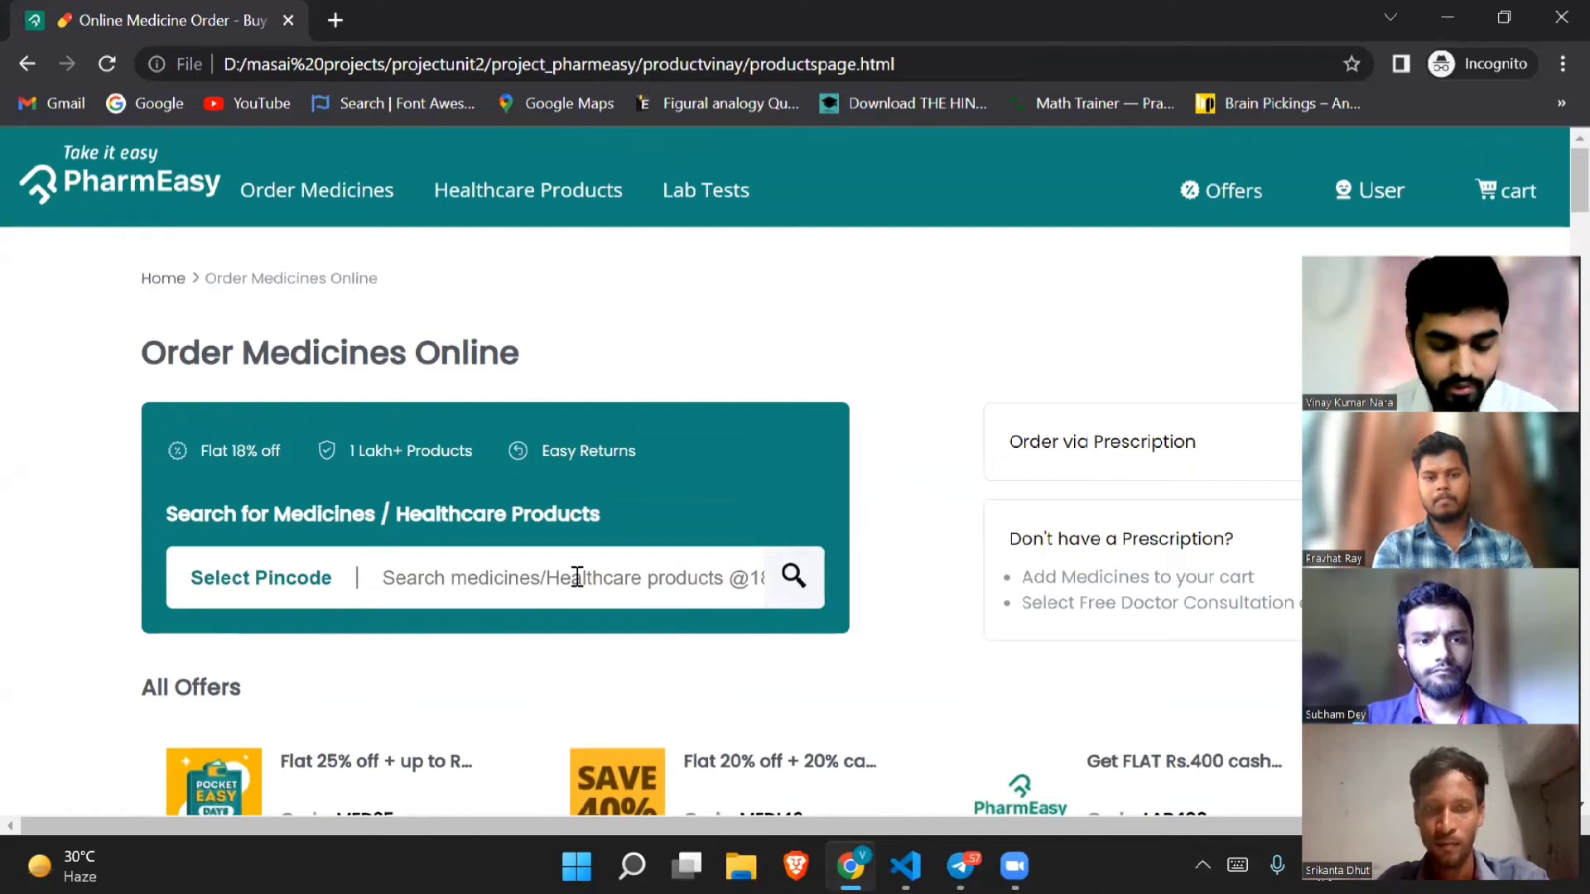
# Search 'Dolo 650mg Strip Of 15 Tablets' and add 4 strips to the cart.
pyautogui.write('Dolo 650mg Strip Of 15 Tablets')
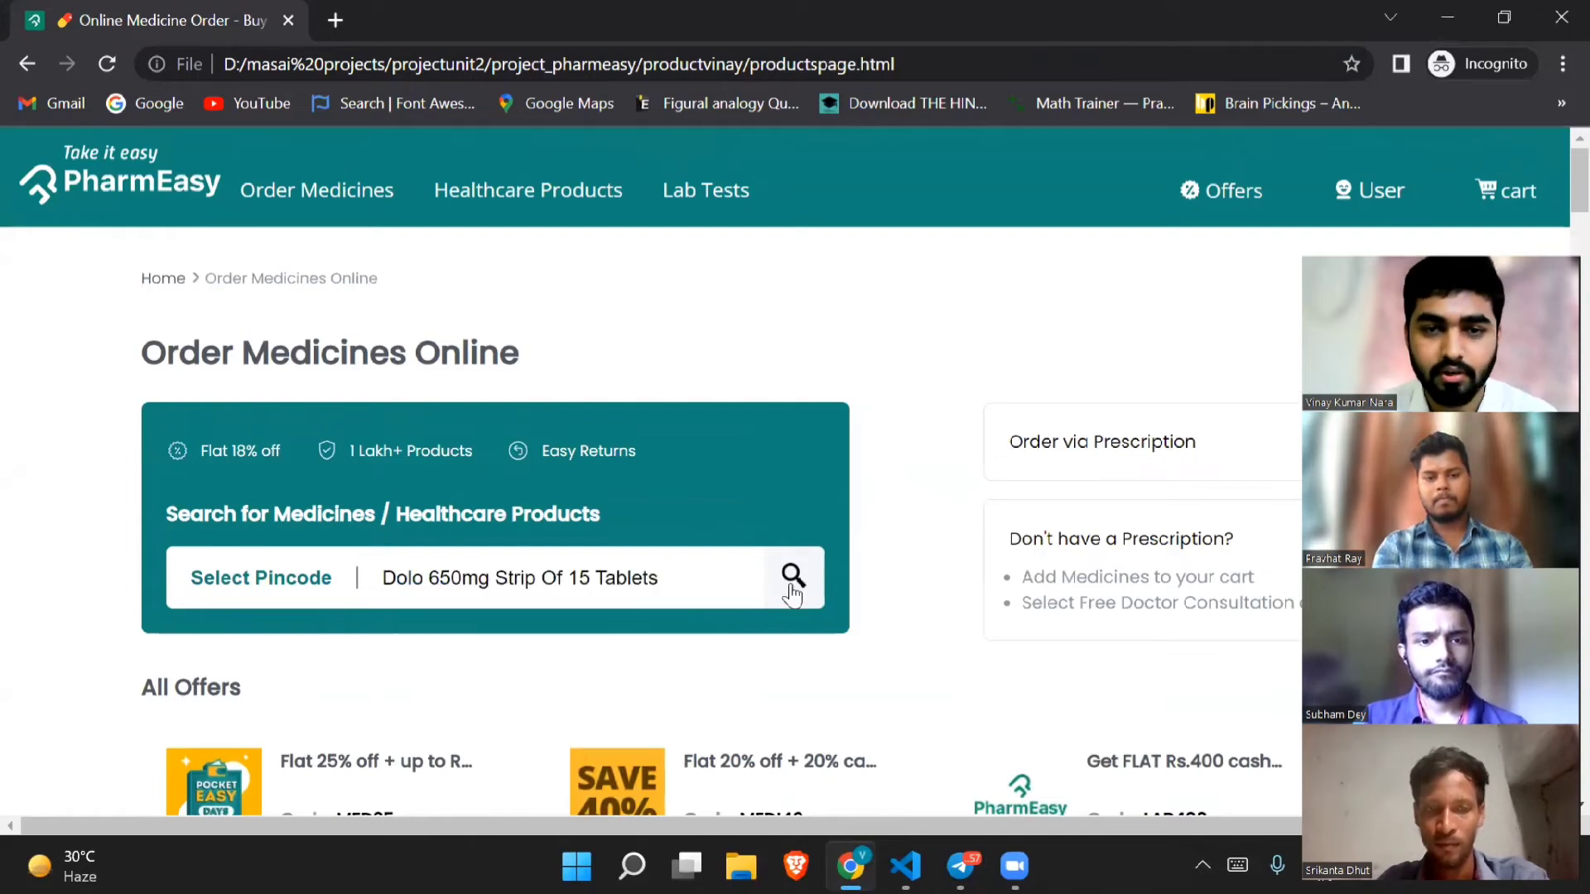
pyautogui.click(794, 577)
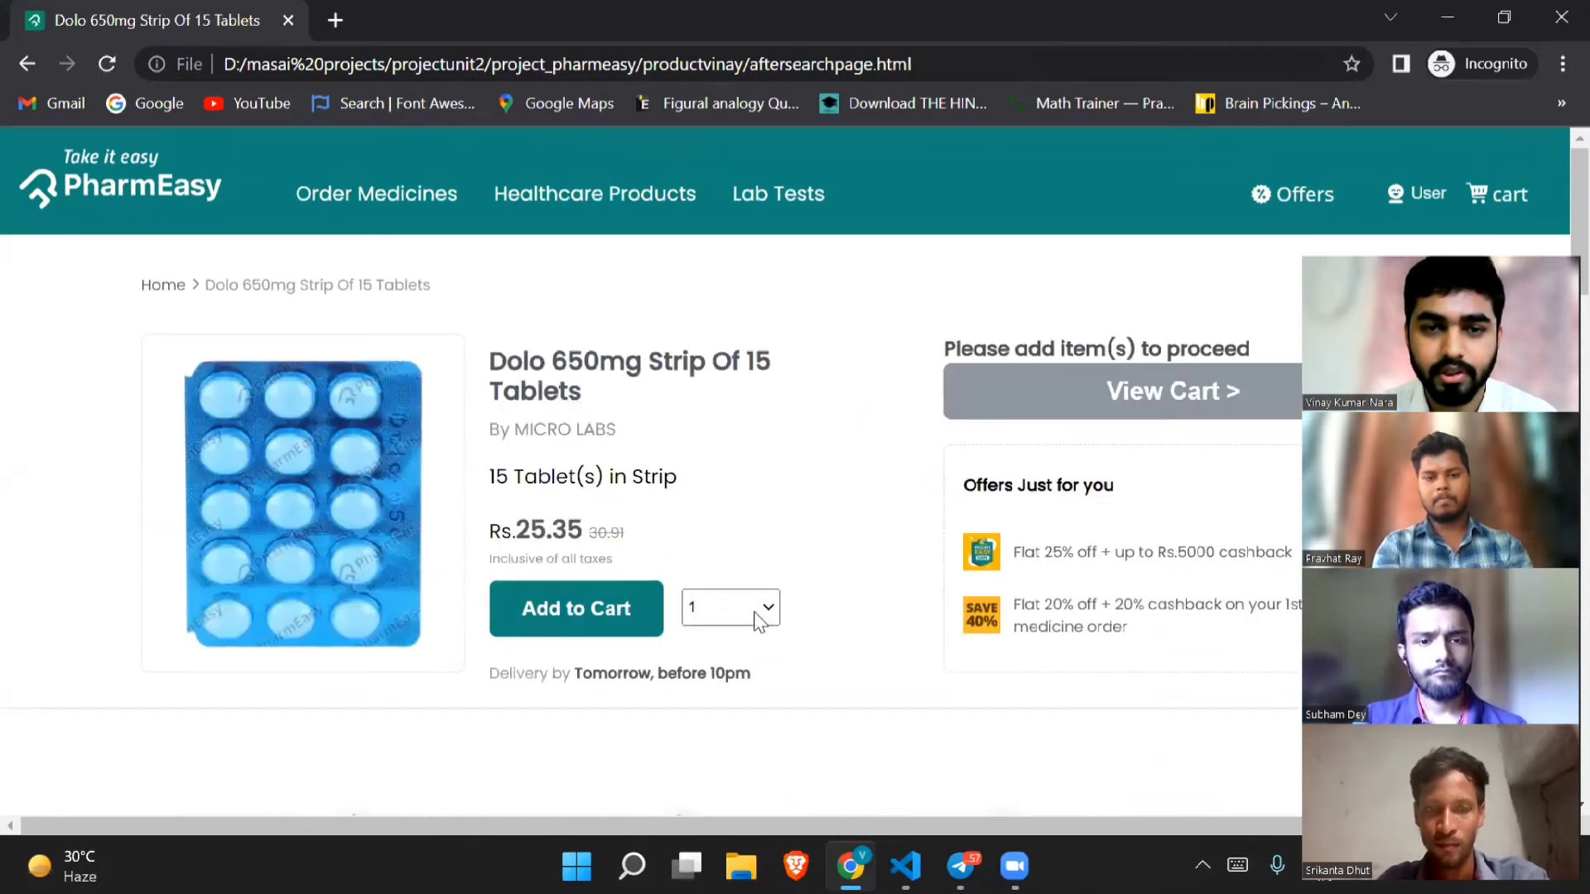
pyautogui.click(730, 606)
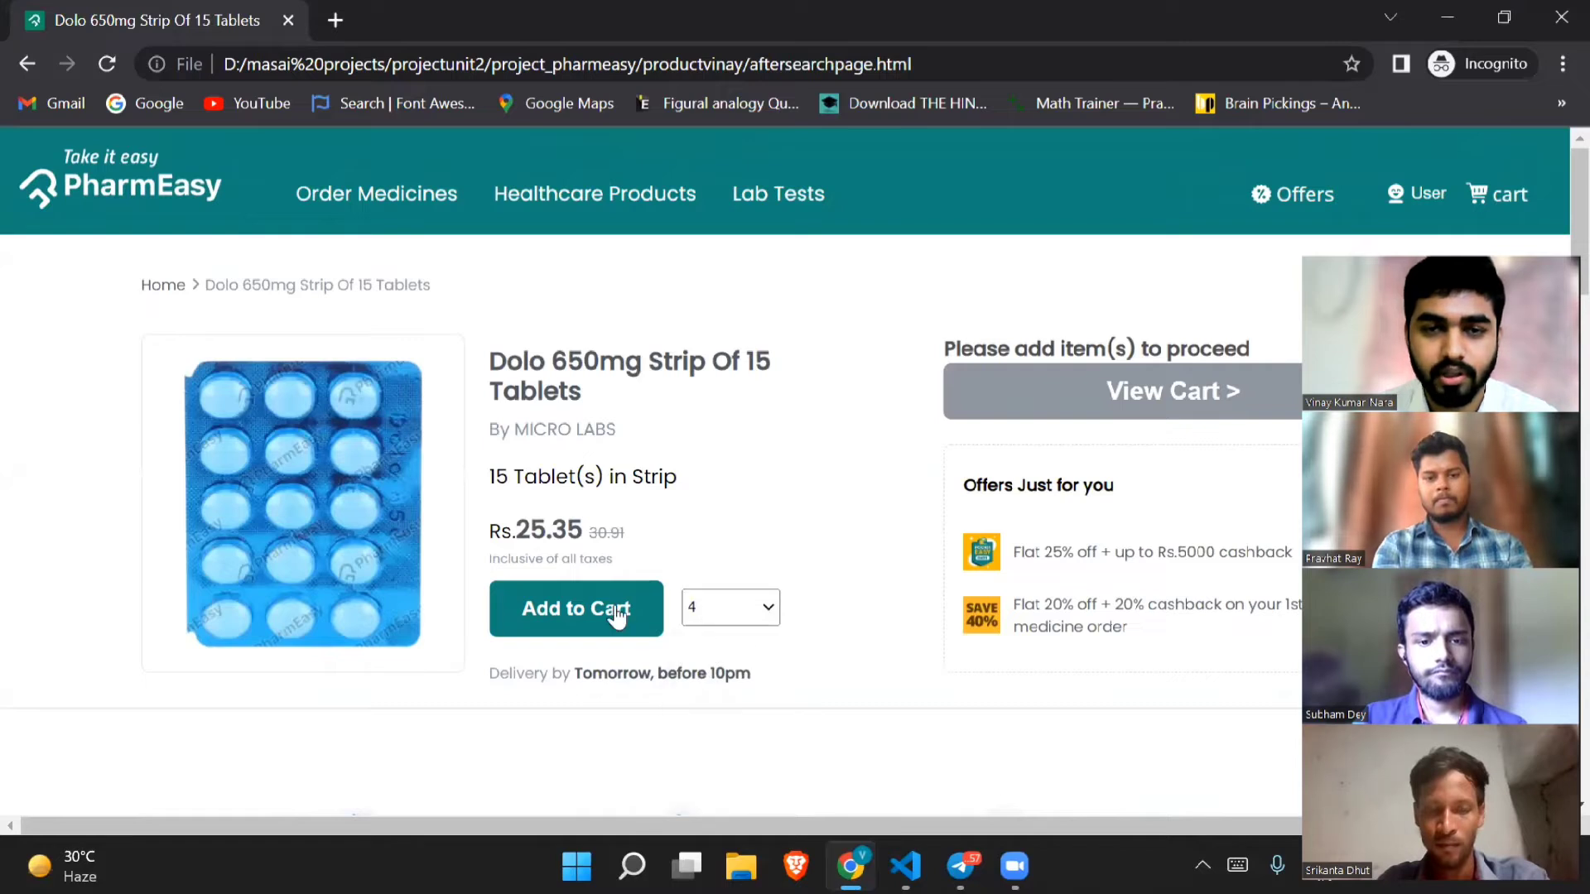
pyautogui.click(575, 609)
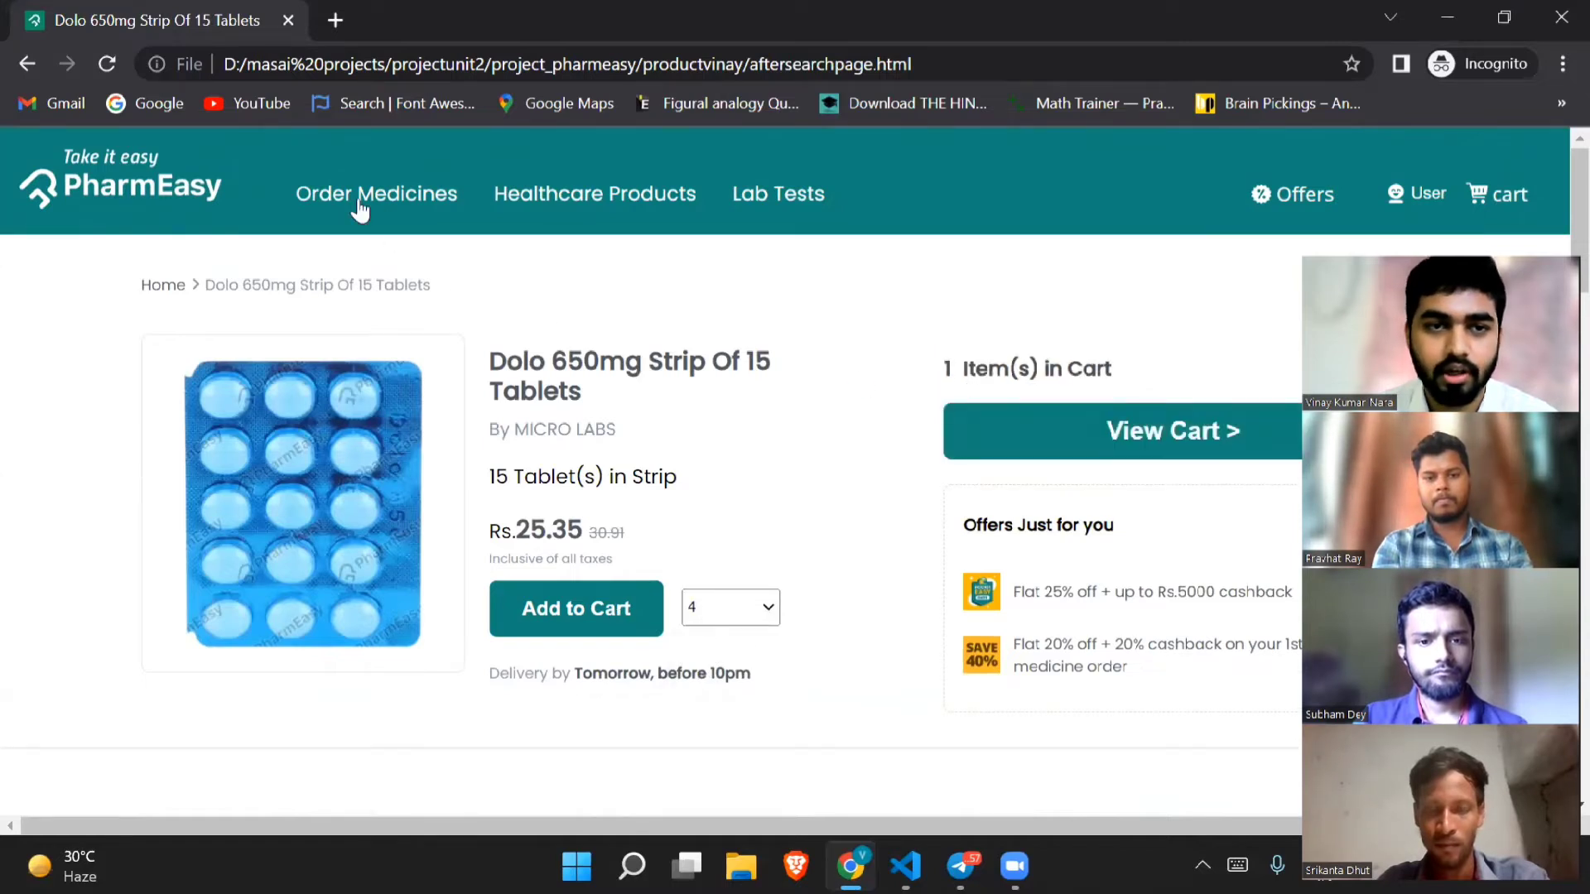
# Find Shelcal 500mg Strip Of 15 Tablets via the 's' suggestion and add 3 strips.
pyautogui.click(376, 194)
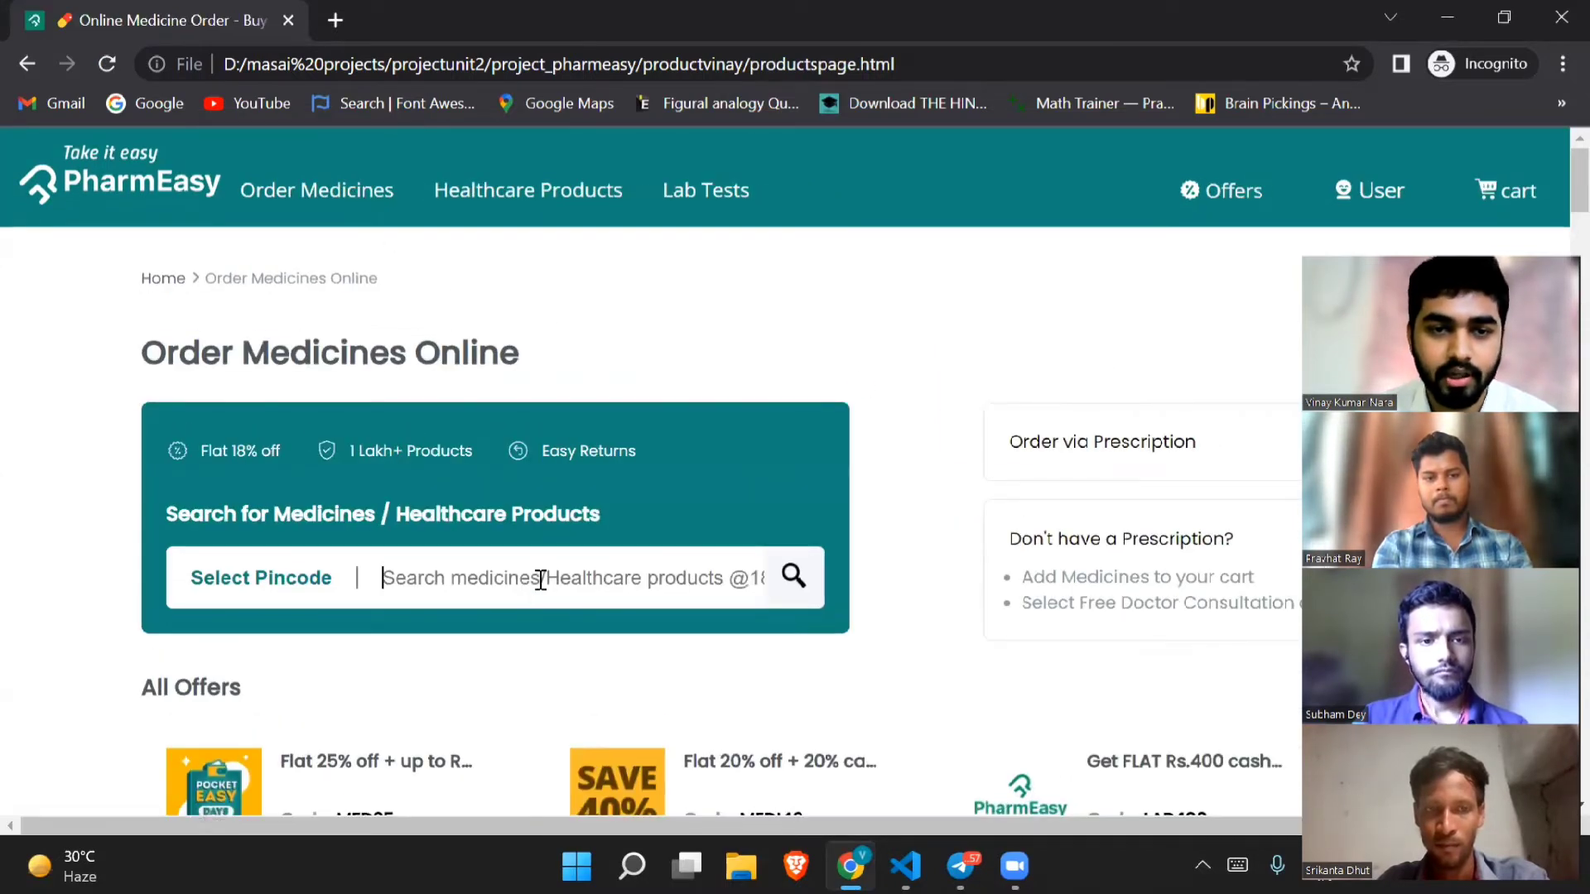
pyautogui.write('s')
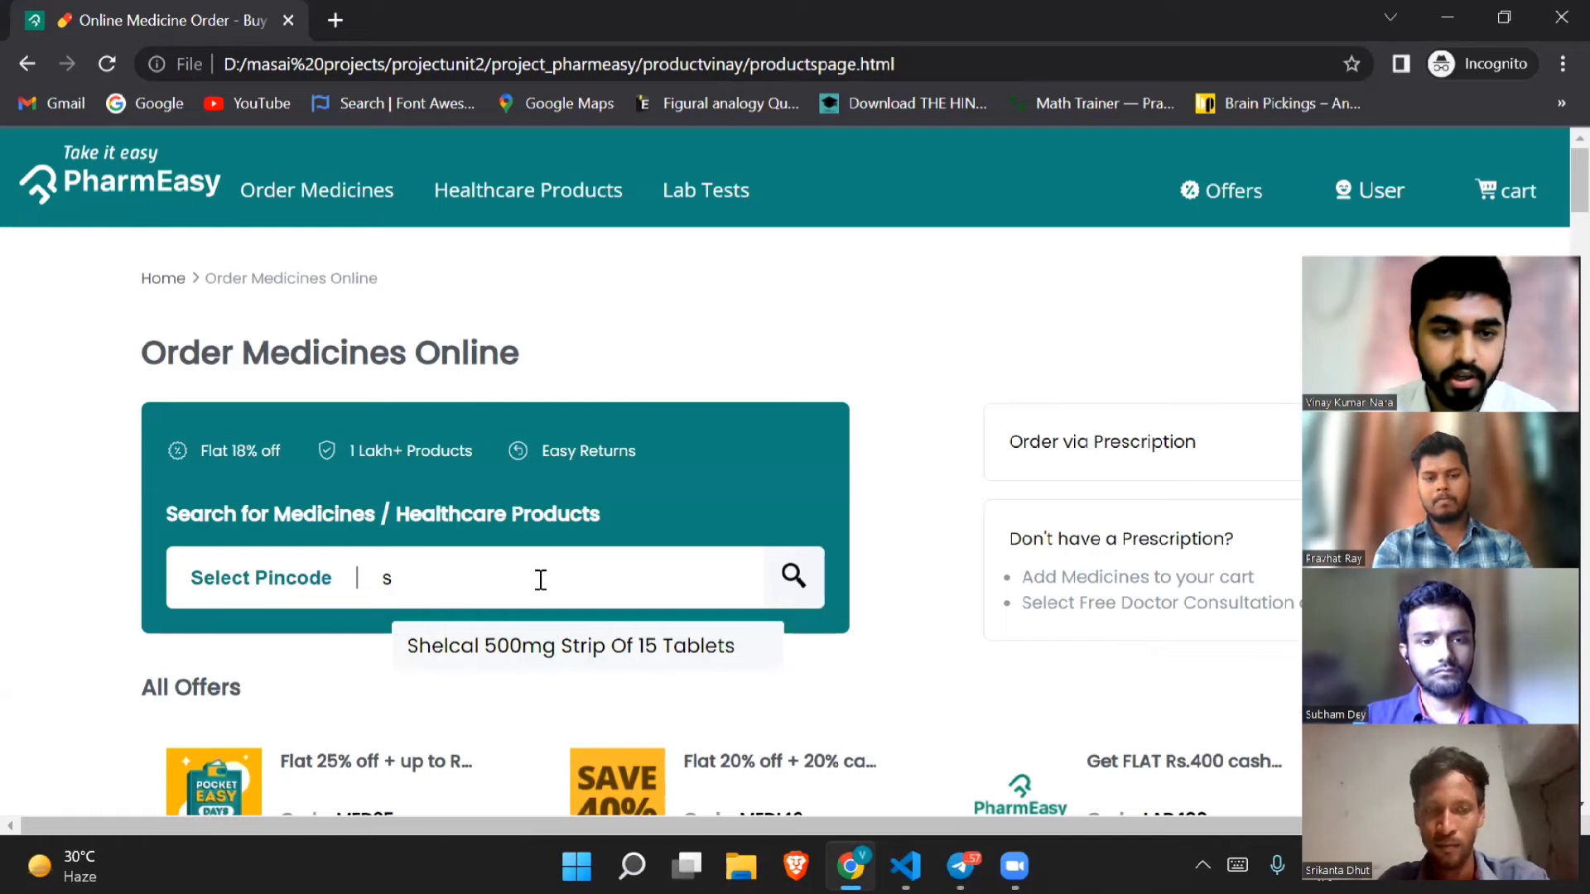
pyautogui.click(570, 646)
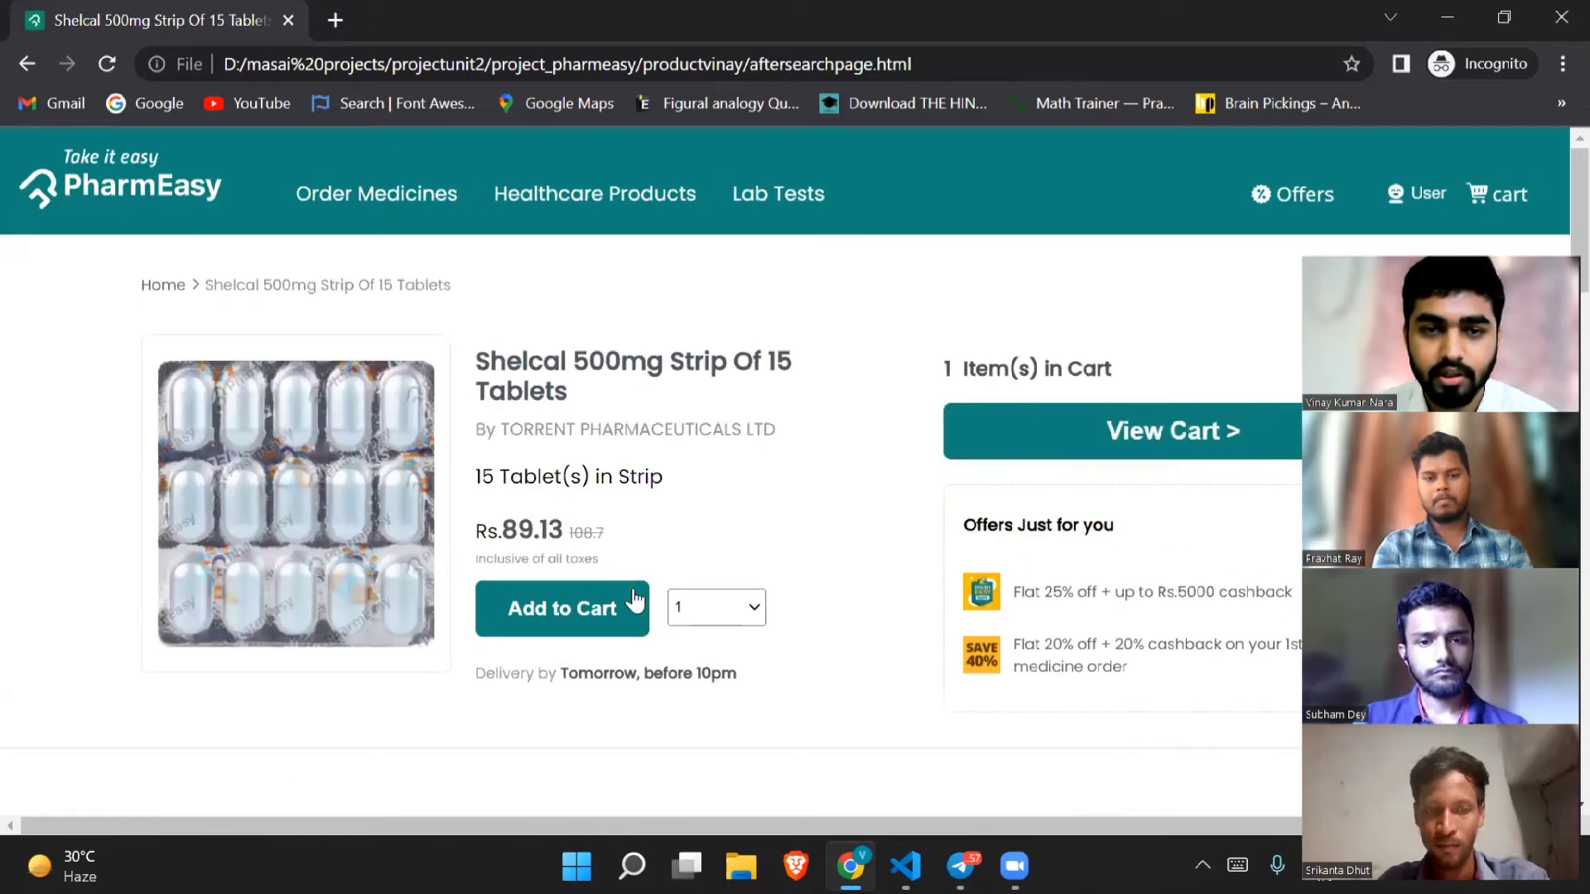
pyautogui.click(716, 607)
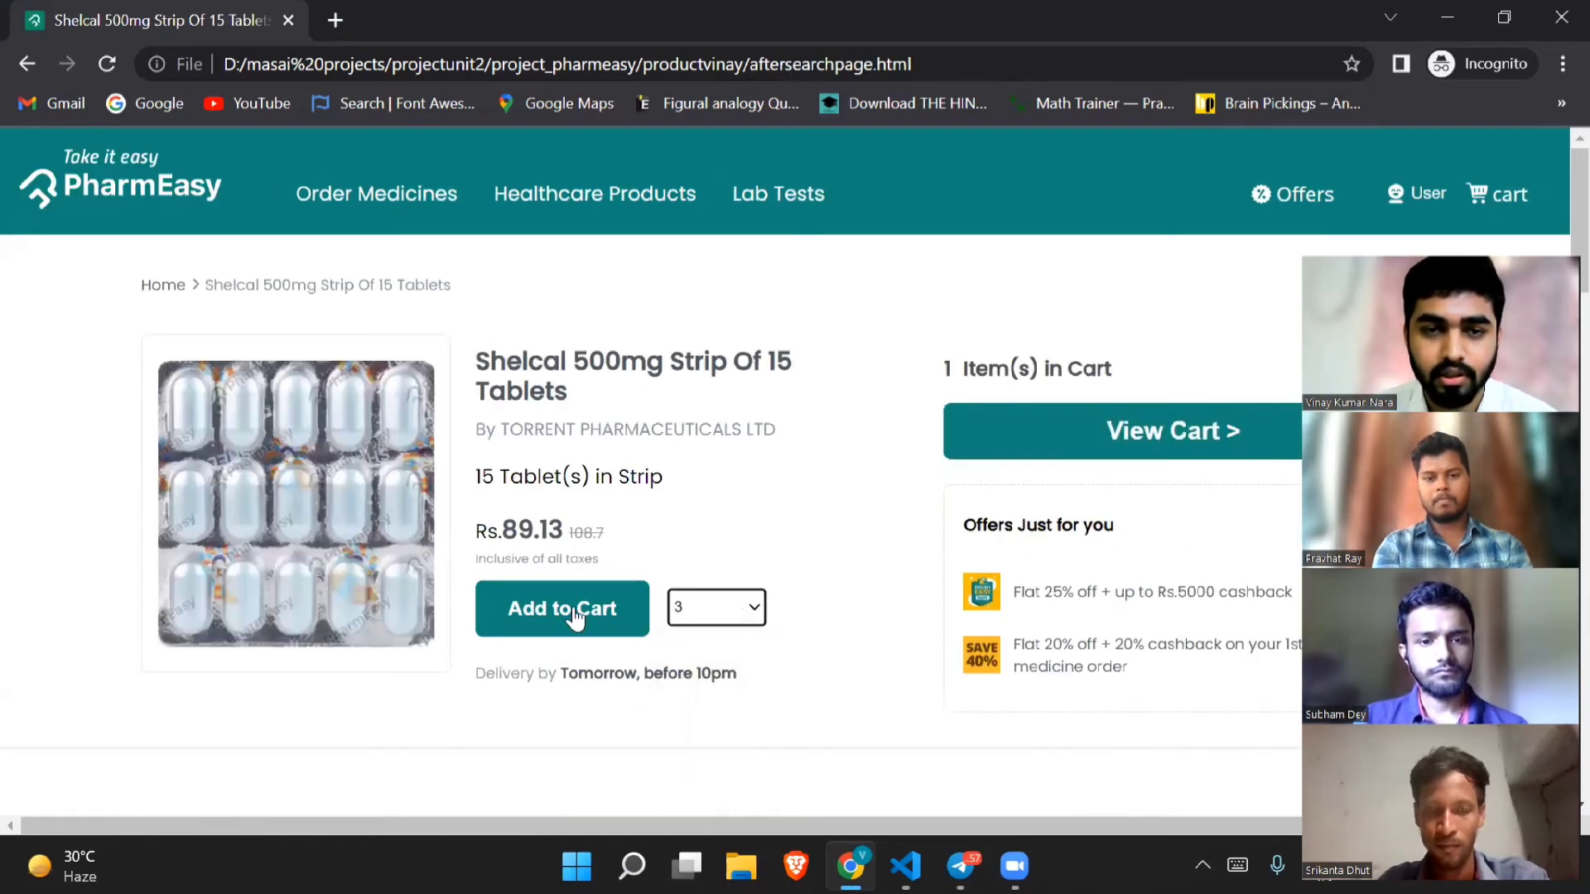
pyautogui.click(561, 608)
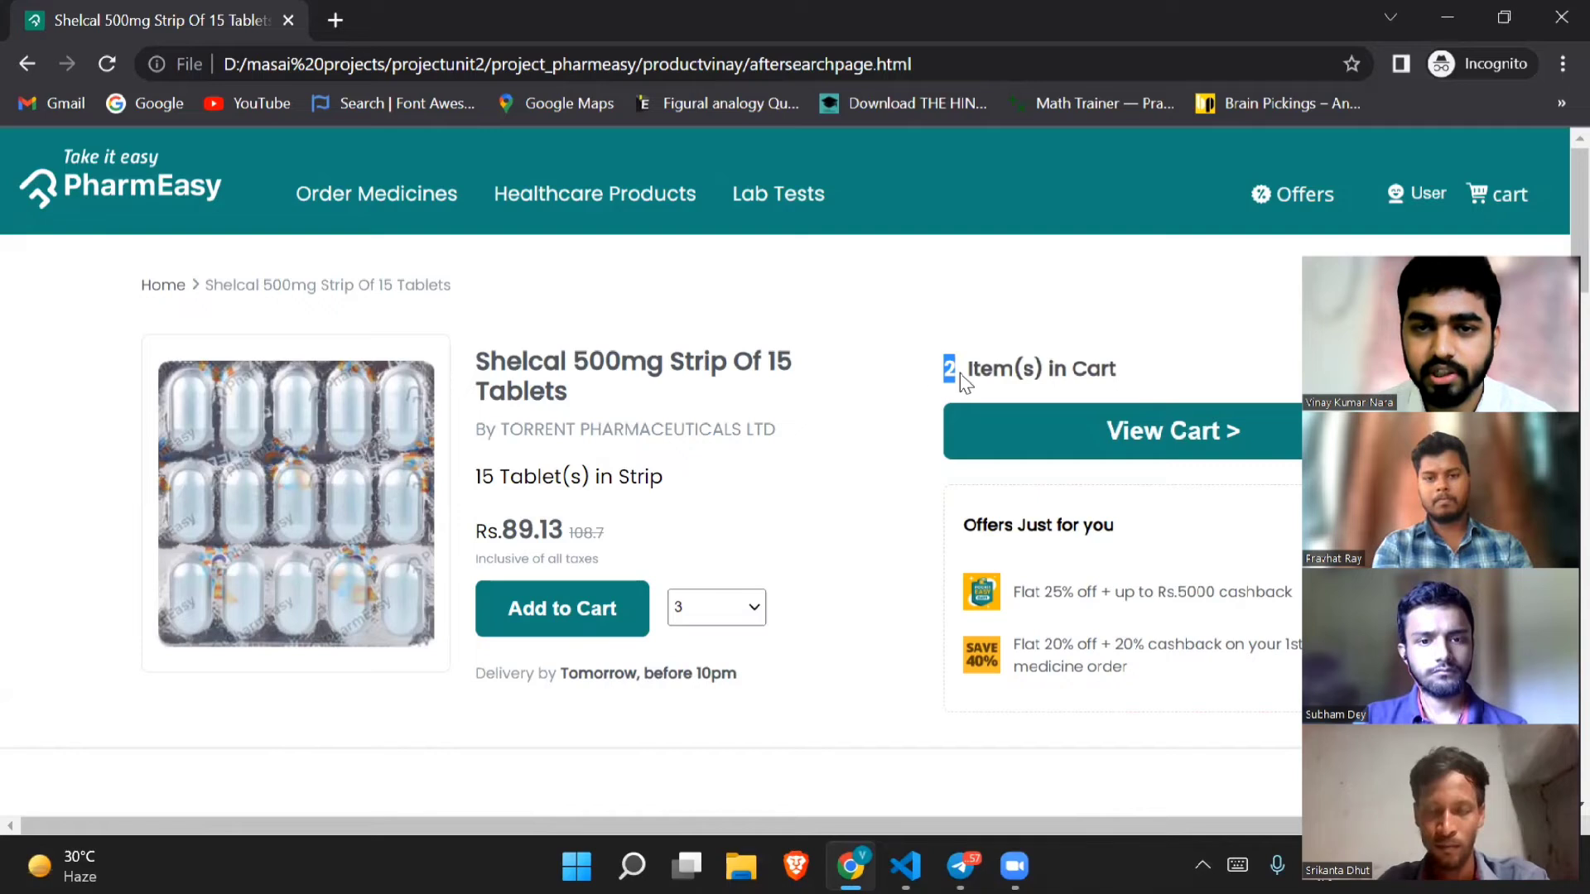
pyautogui.moveTo(1172, 439)
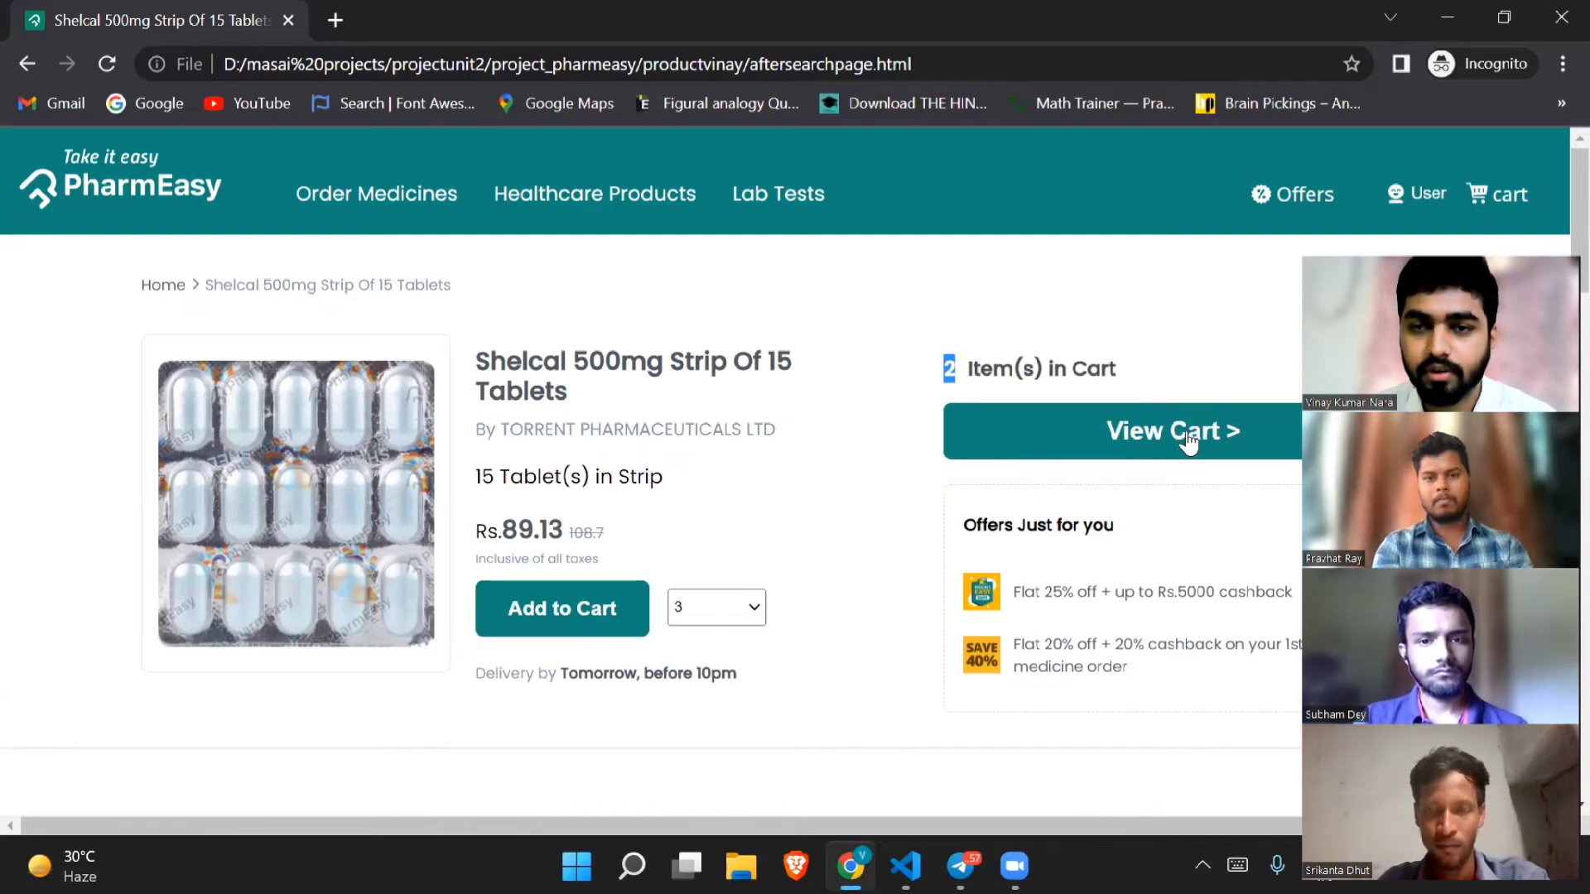
# Open the cart and scroll through Dolo 650mg ×4 and Shelcal 500mg ×3 to the footer.
pyautogui.click(1174, 431)
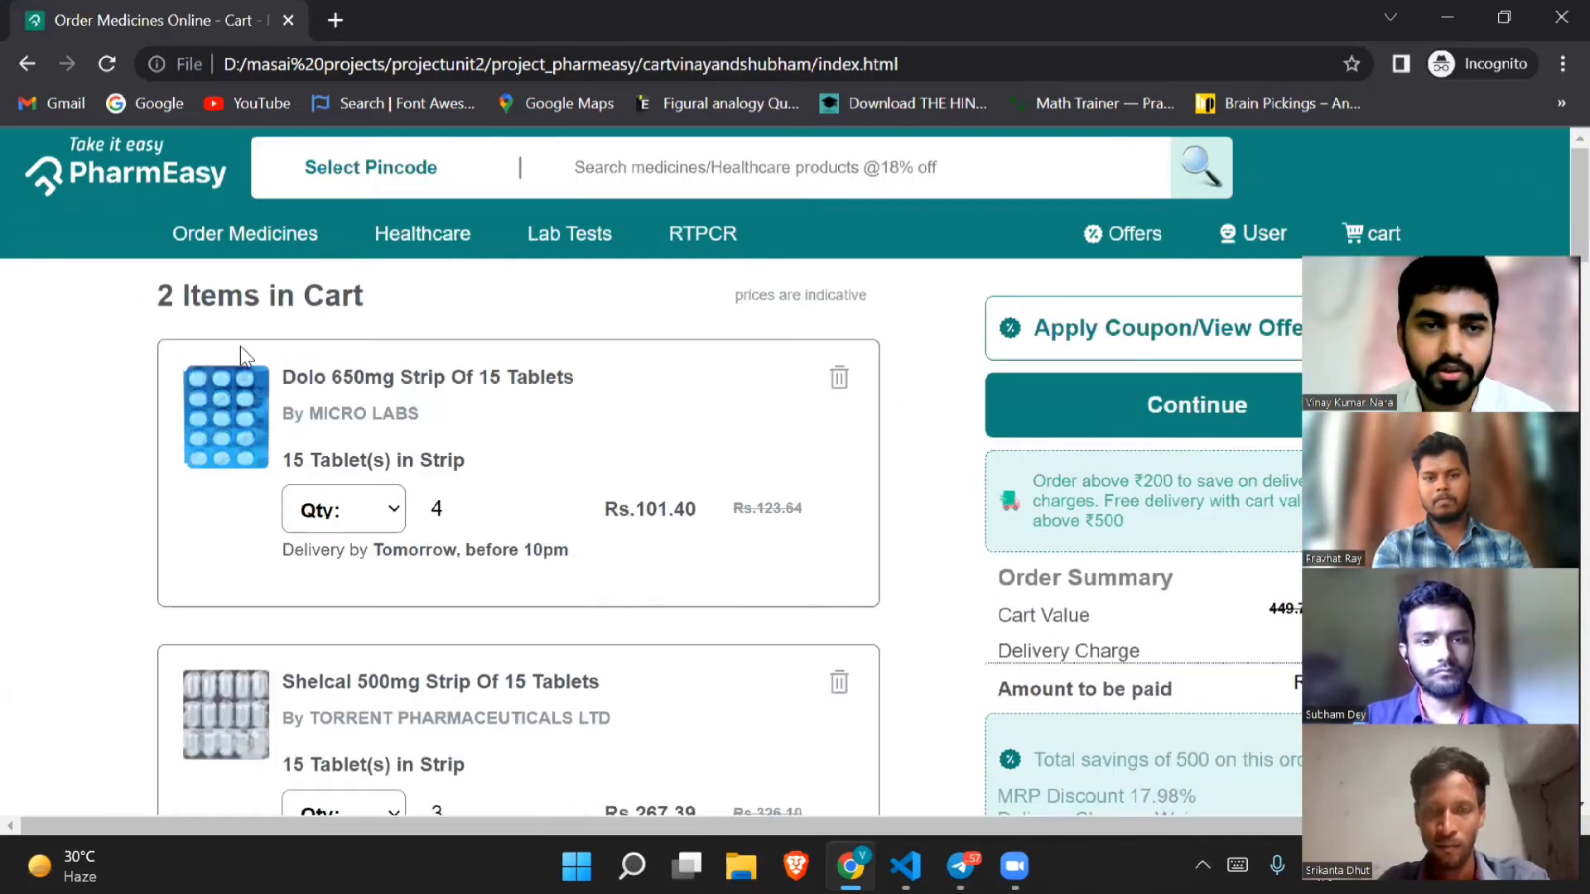
pyautogui.moveTo(570, 557)
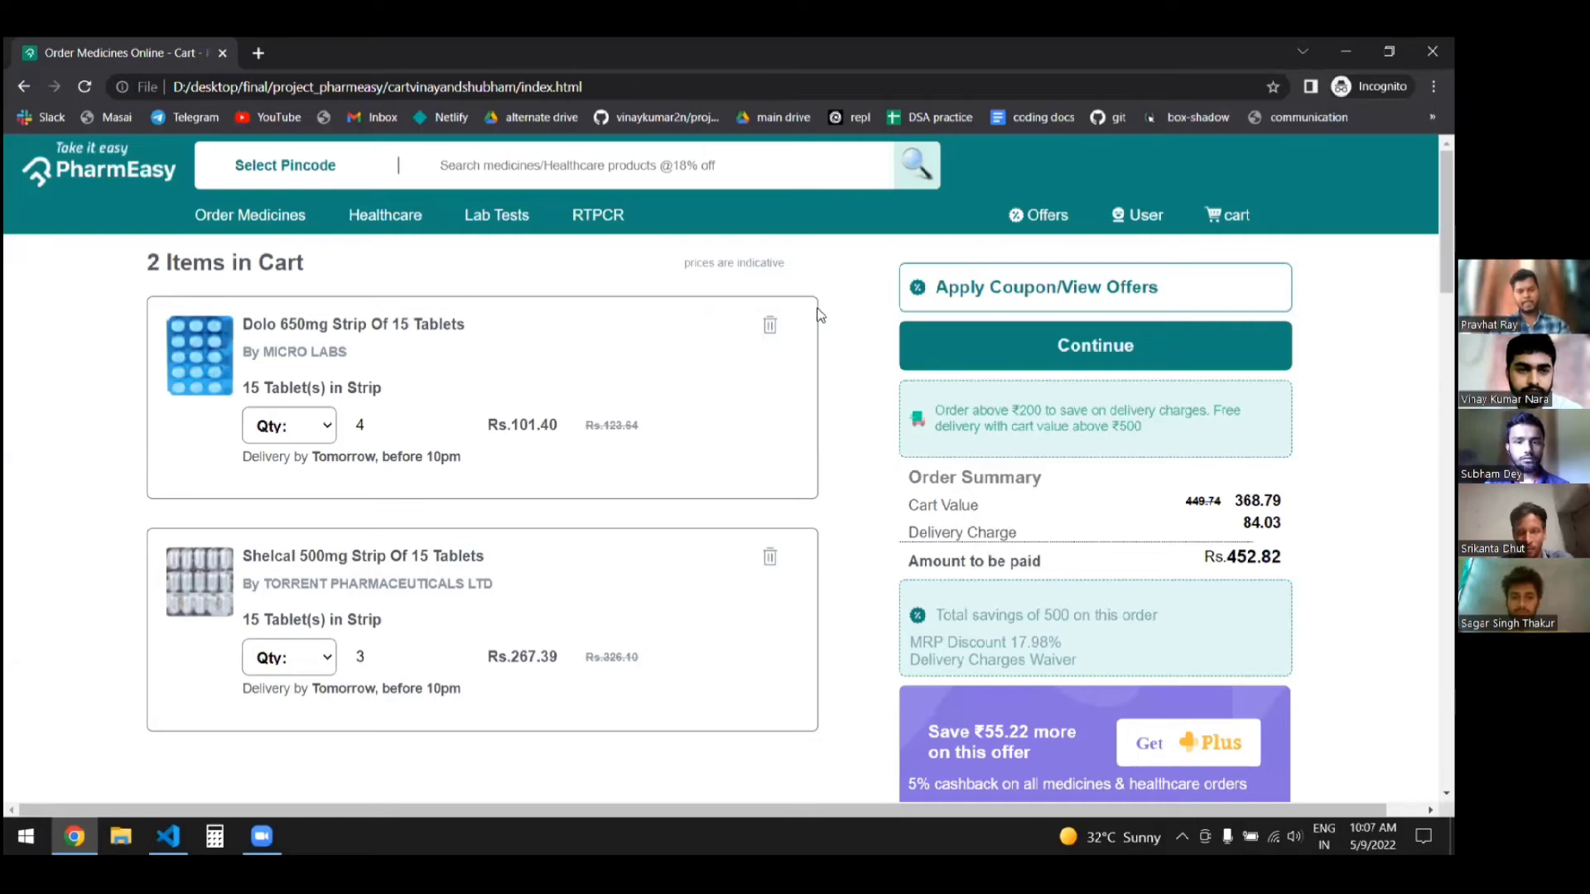
pyautogui.scroll(-3)
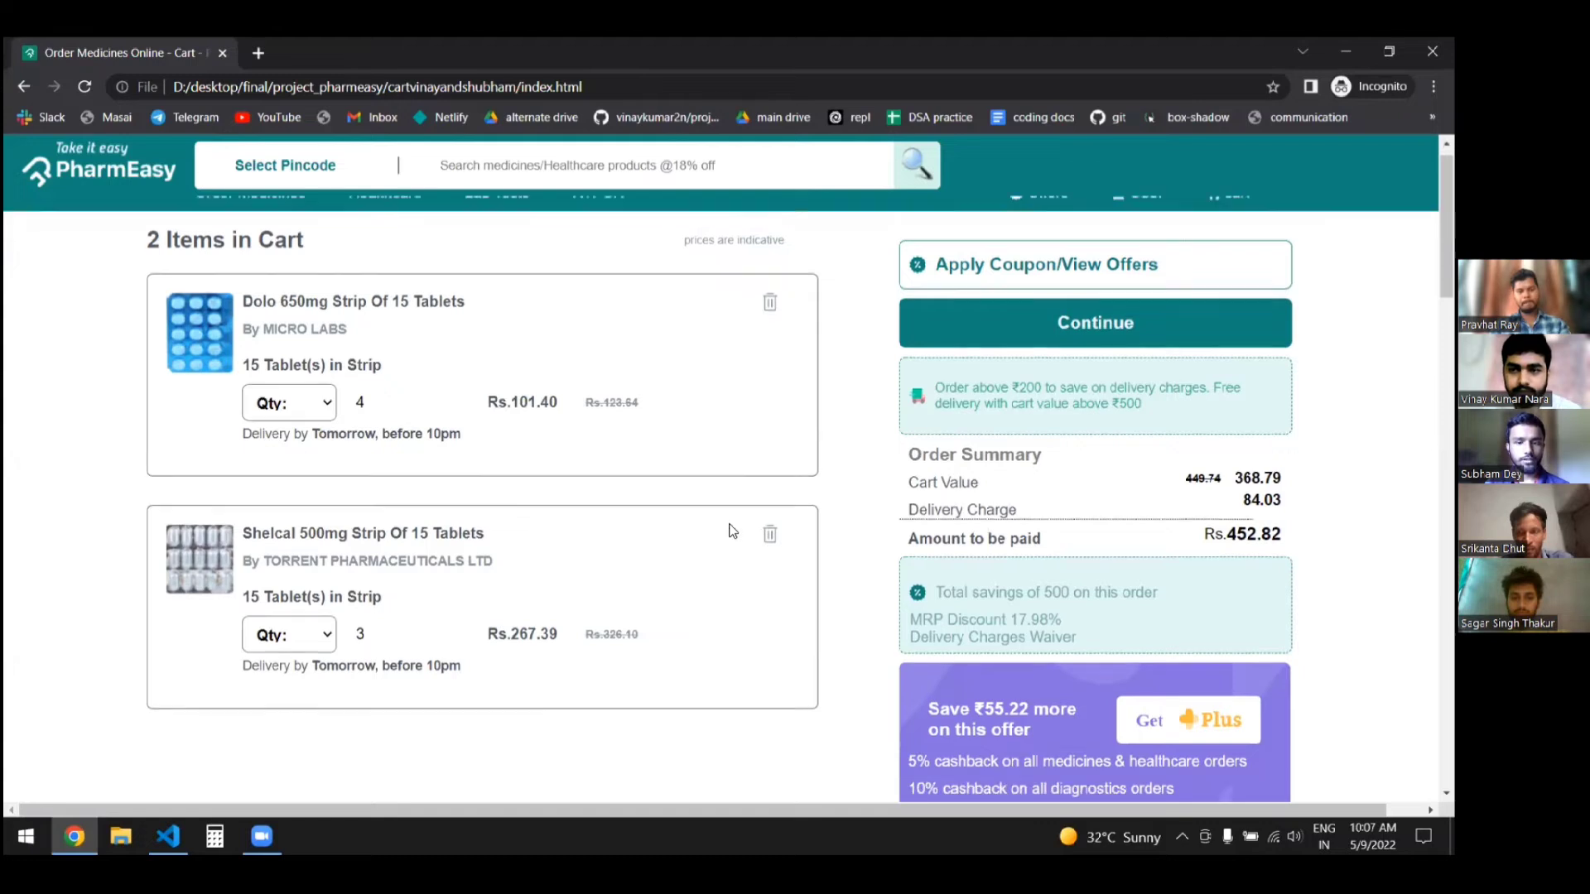
pyautogui.scroll(-3)
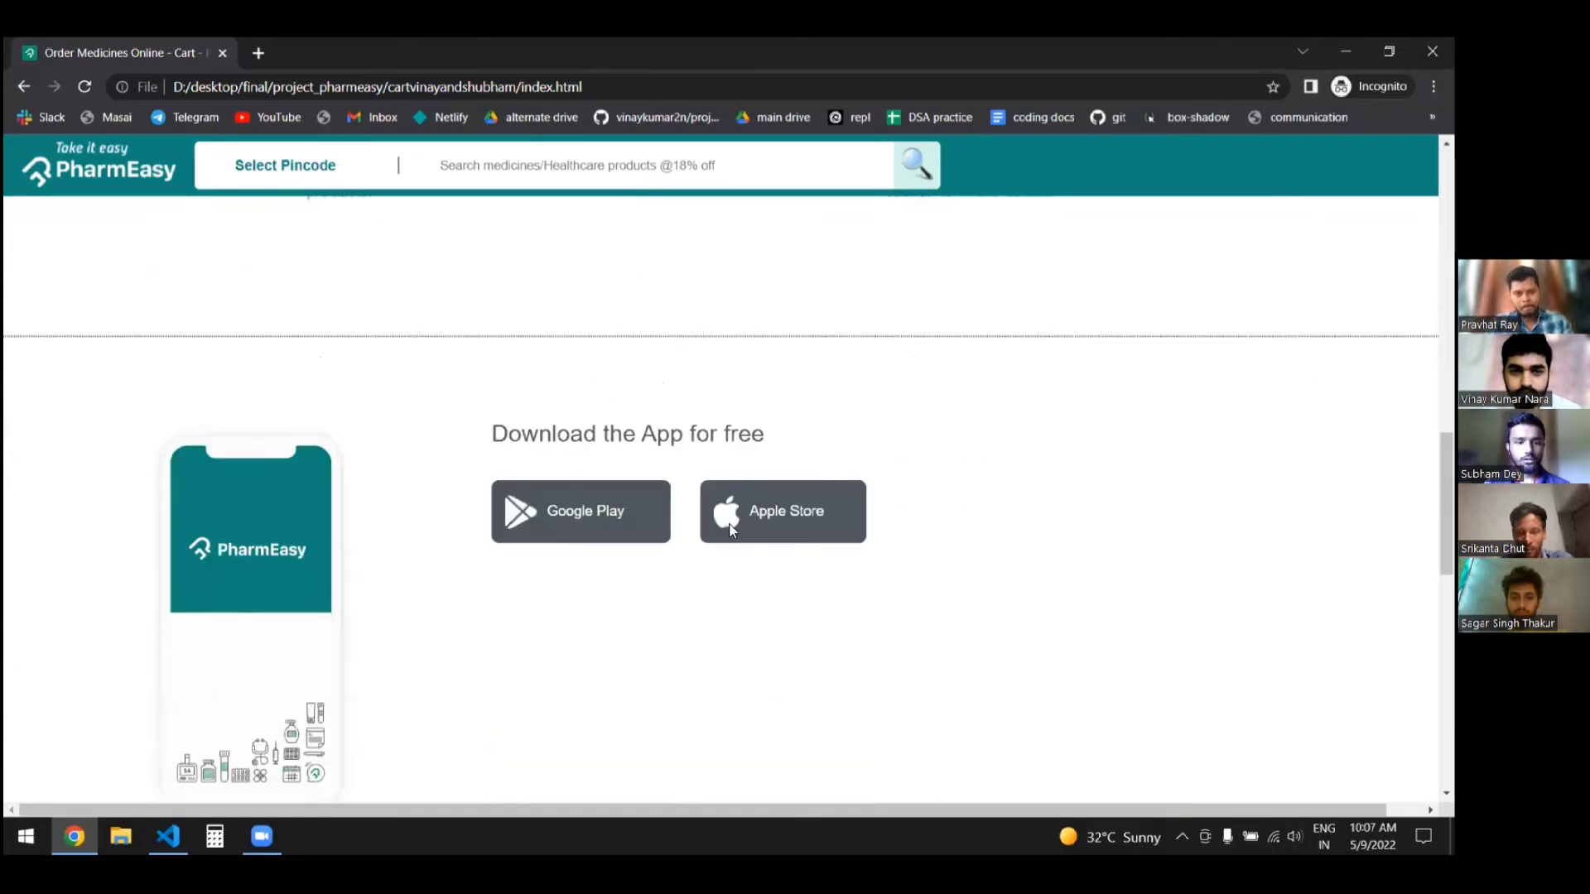
pyautogui.scroll(-3)
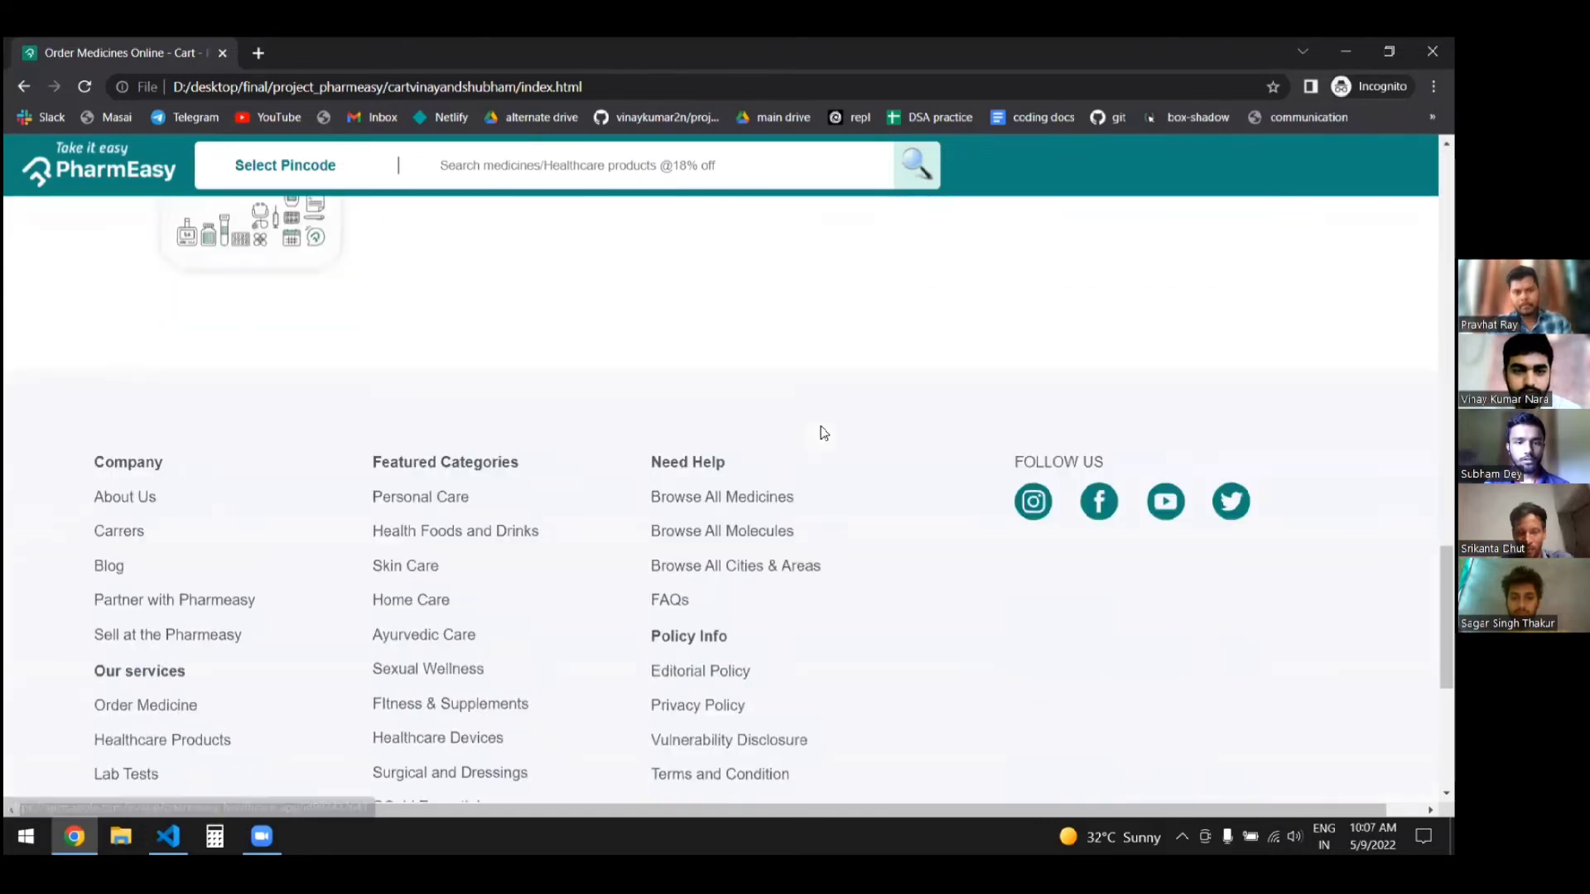
pyautogui.scroll(-3)
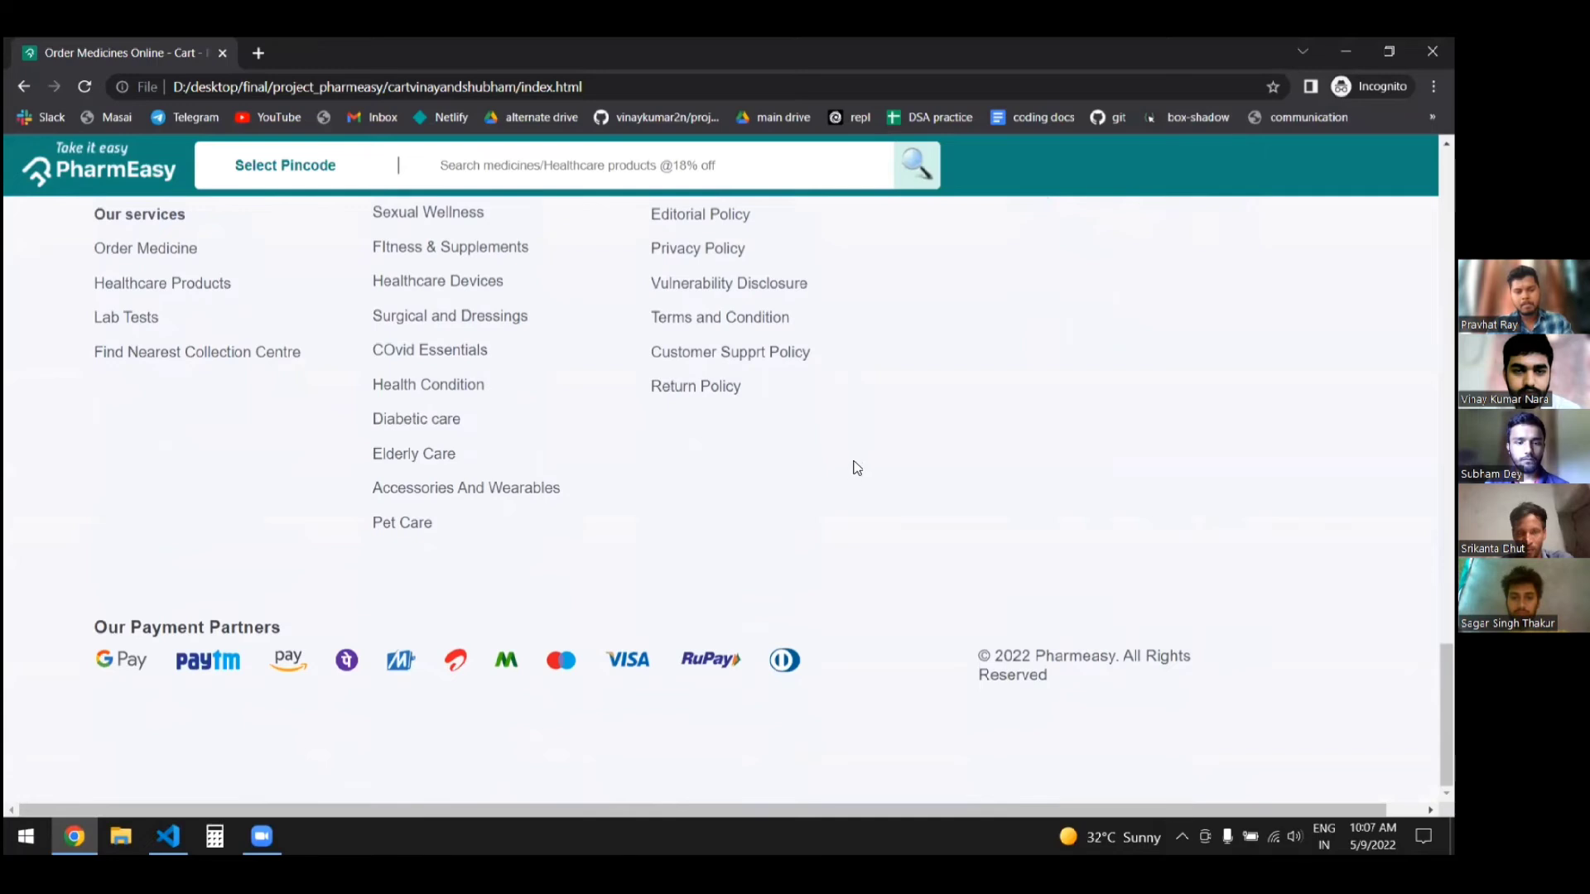
pyautogui.scroll(3)
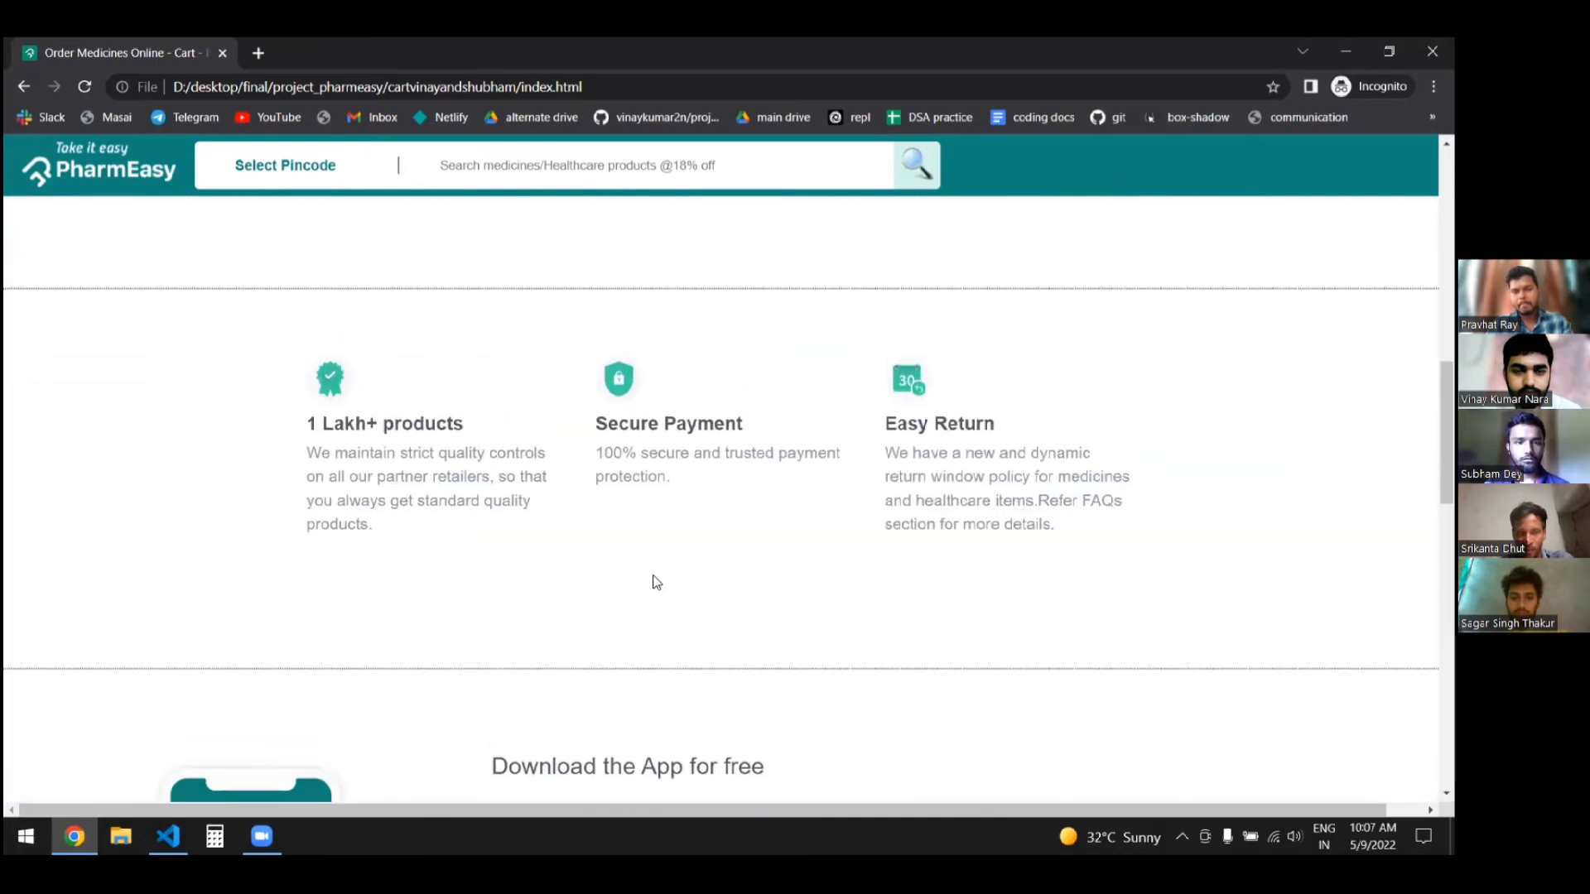
pyautogui.scroll(3)
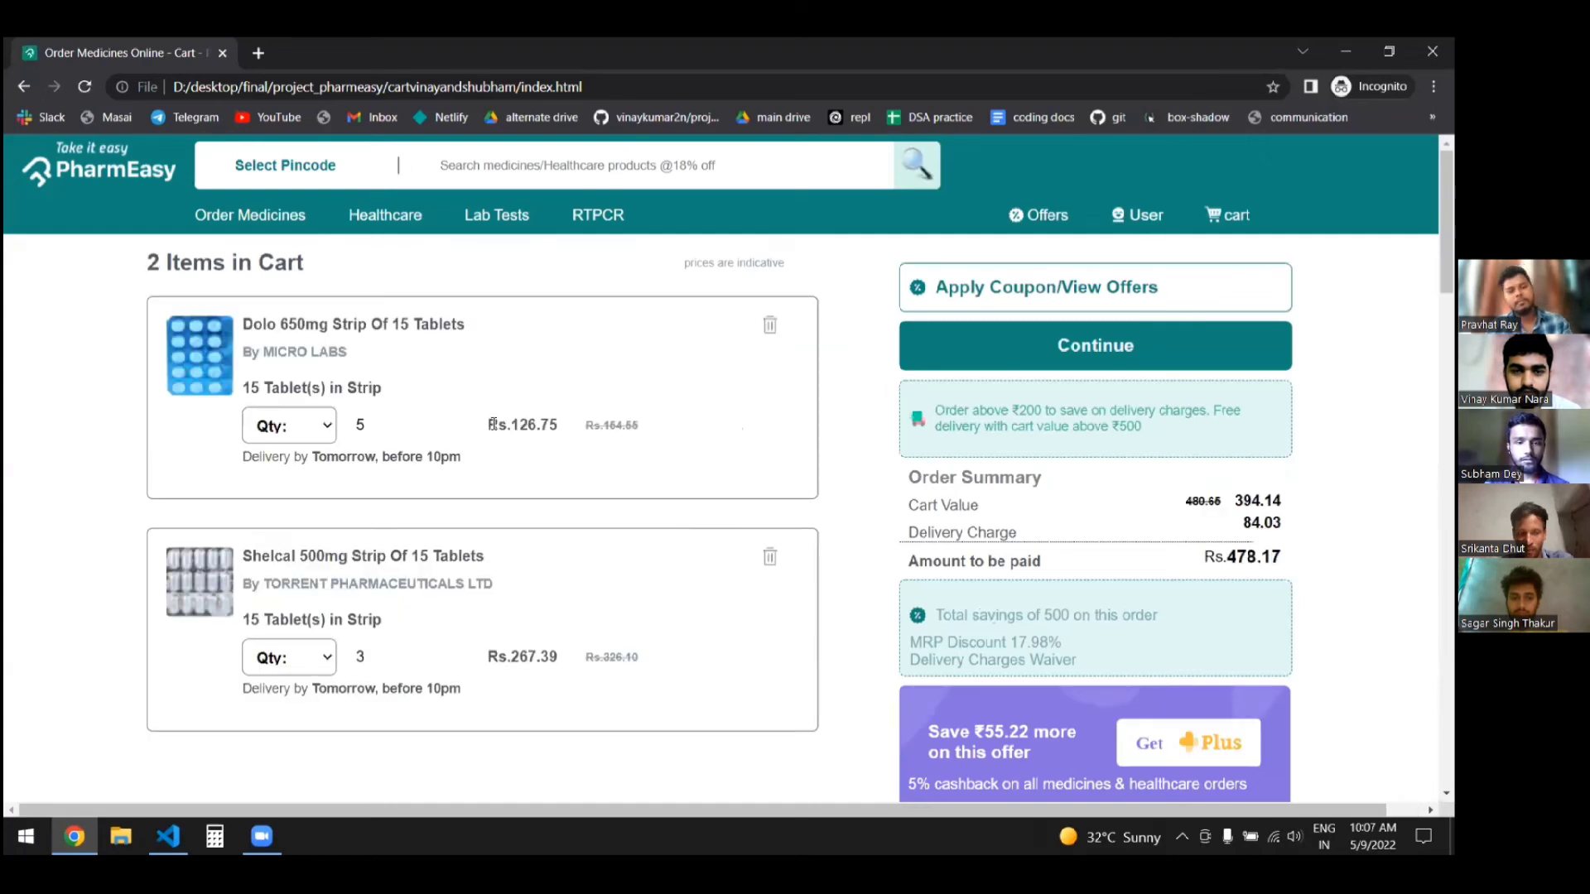
# Lower Shelcal 500mg to 2 strips in the cart, making the total Rs.389.04.
pyautogui.doubleClick(522, 425)
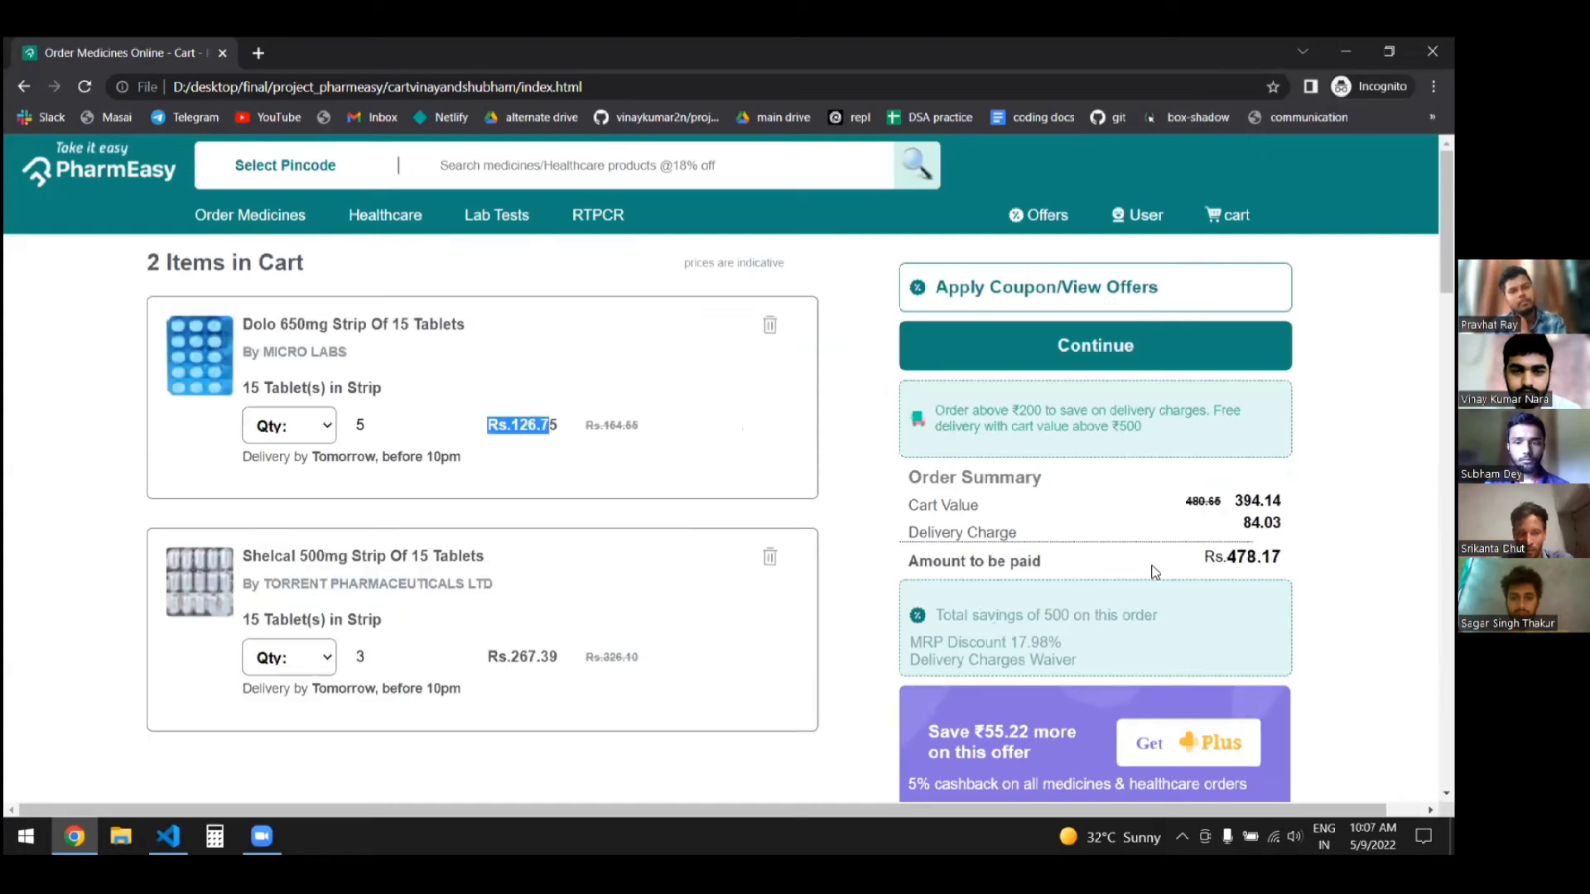
pyautogui.moveTo(974, 528)
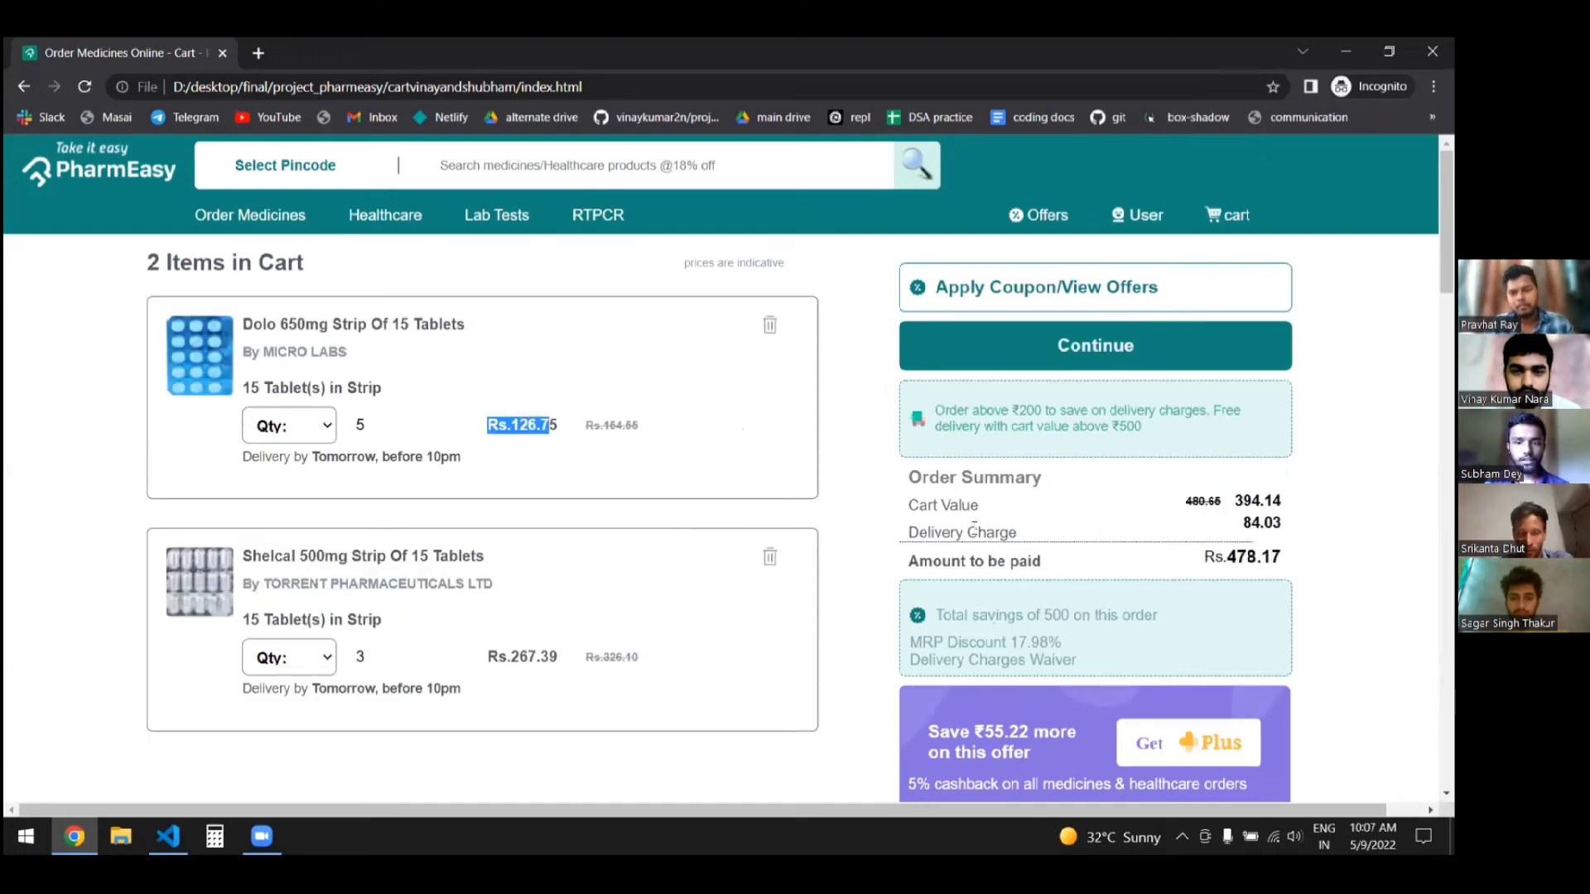
pyautogui.moveTo(1222, 512)
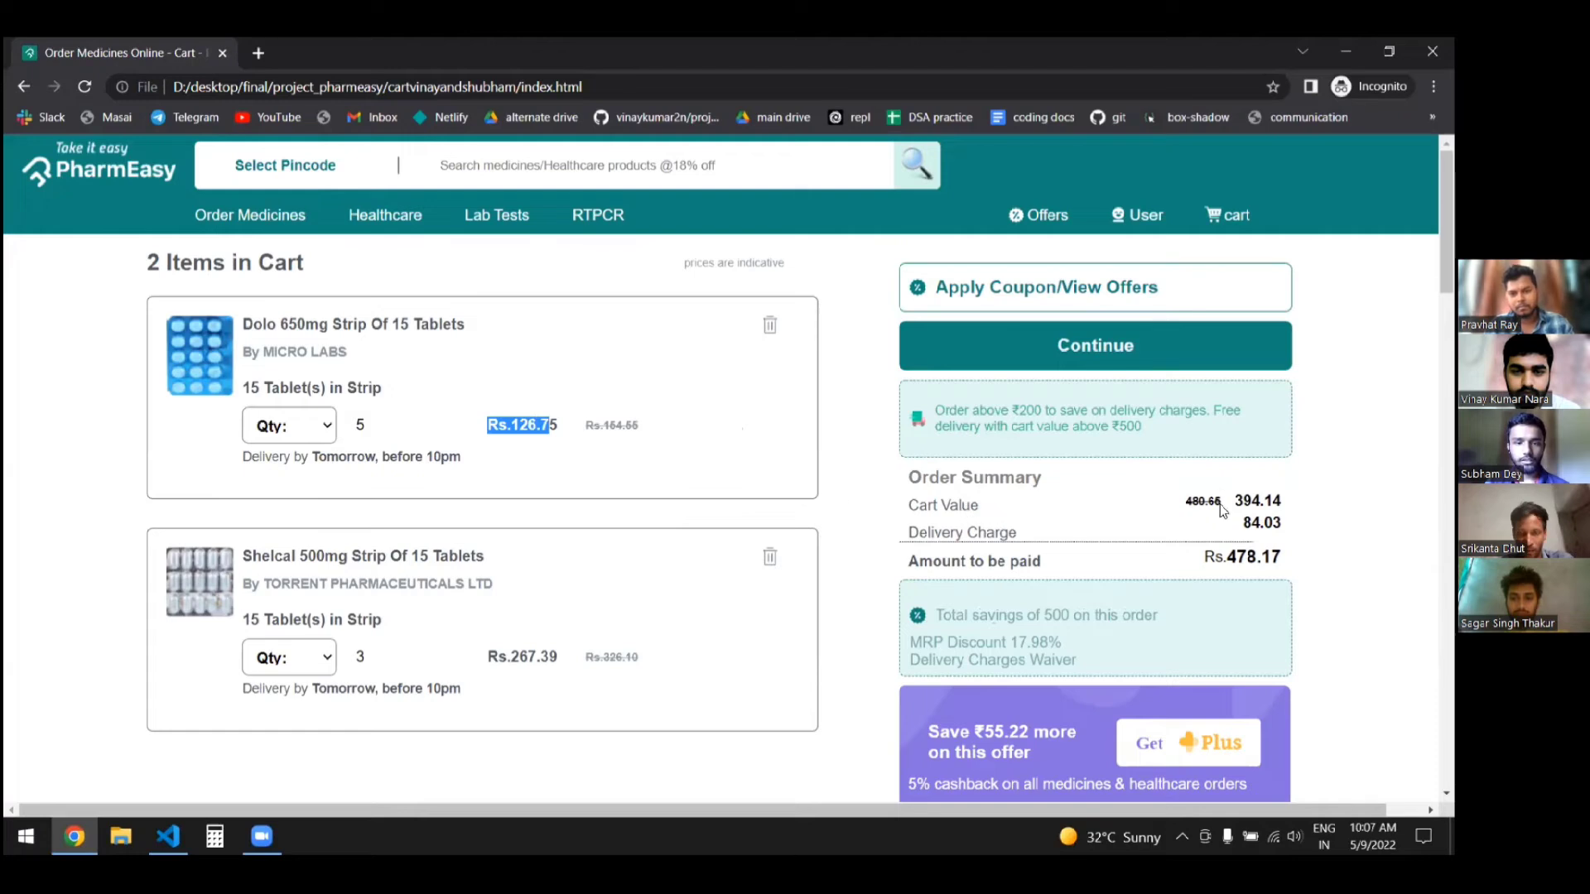
pyautogui.click(289, 657)
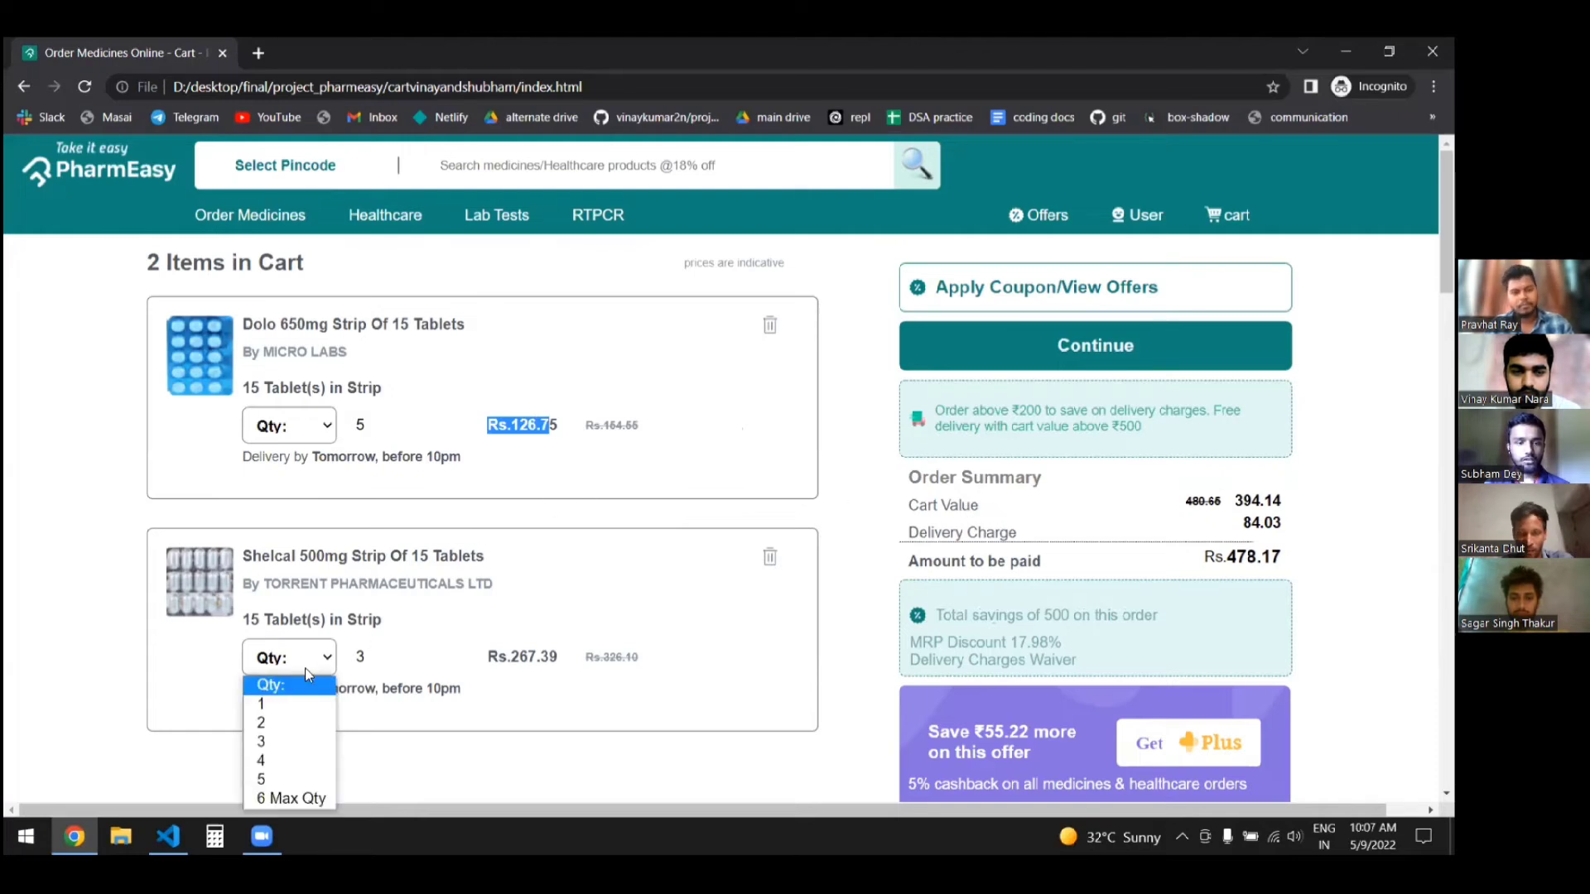
pyautogui.click(261, 722)
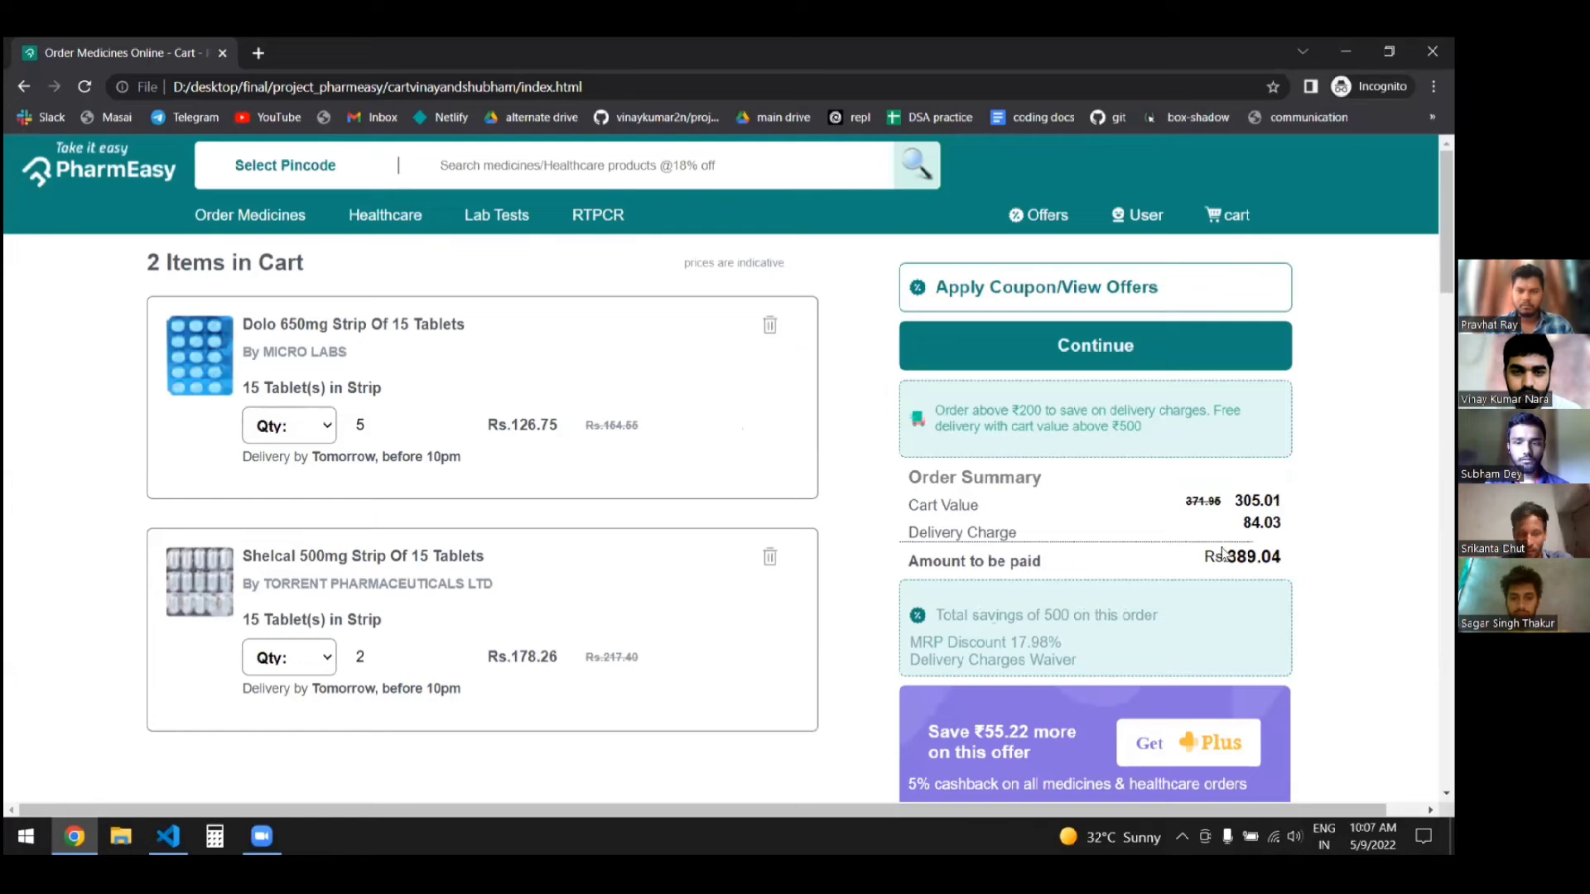
pyautogui.moveTo(1080, 452)
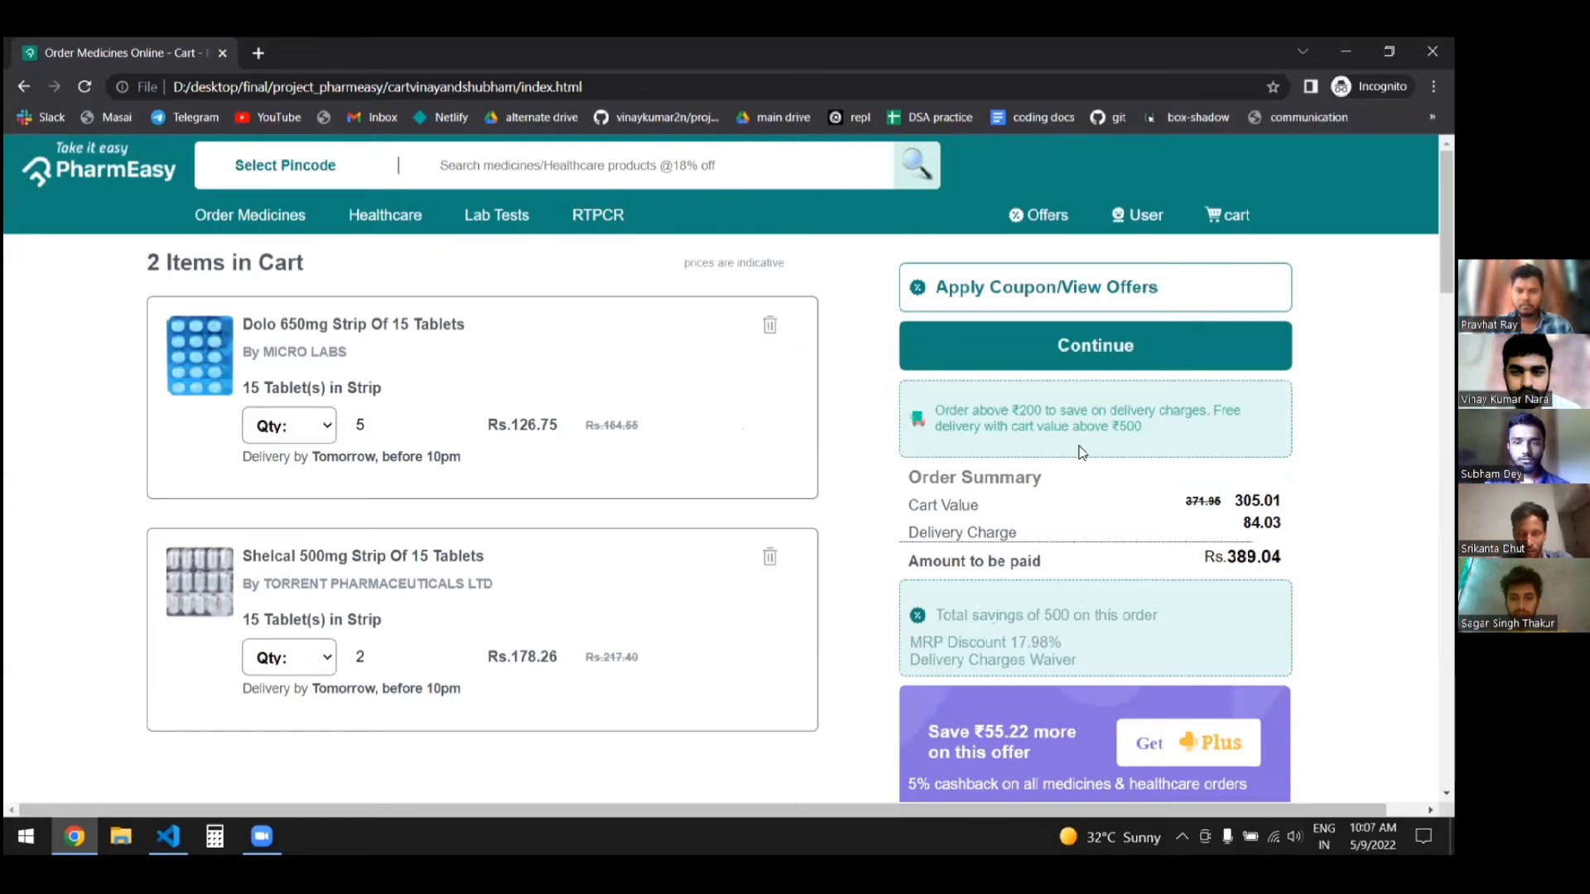
pyautogui.moveTo(771, 338)
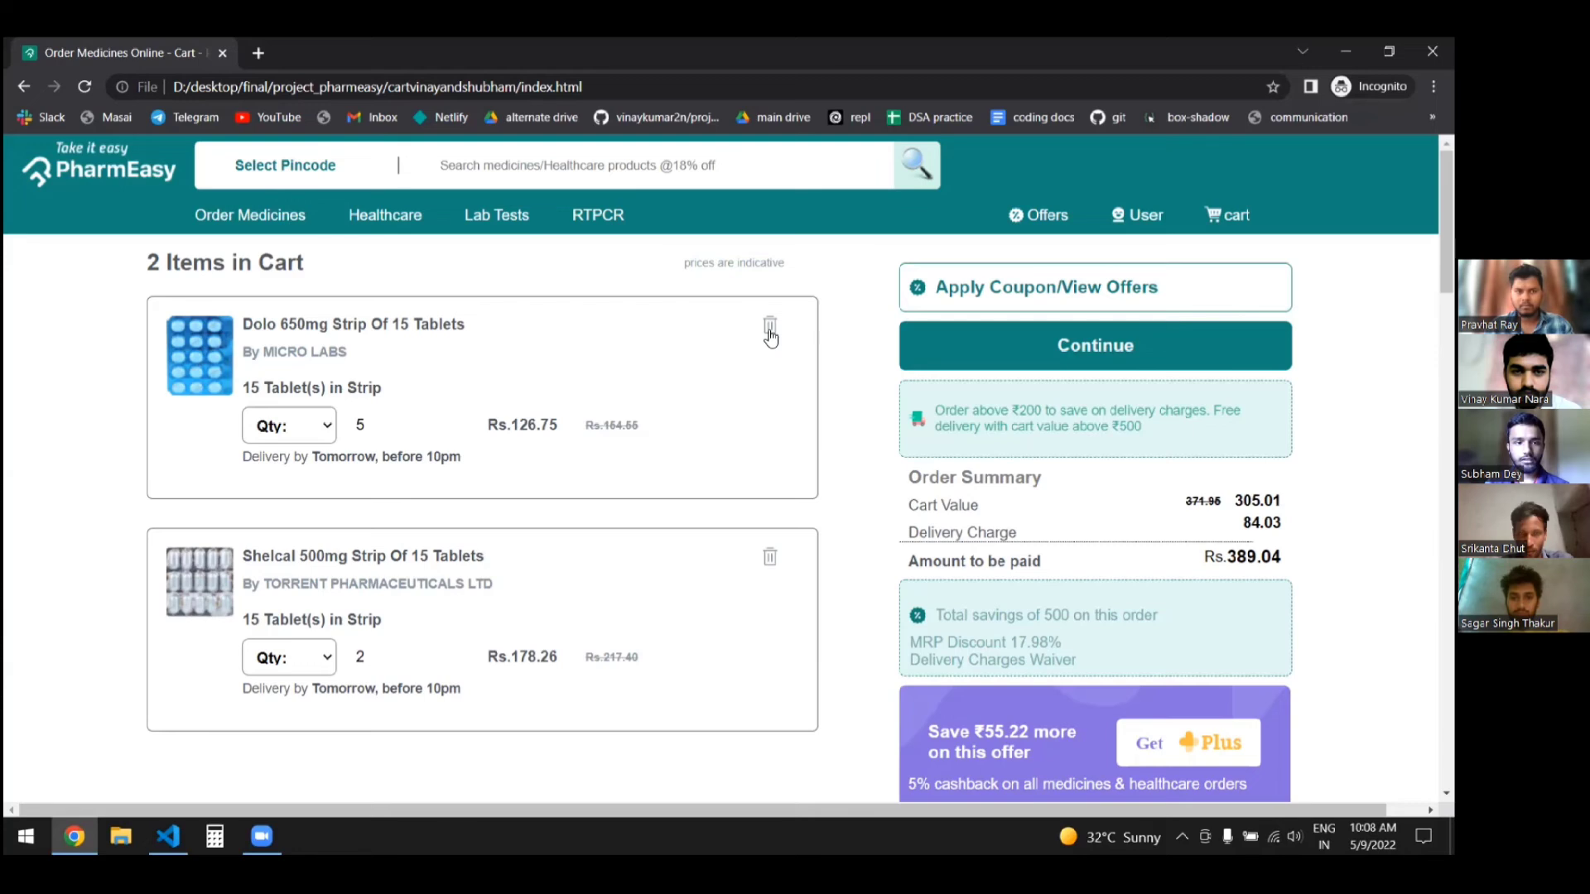
# Delete Dolo 650mg from the cart and continue to payment with Rs.262.29 due.
pyautogui.click(770, 325)
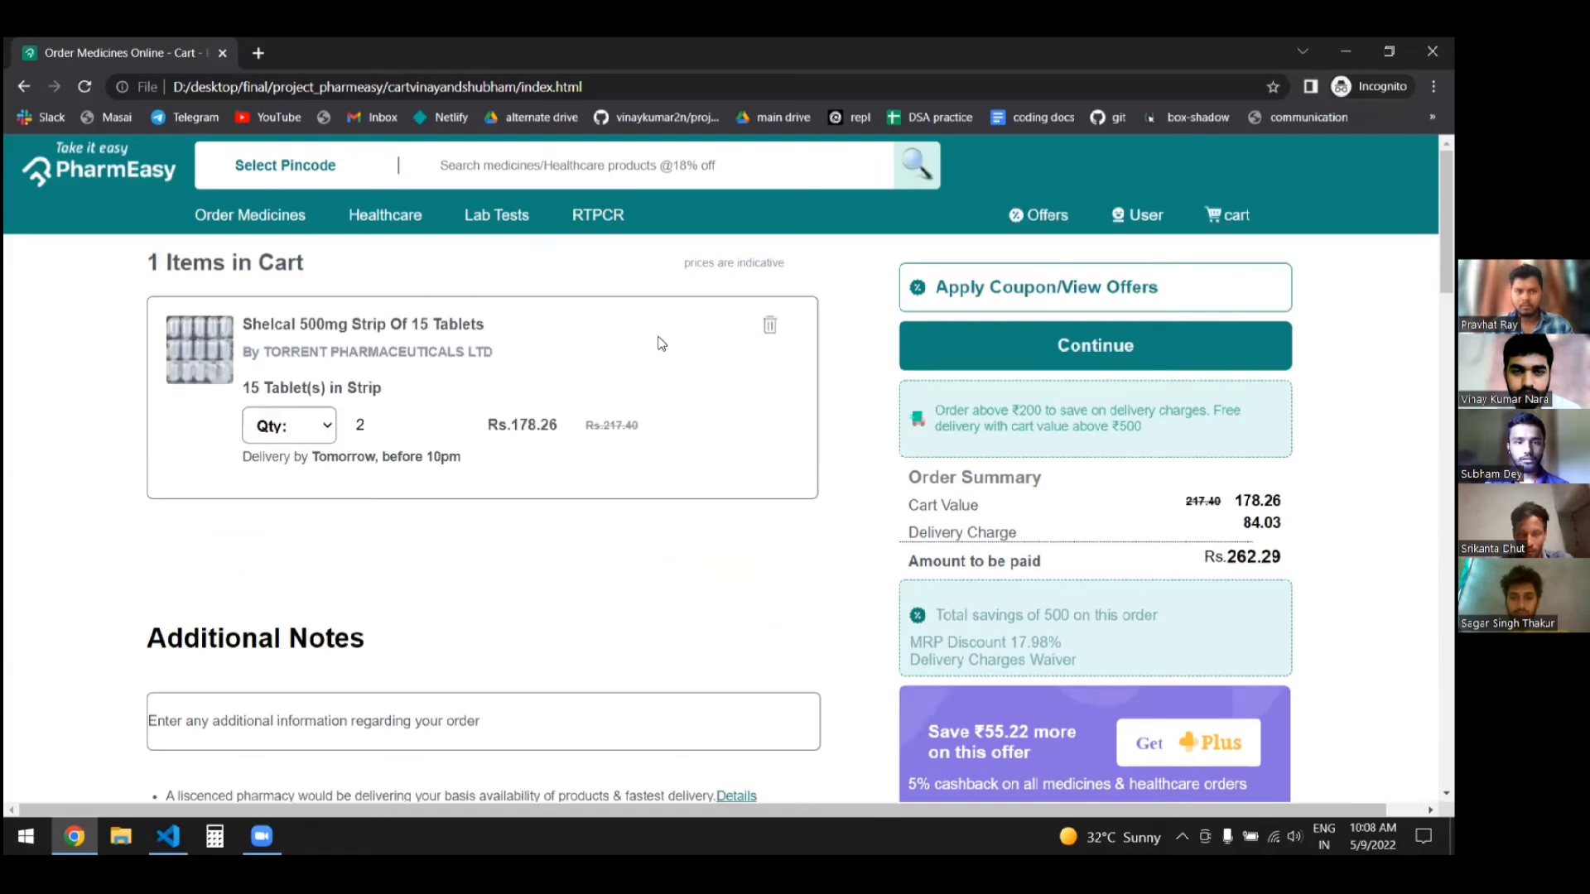
pyautogui.moveTo(804, 322)
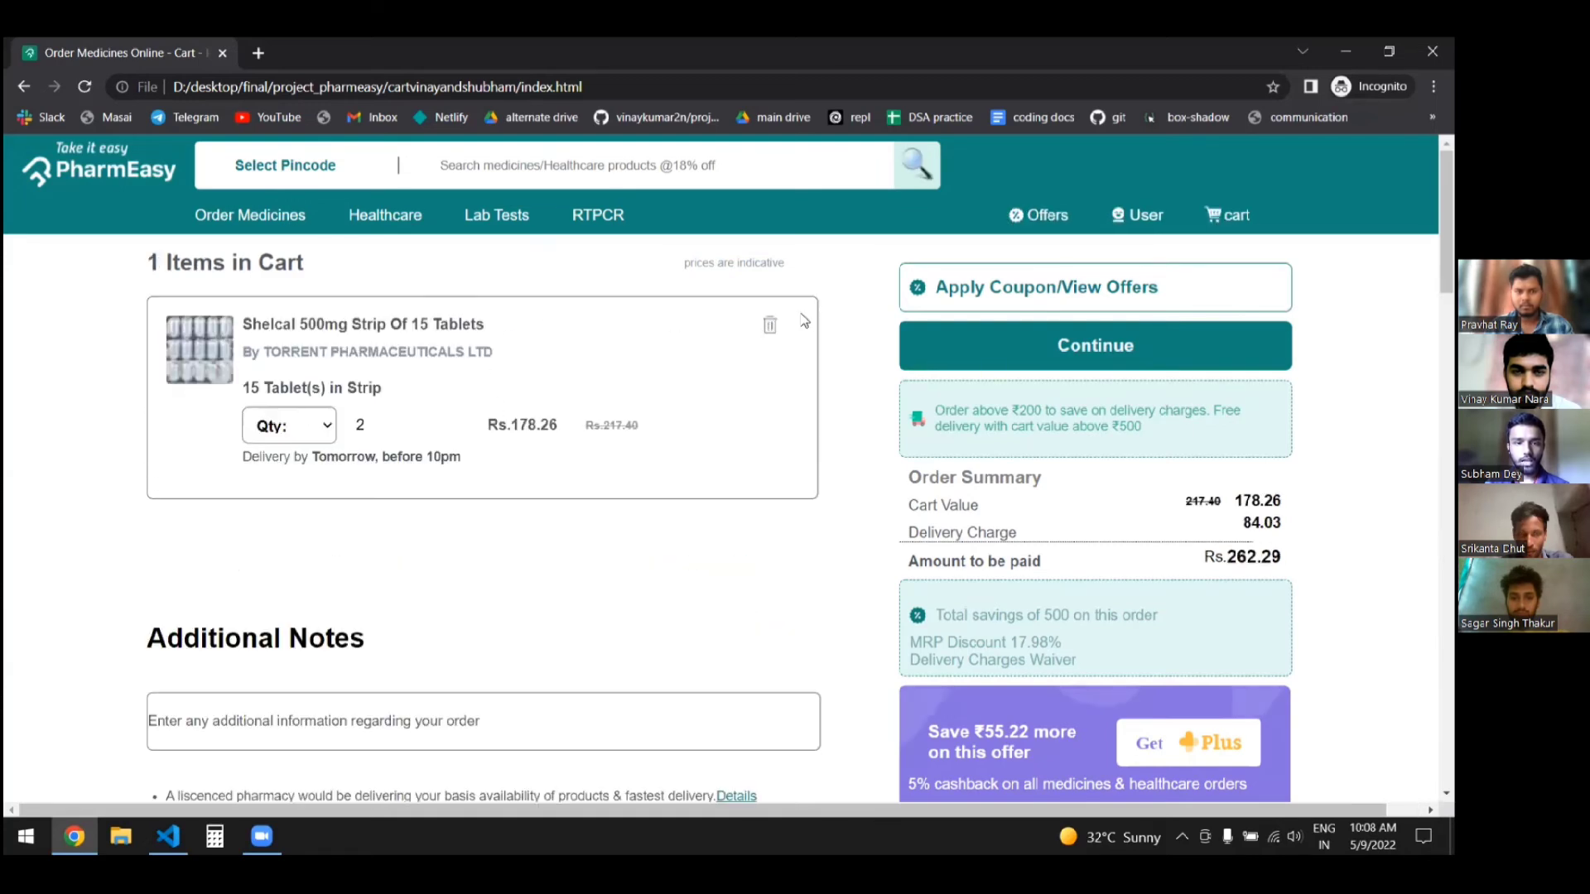
pyautogui.moveTo(1029, 360)
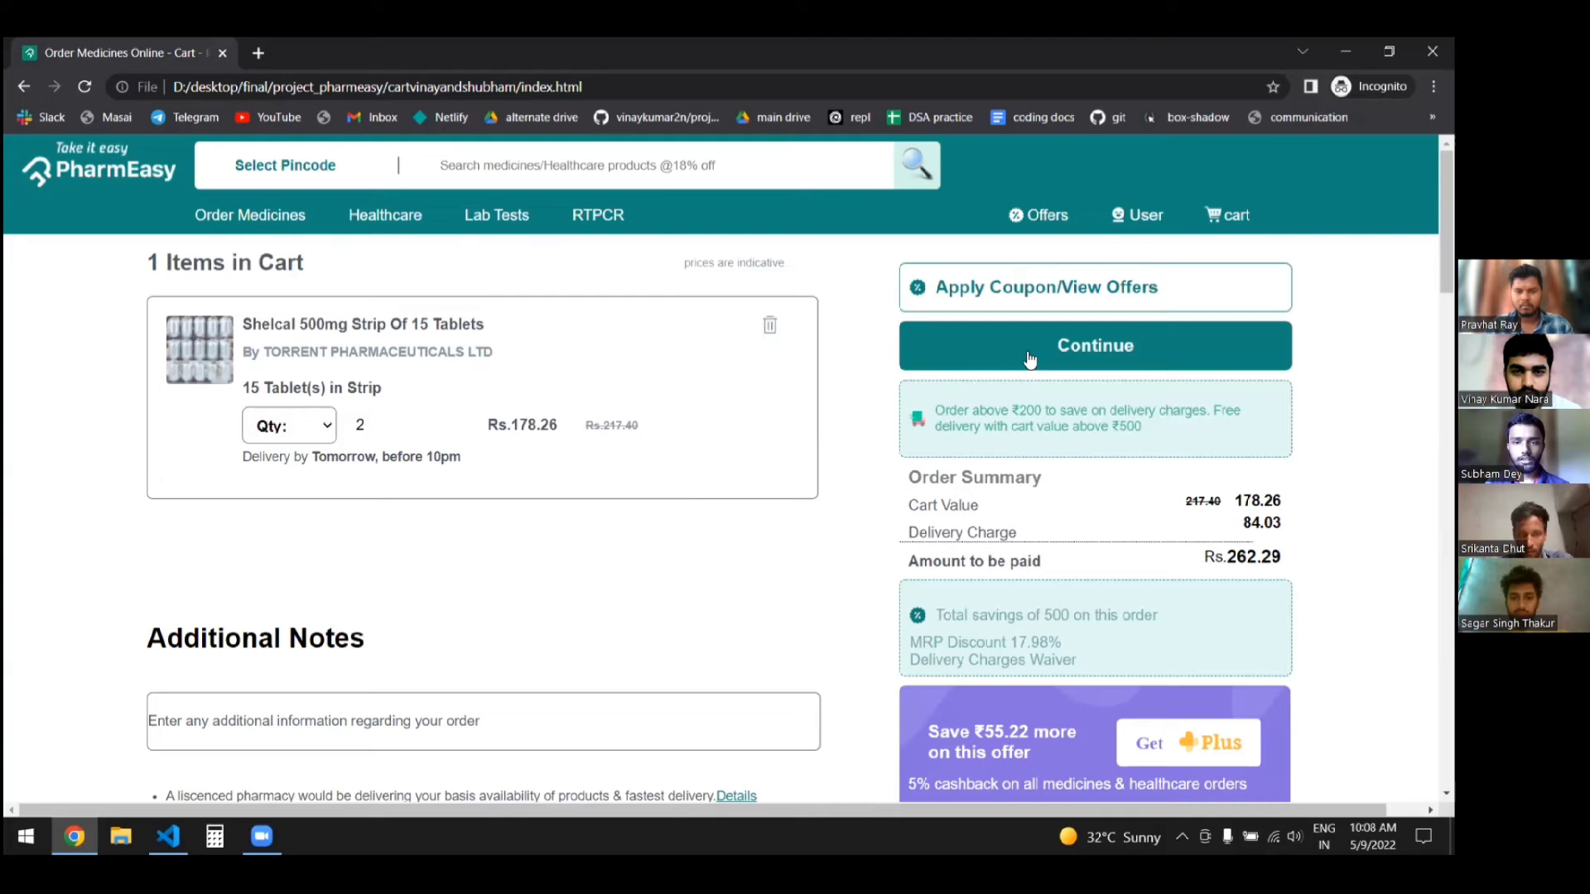
pyautogui.moveTo(1054, 358)
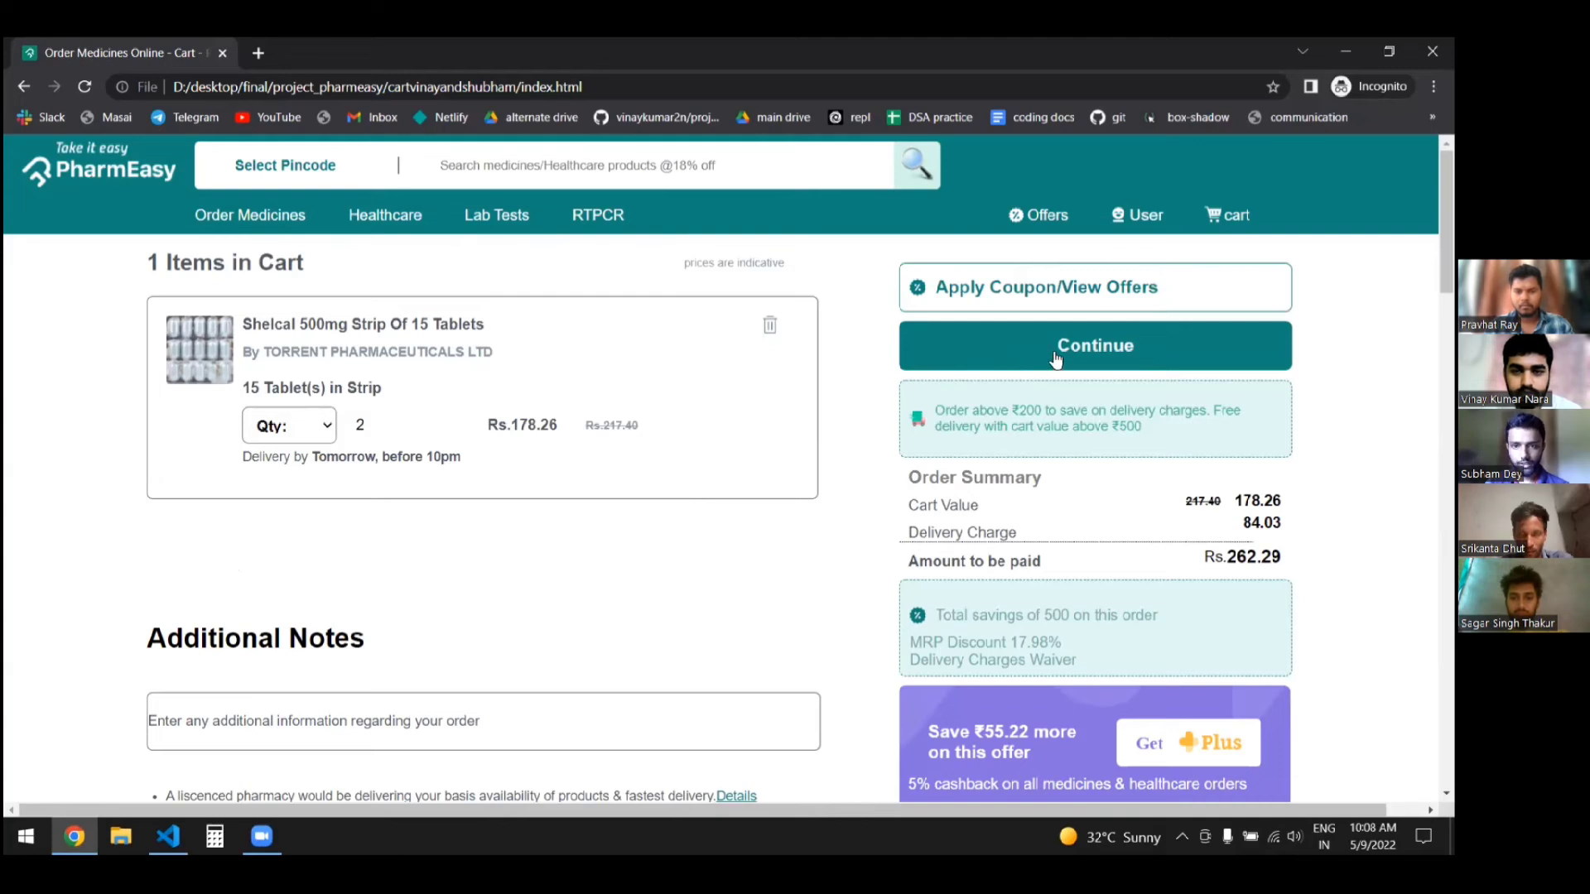
pyautogui.click(1094, 345)
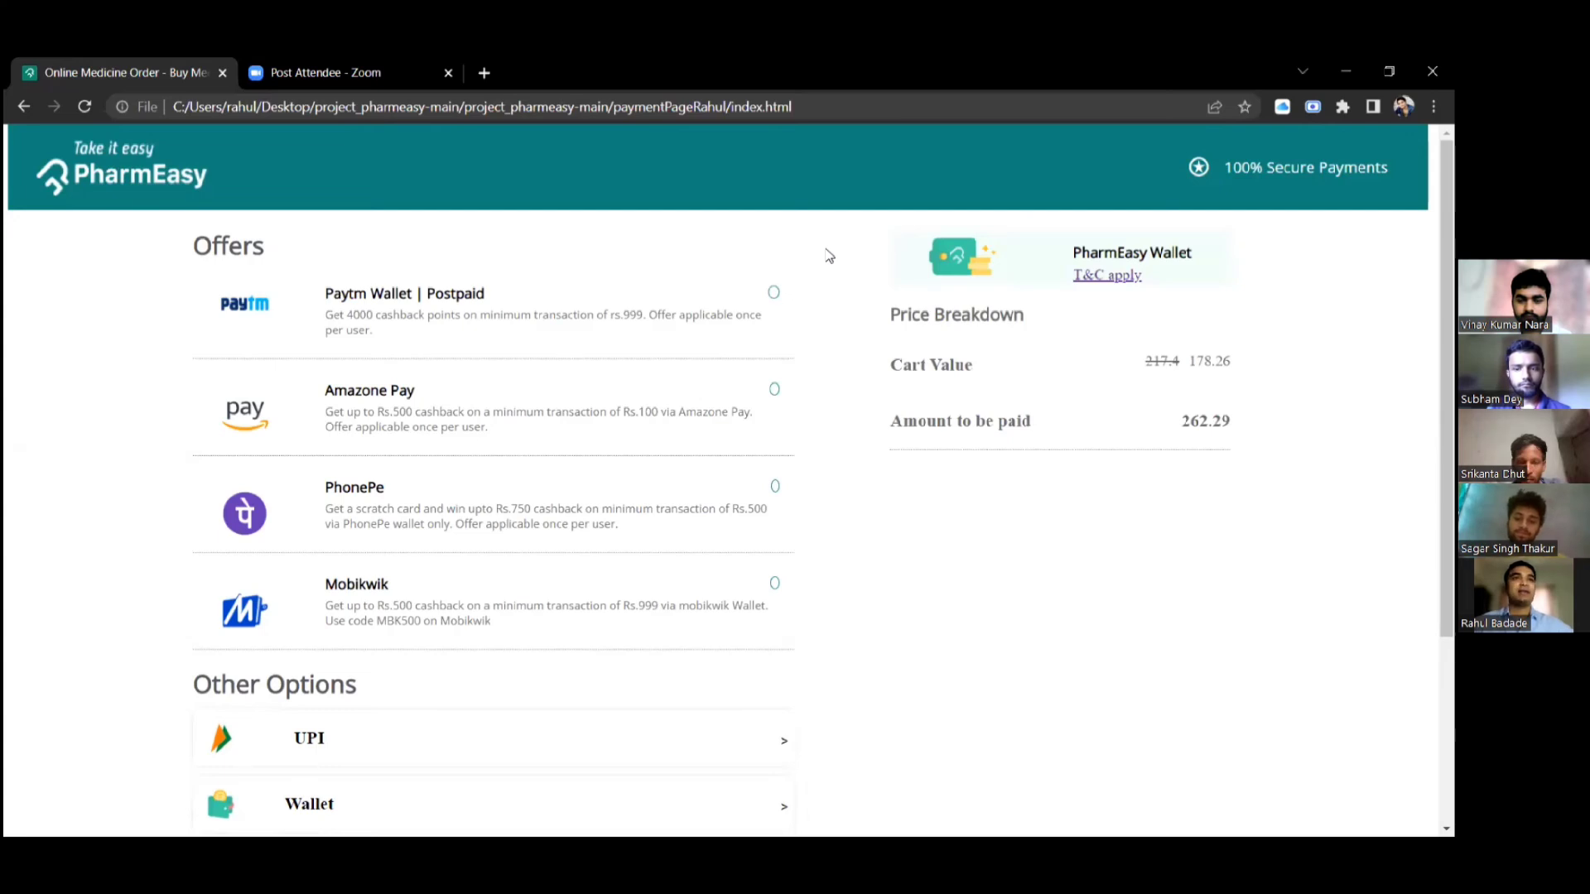
# Scroll the payment page and expand the Paytm Wallet | Postpaid option.
pyautogui.scroll(-3)
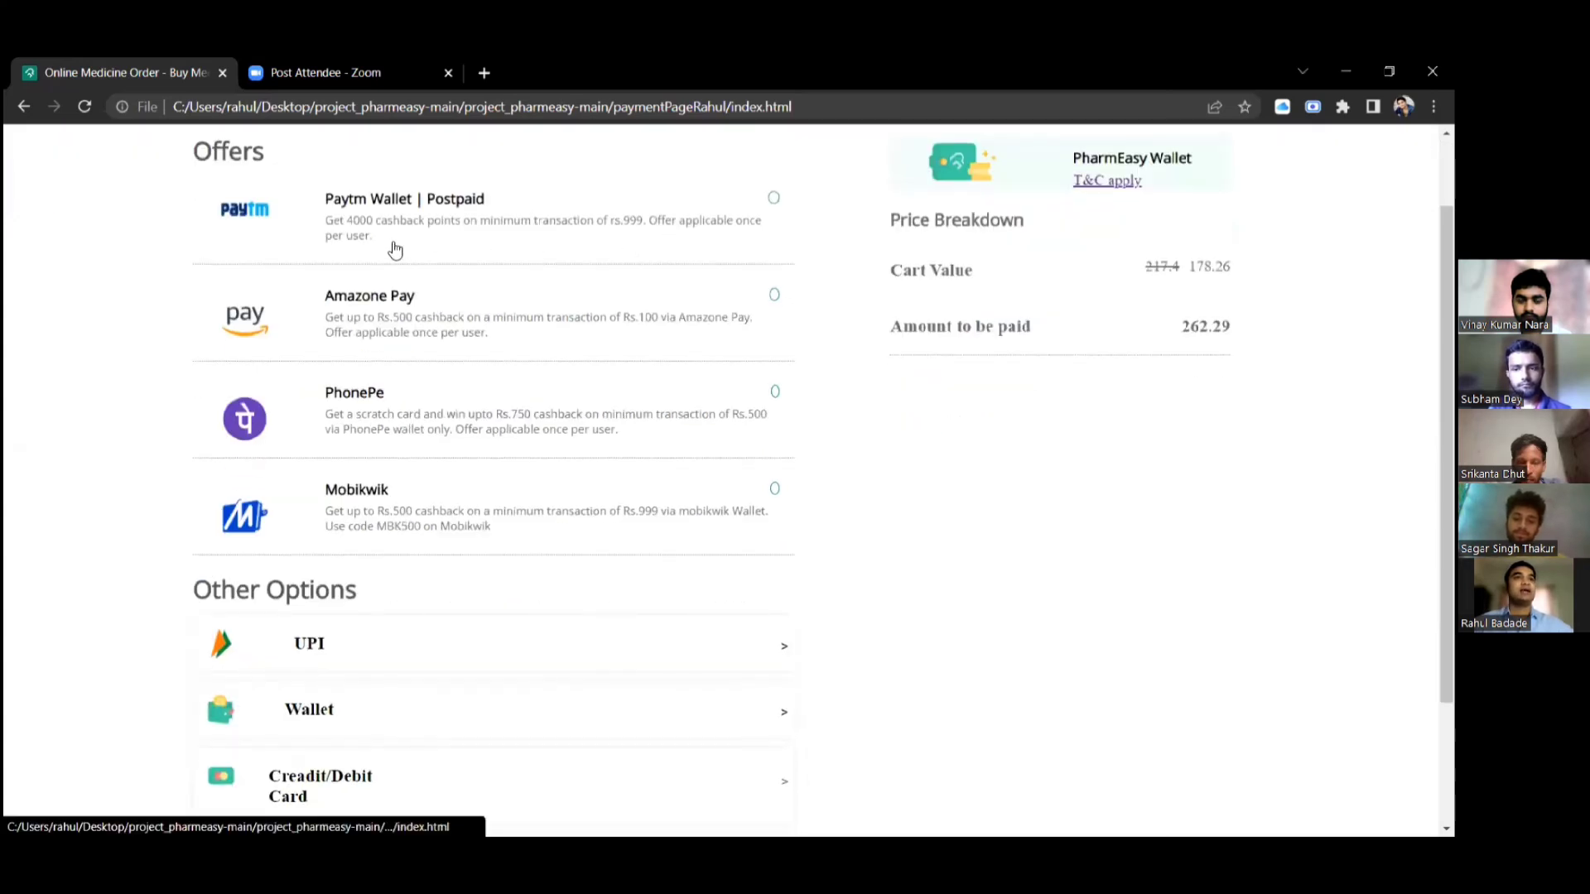
pyautogui.moveTo(563, 210)
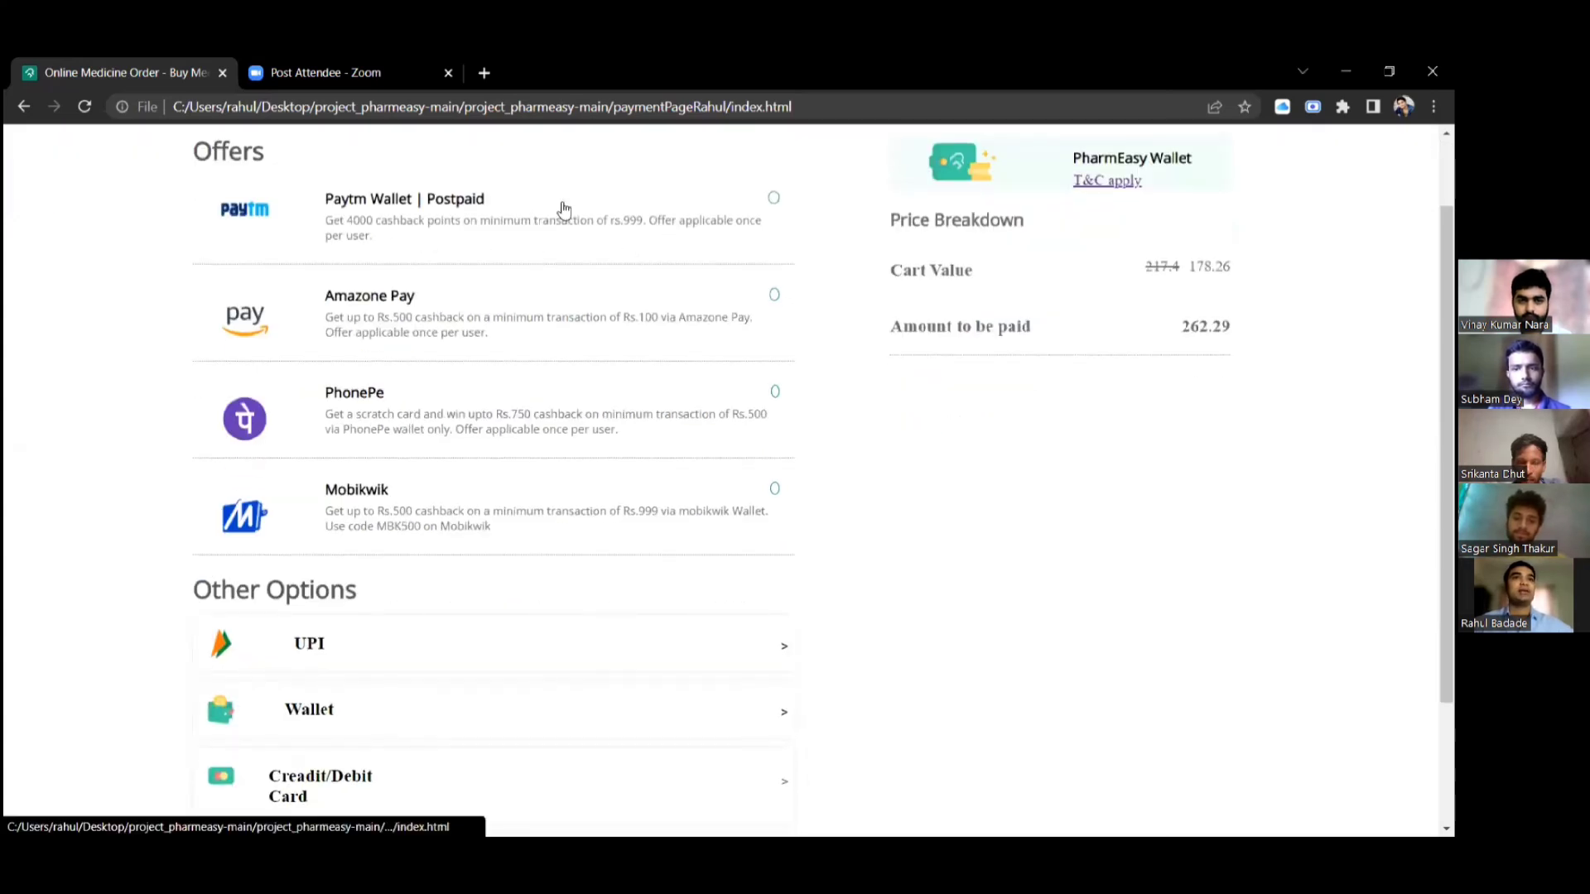
pyautogui.click(773, 198)
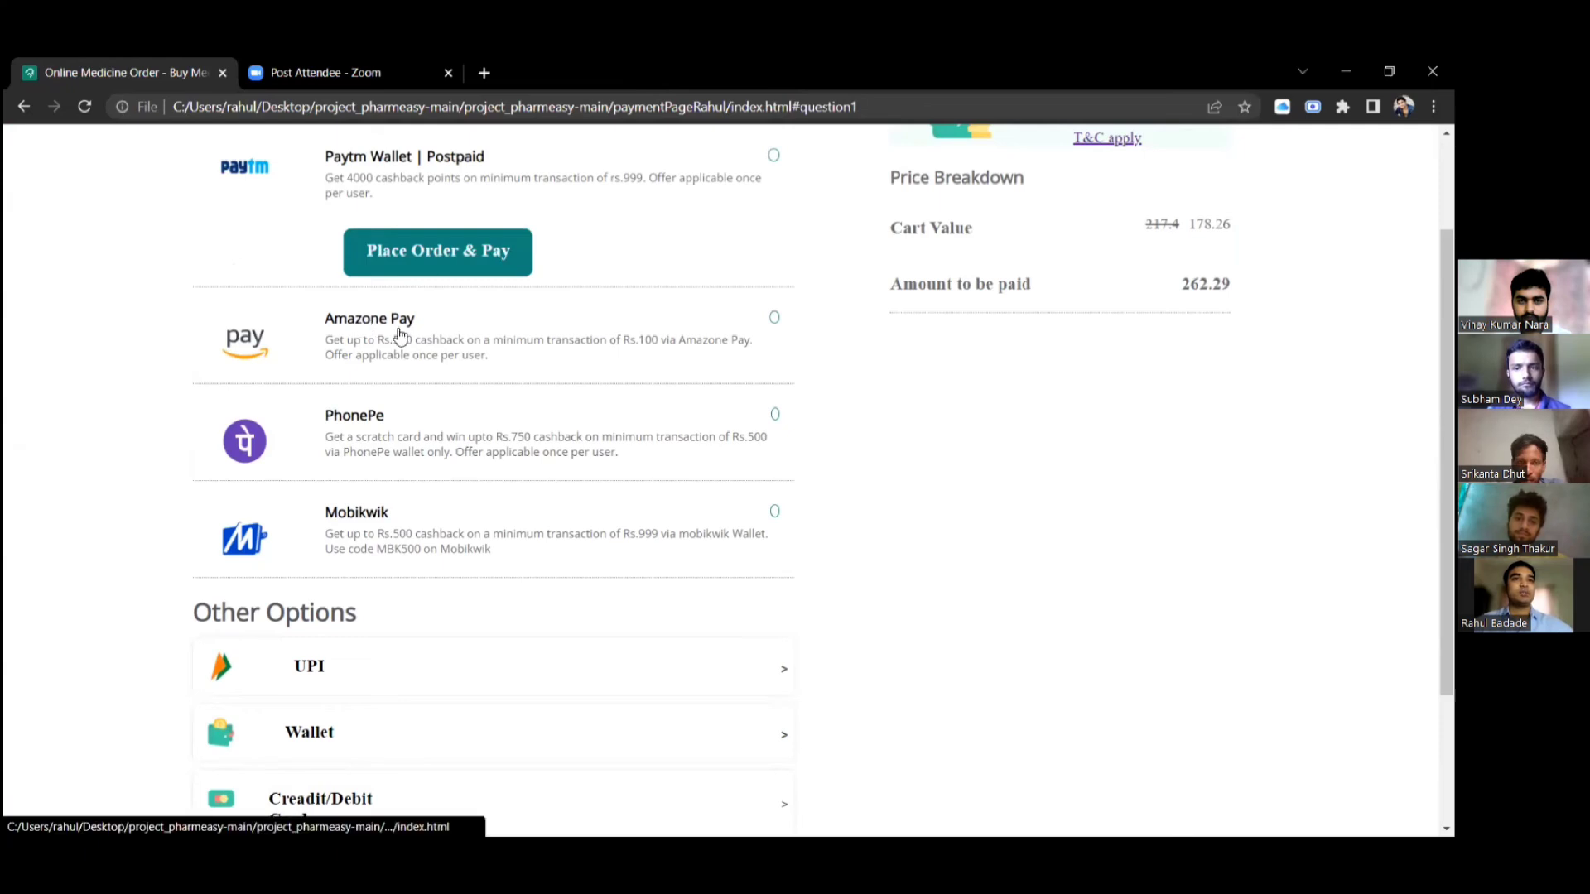
pyautogui.scroll(-3)
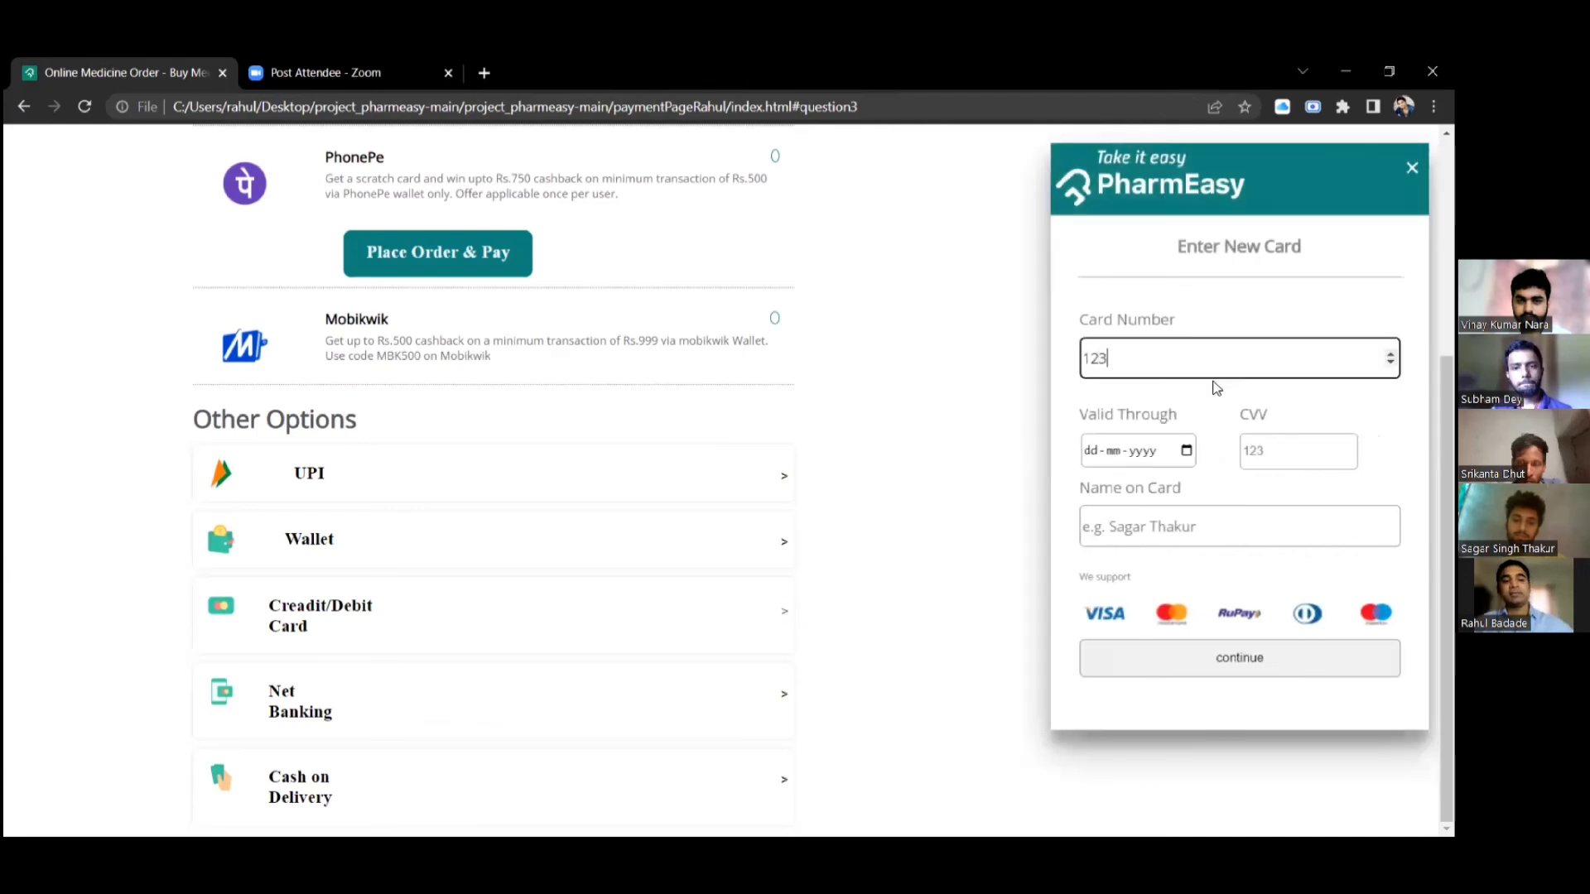
# Enter card number 45678, expiry date 10-05-2022, and the suggested cardholder name.
pyautogui.write('45678')
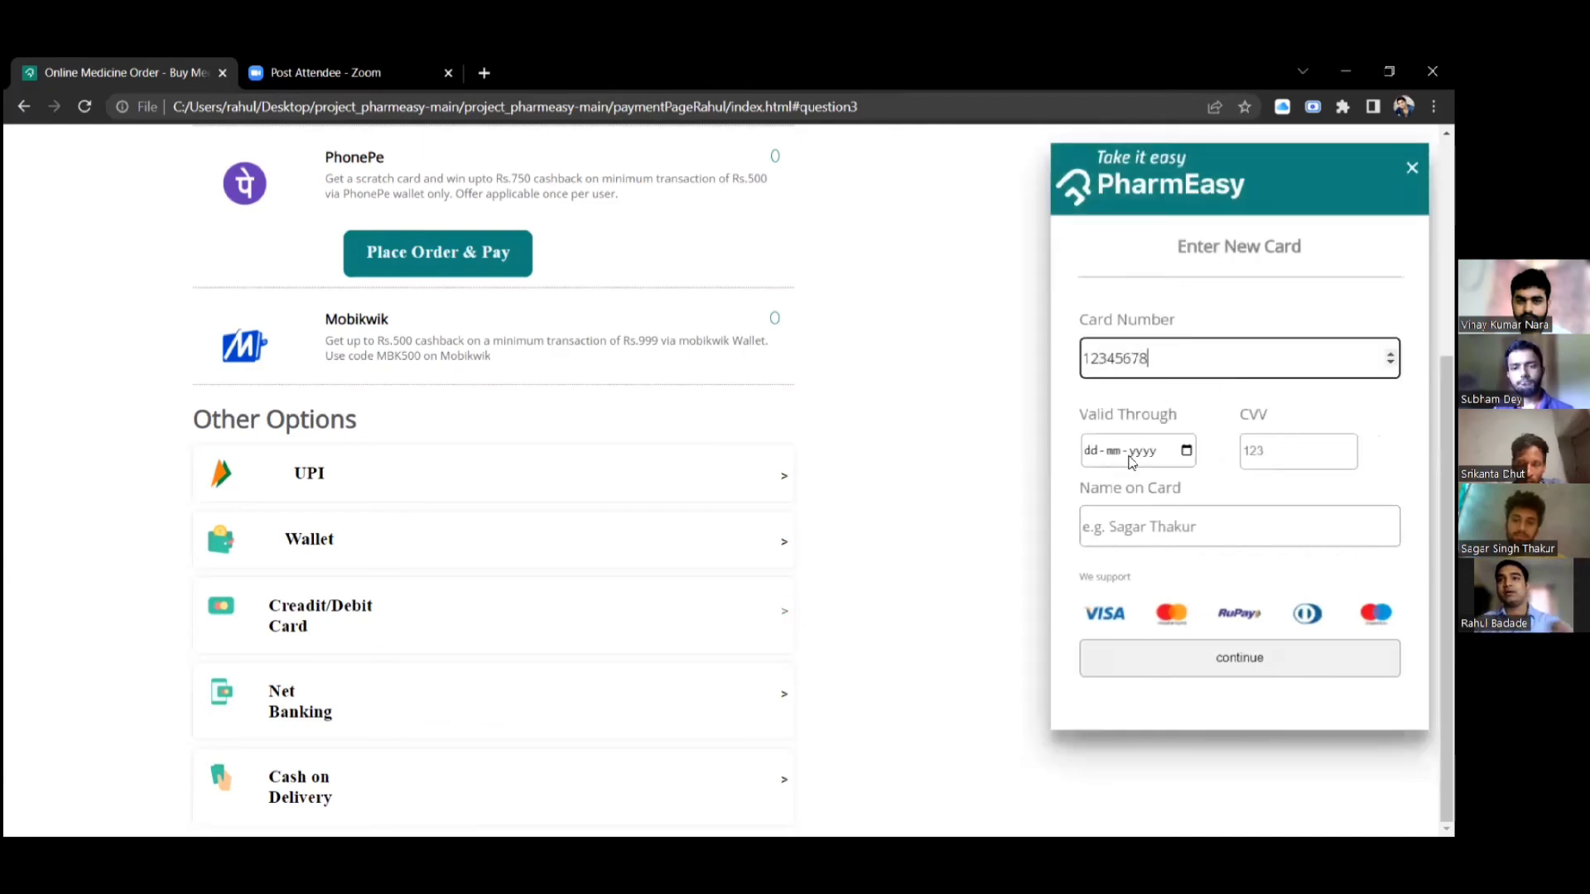
pyautogui.click(1185, 451)
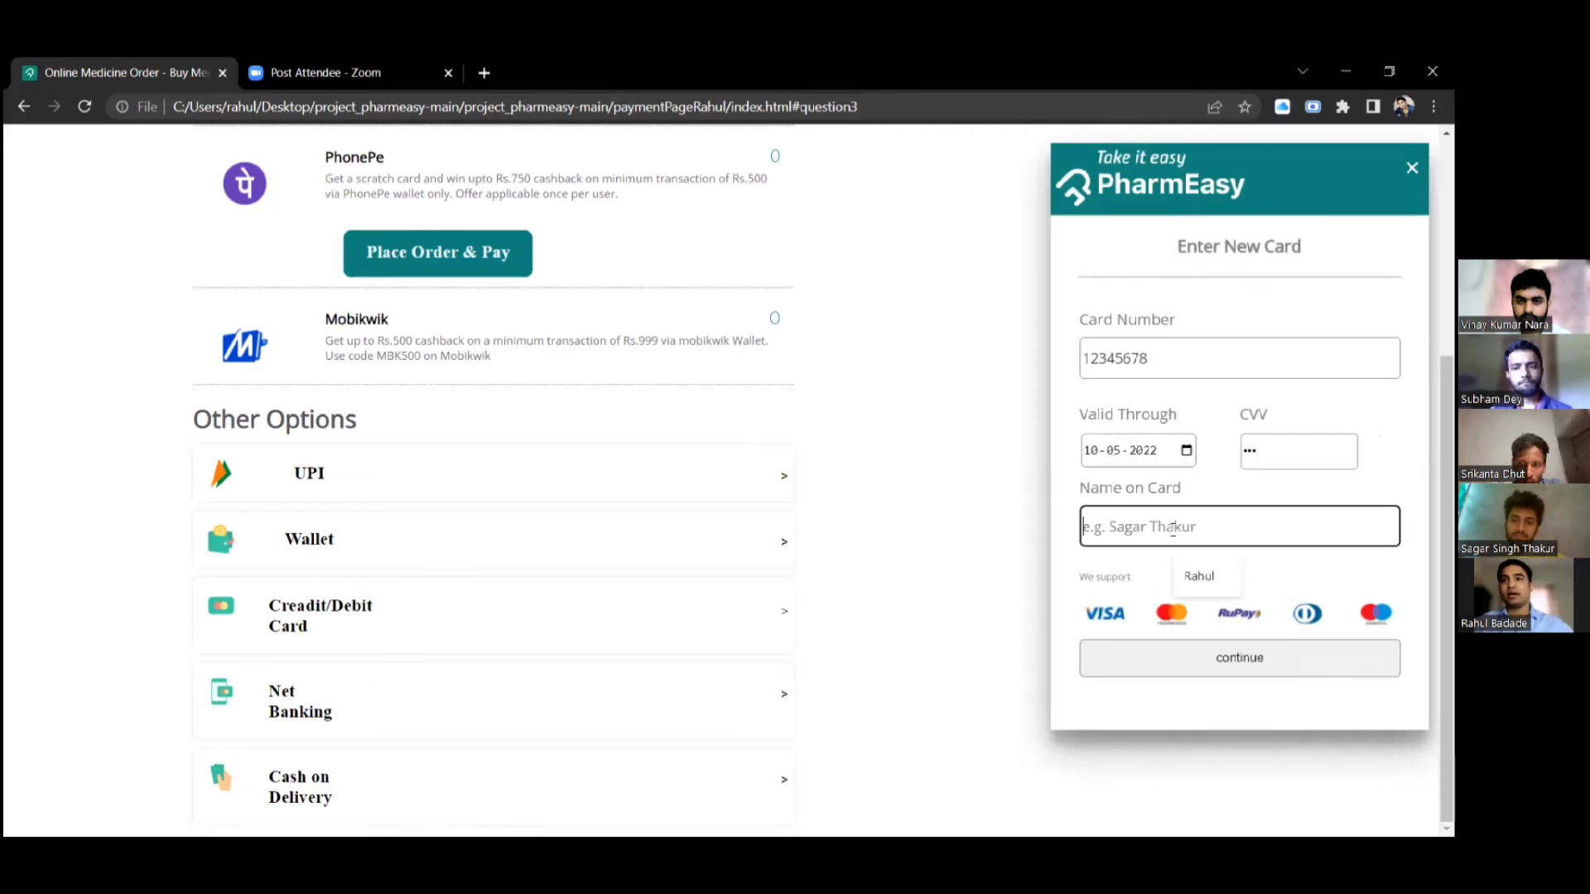
pyautogui.click(1199, 575)
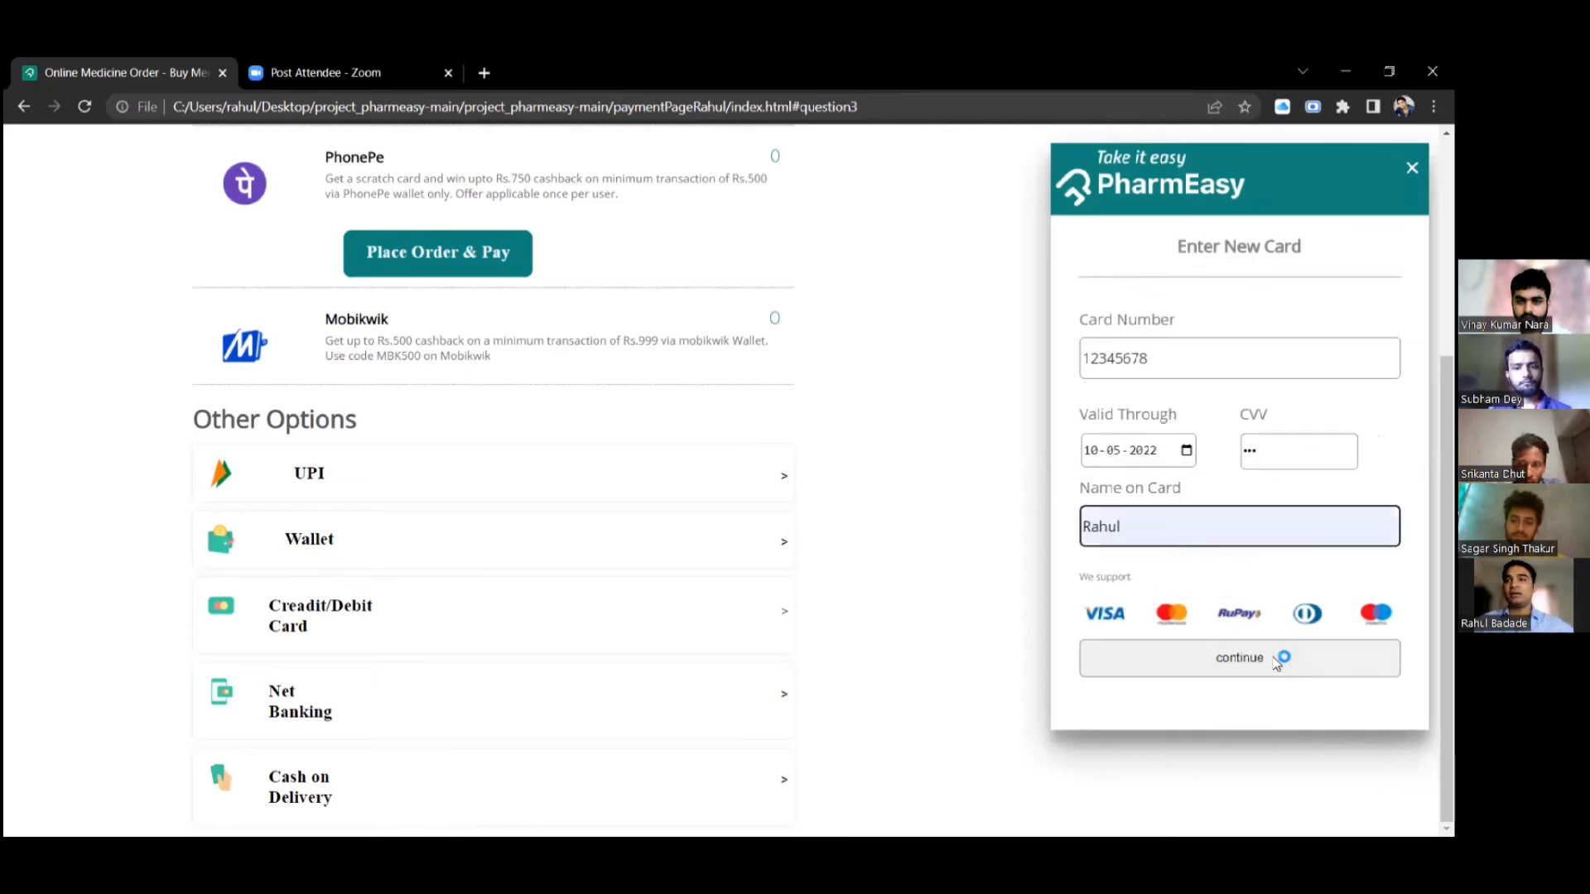
# Submit the card to pay Rs.262.29, review the success page, and select the email subscription box.
pyautogui.click(1238, 656)
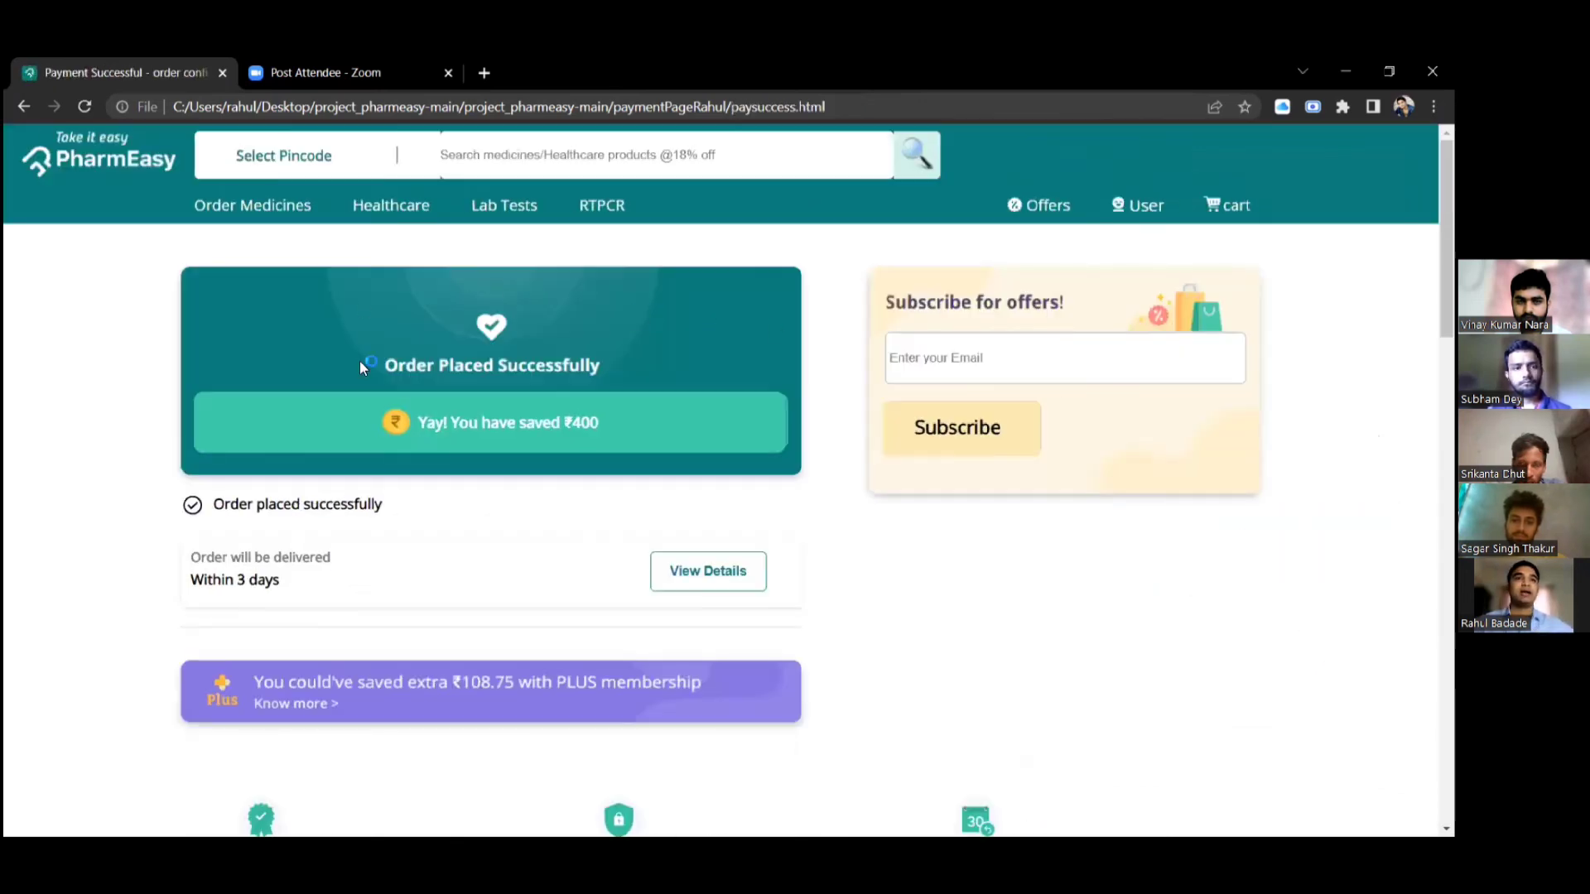
pyautogui.moveTo(580, 274)
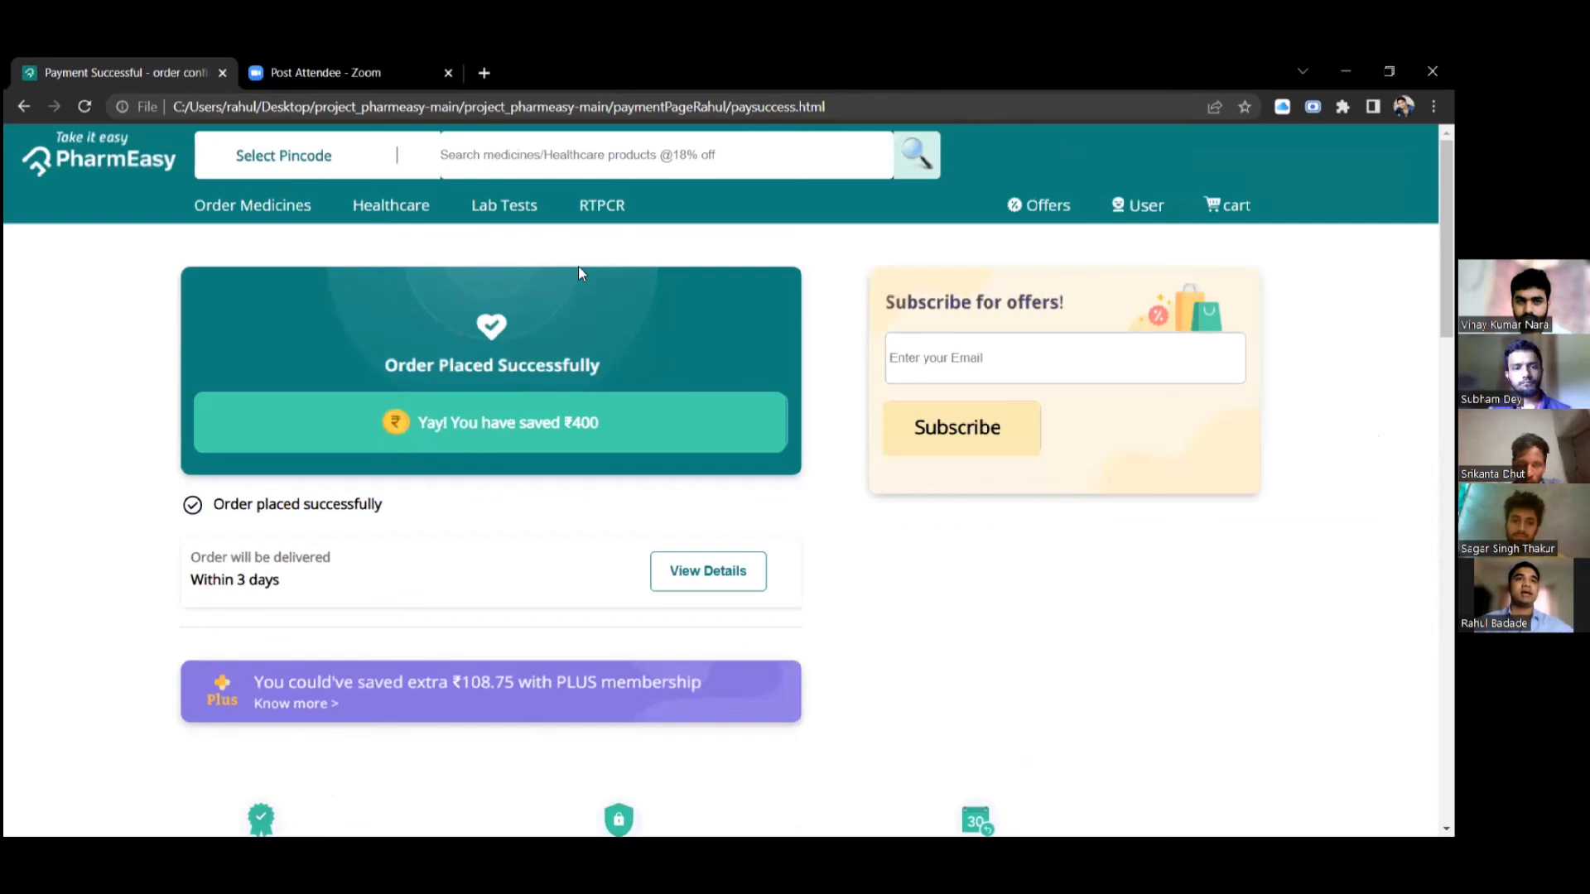
pyautogui.moveTo(396, 375)
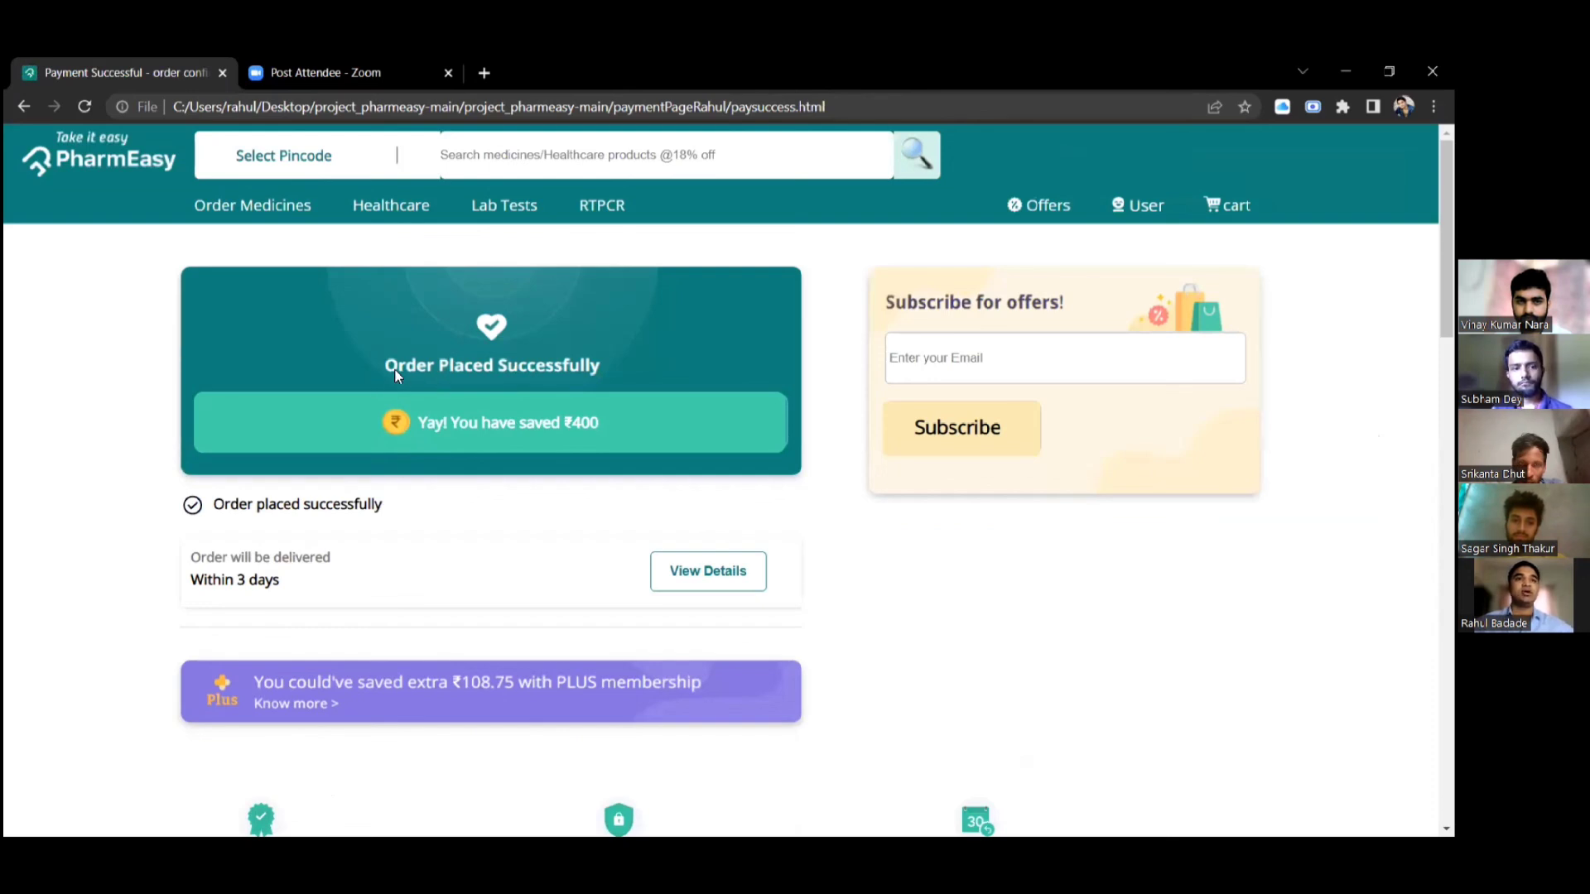
pyautogui.moveTo(337, 367)
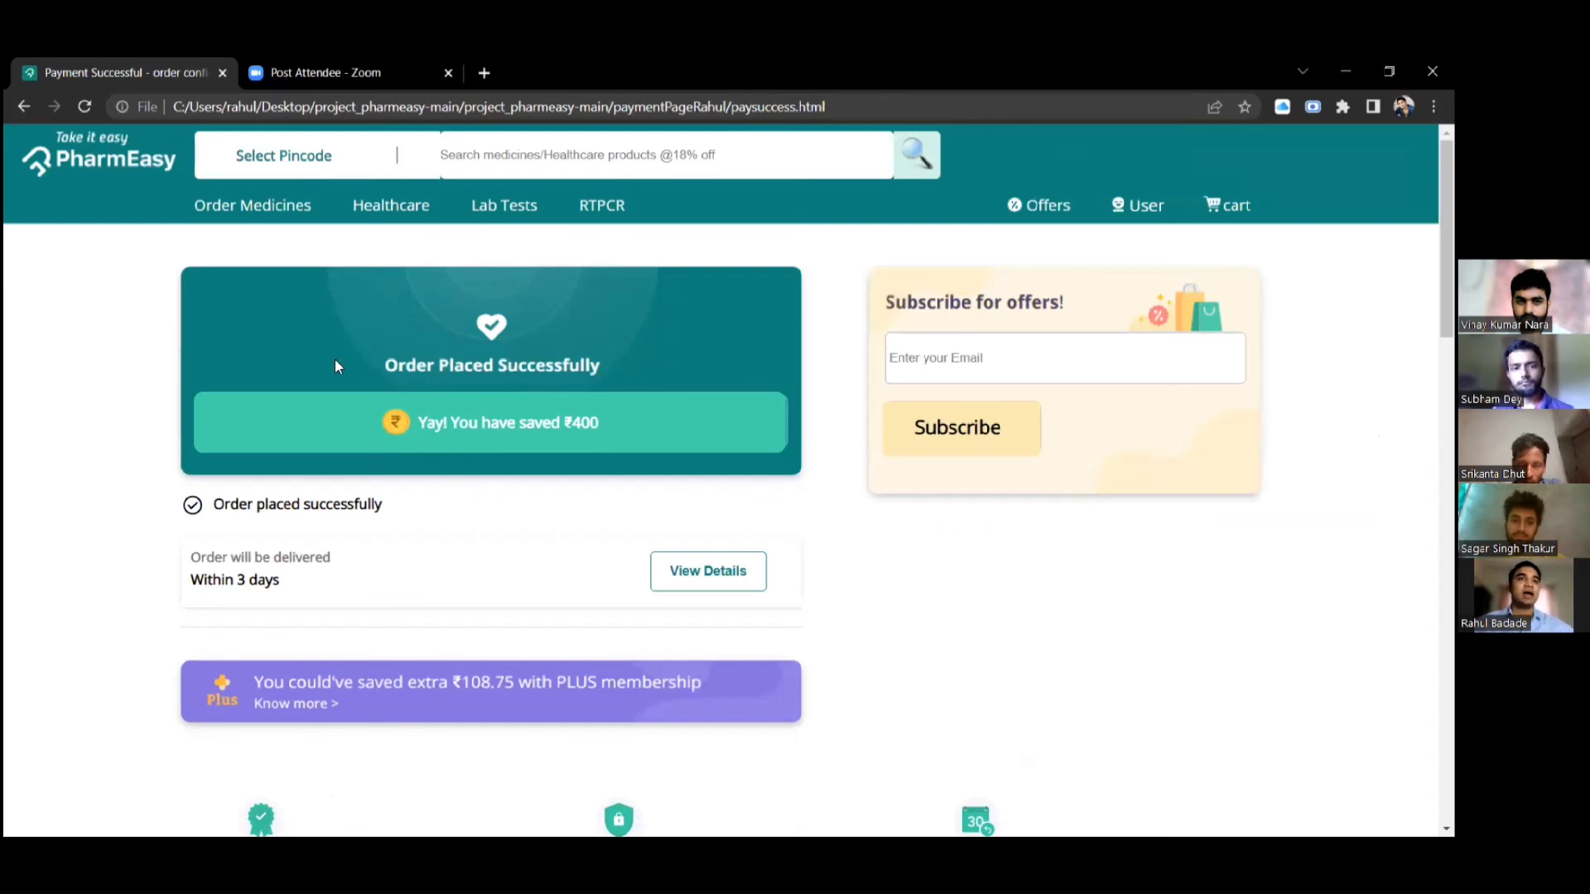
pyautogui.scroll(-3)
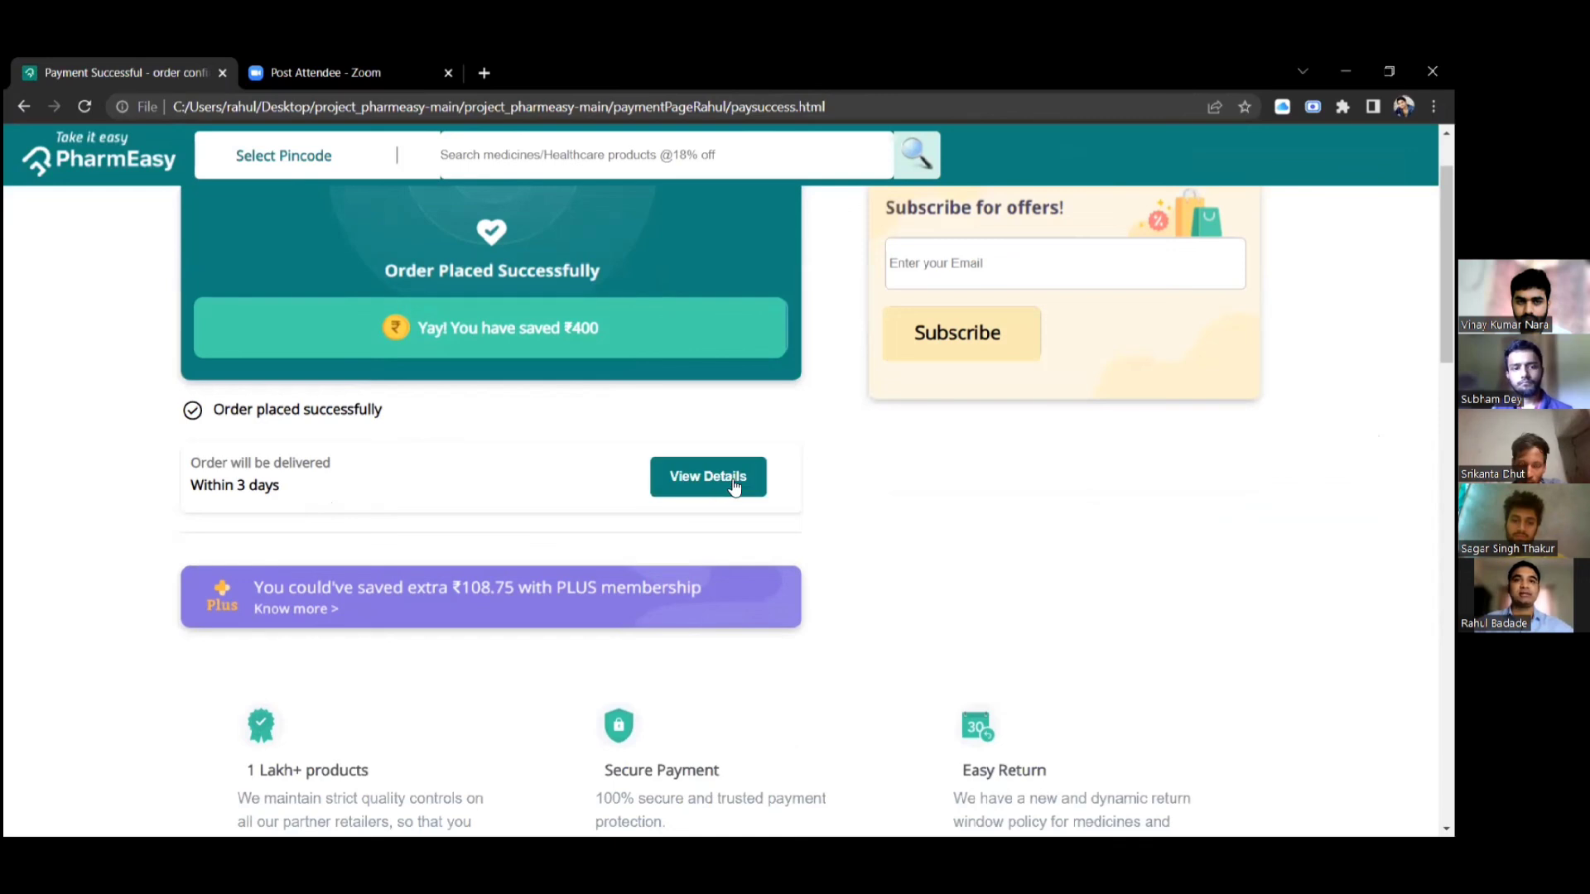
pyautogui.scroll(3)
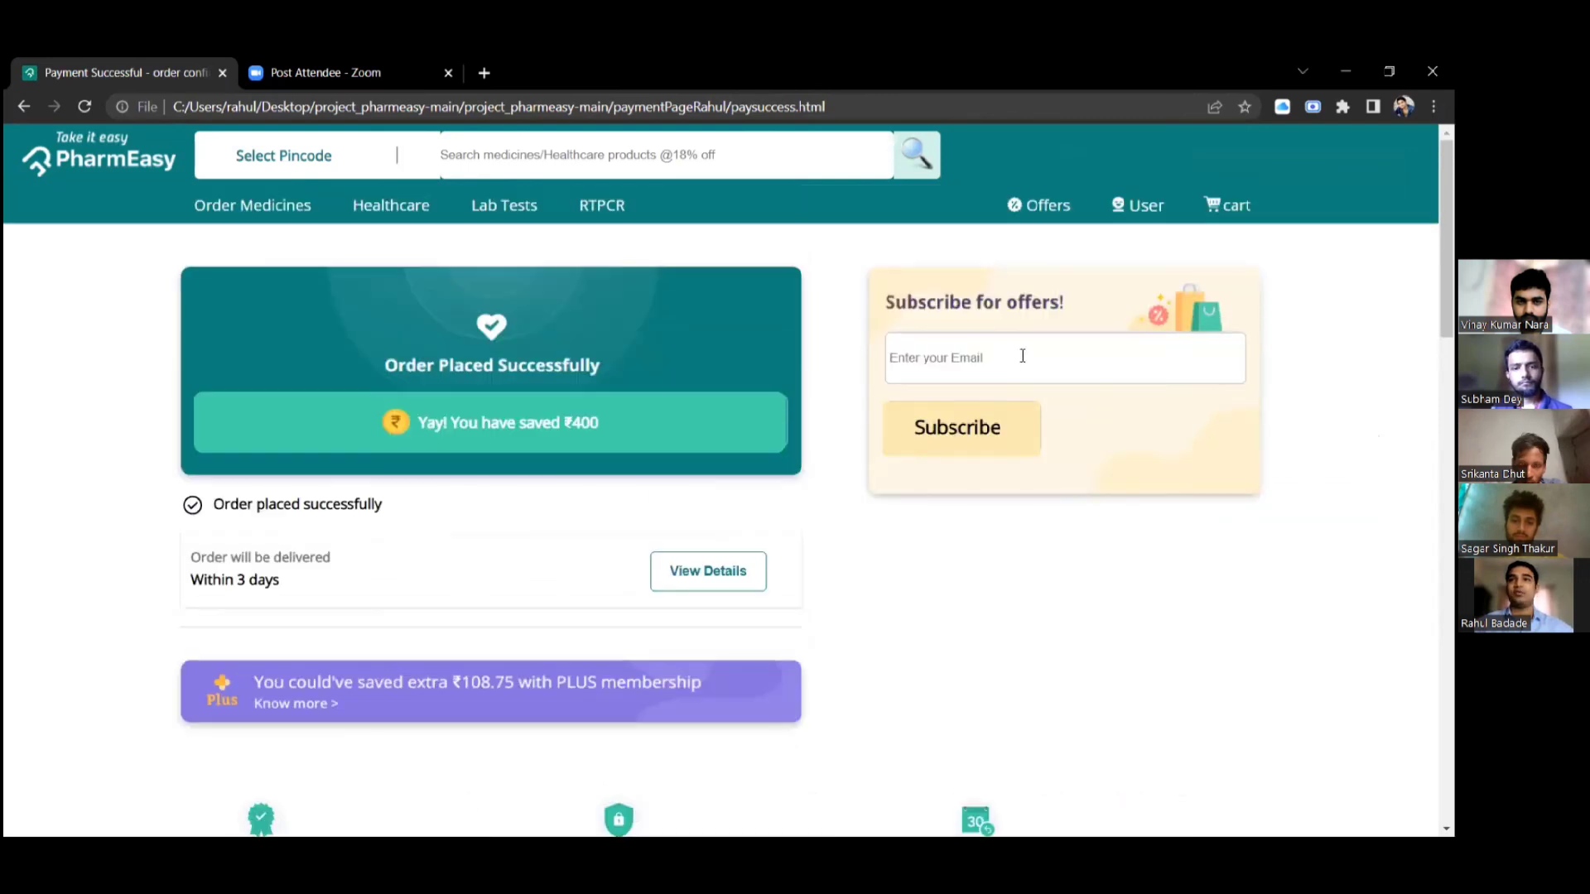
pyautogui.click(1063, 357)
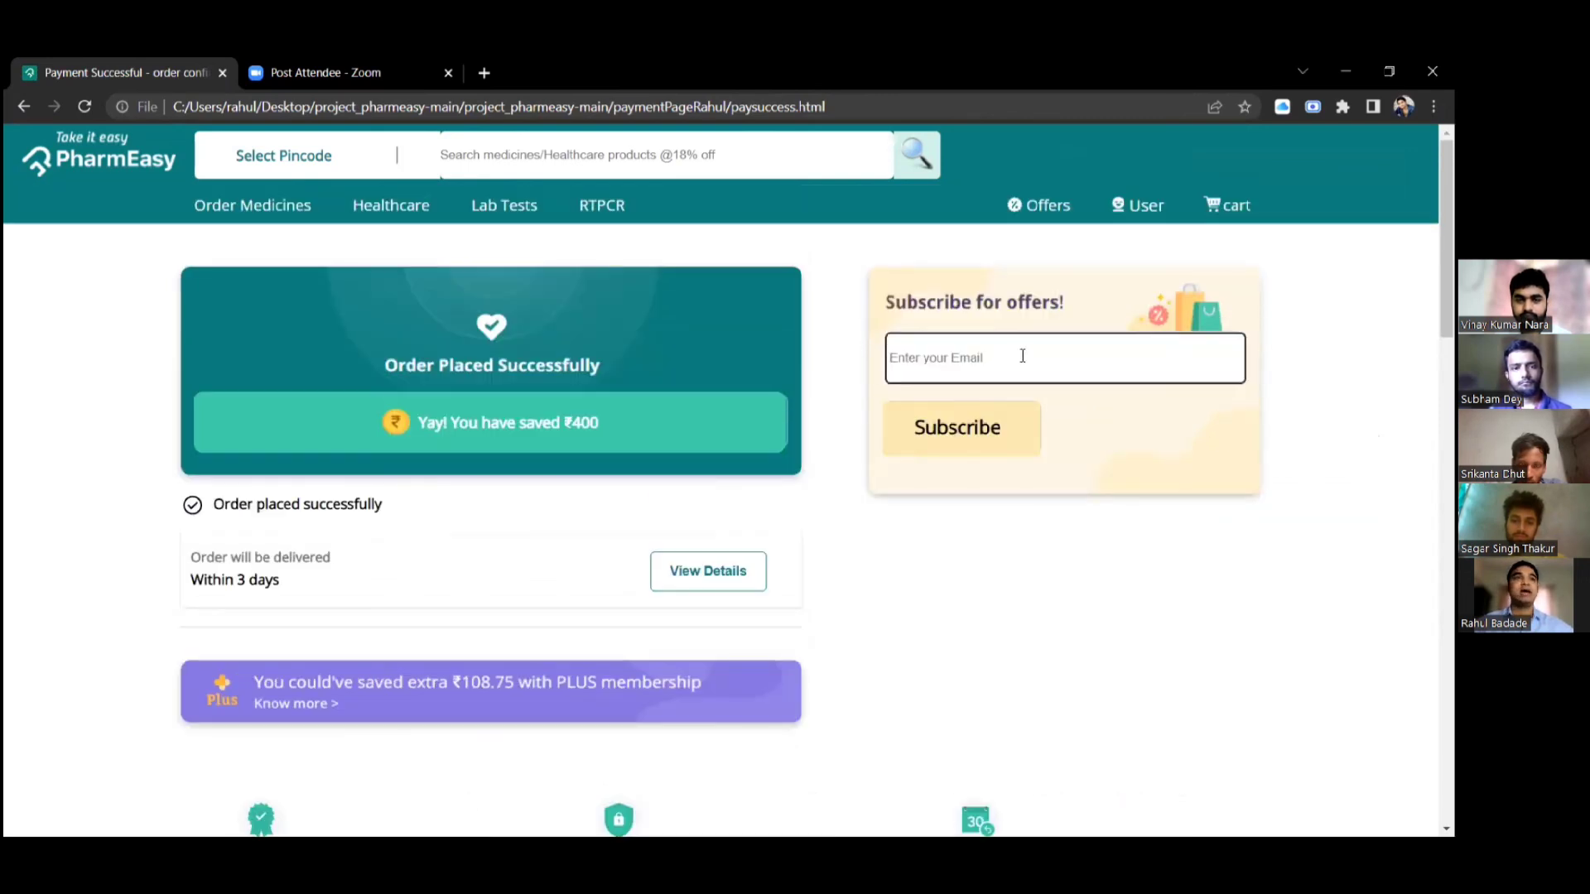
pyautogui.moveTo(782, 369)
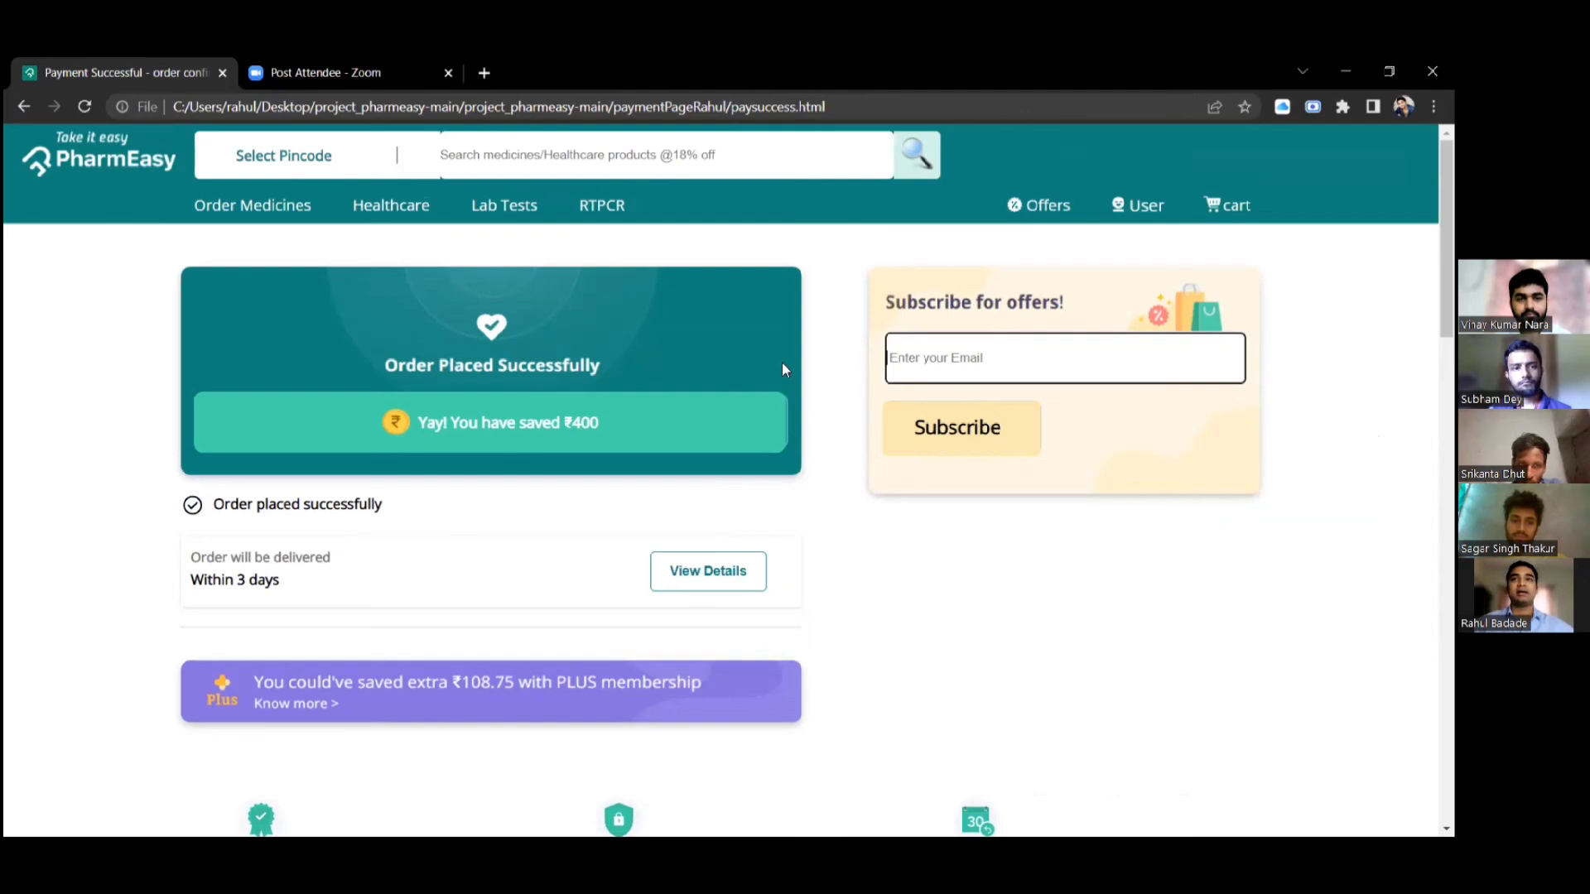
pyautogui.moveTo(126, 167)
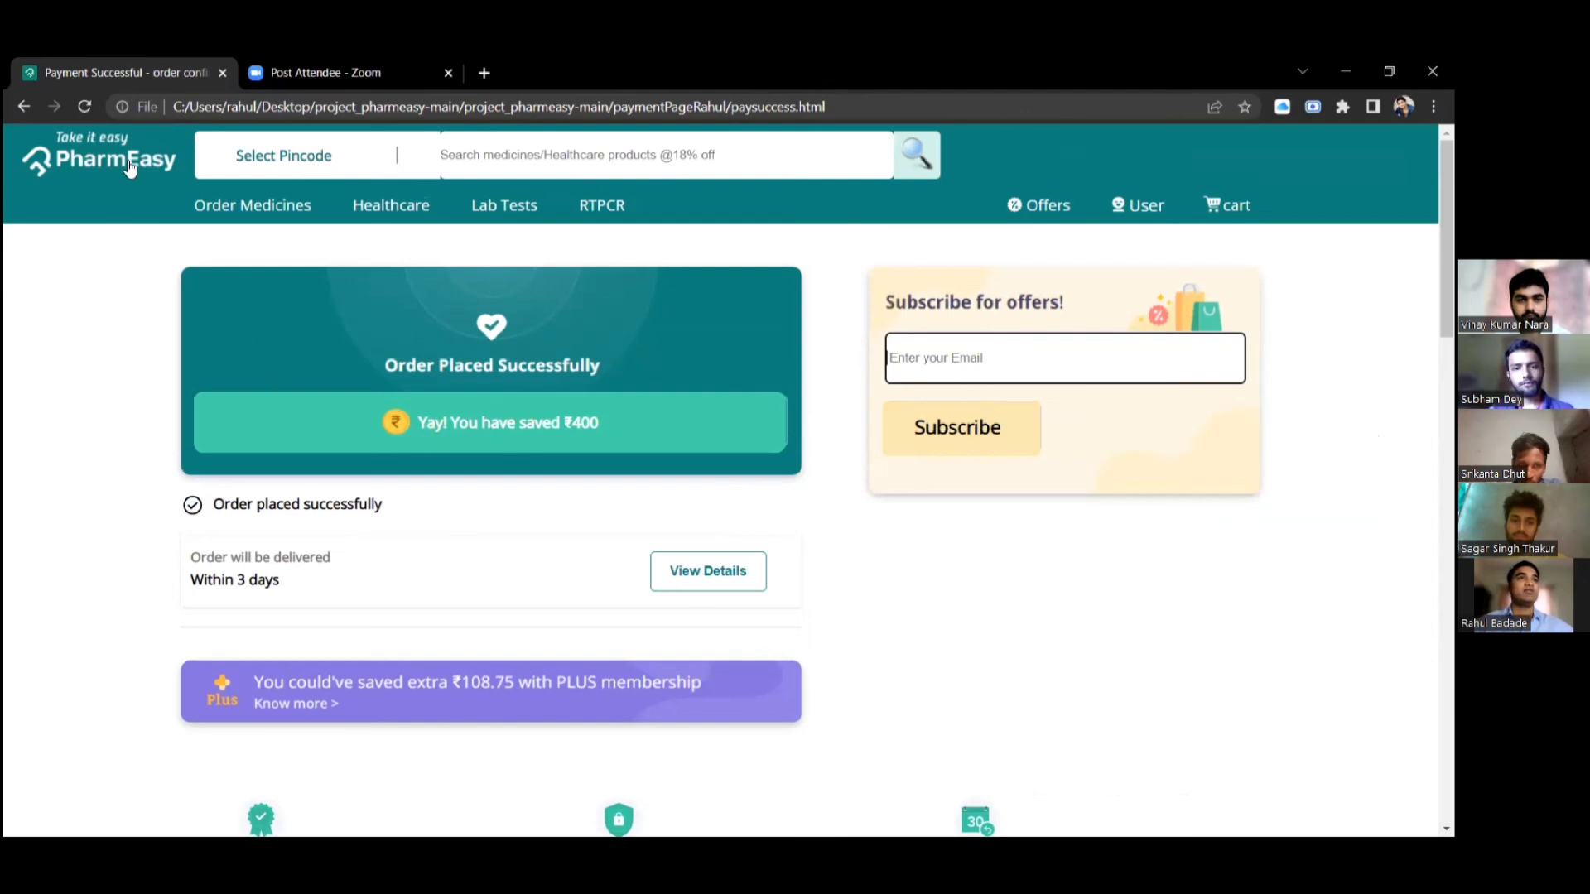